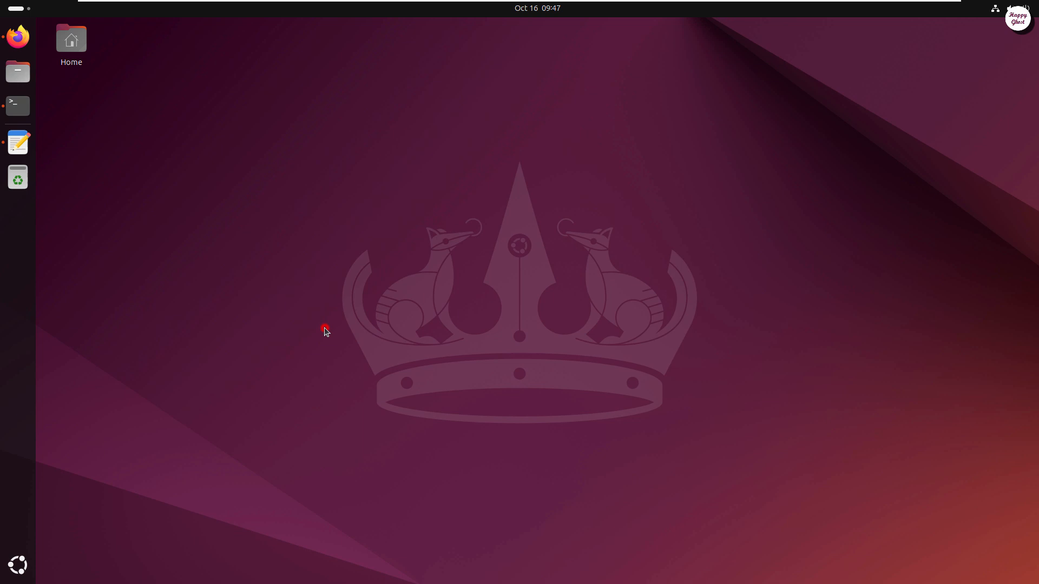
pyautogui.moveTo(18, 106)
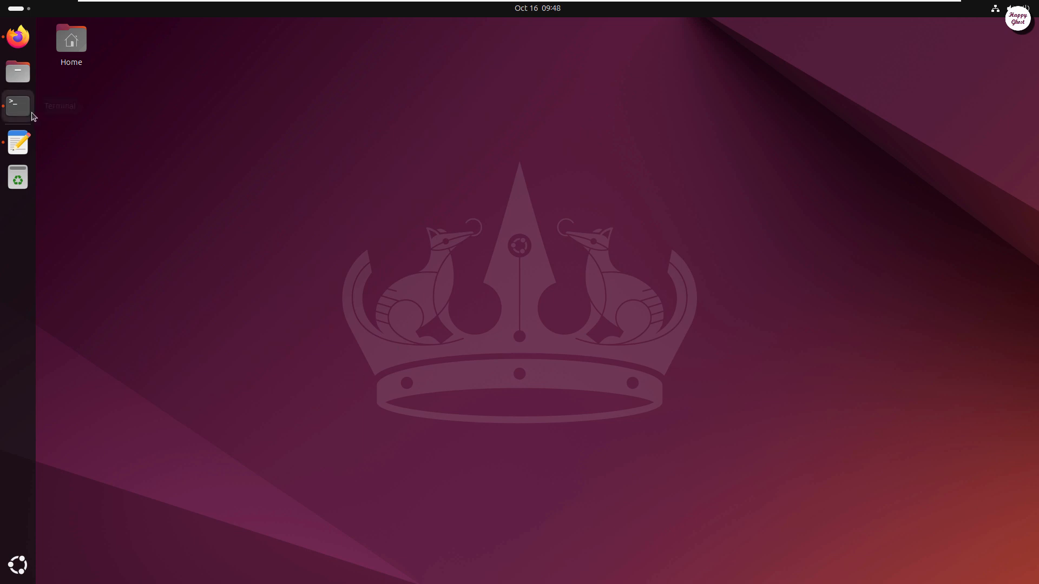
# Launch GNOME Terminal from the Ubuntu dock
pyautogui.click(17, 105)
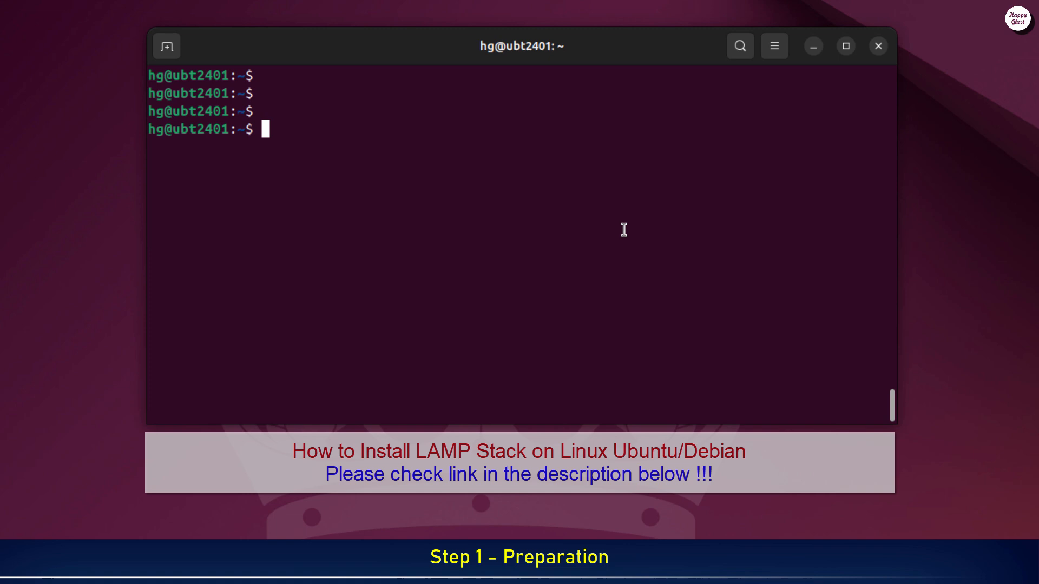
# Check that the apache2 service is active and running with systemctl status
pyautogui.write('sudo systemctl status')
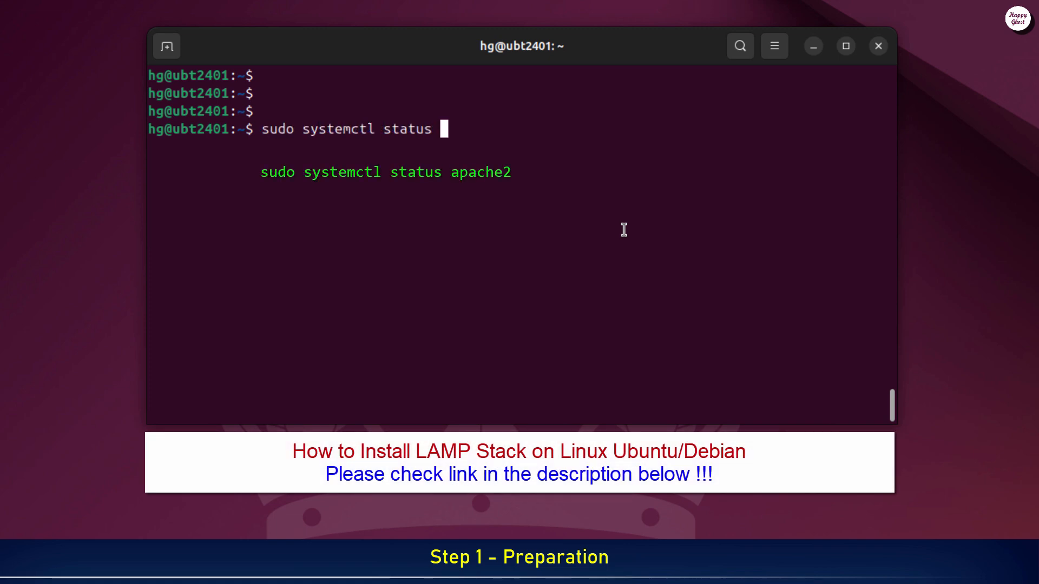
pyautogui.write('apache2')
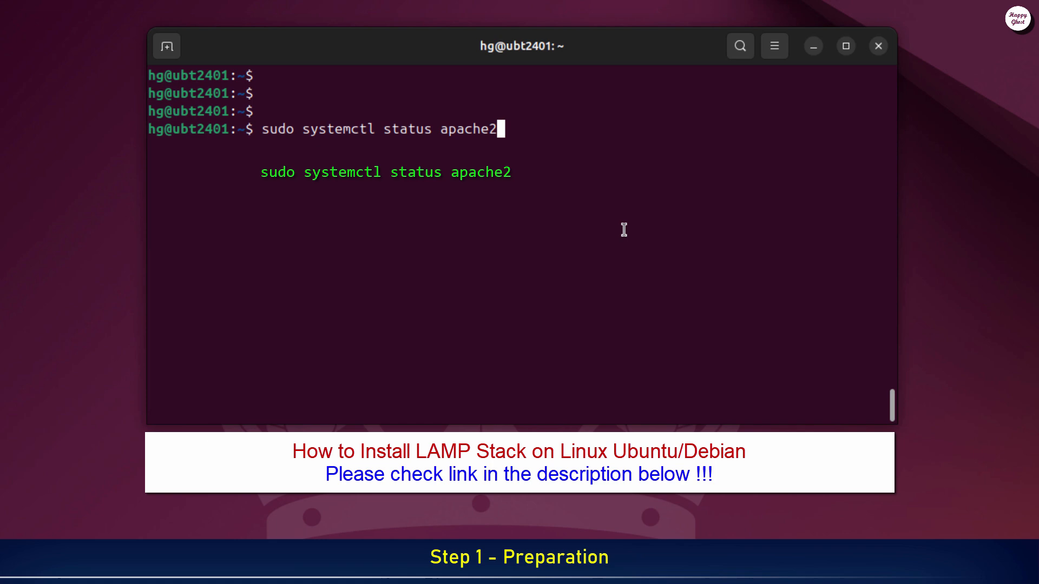
pyautogui.press('Return')
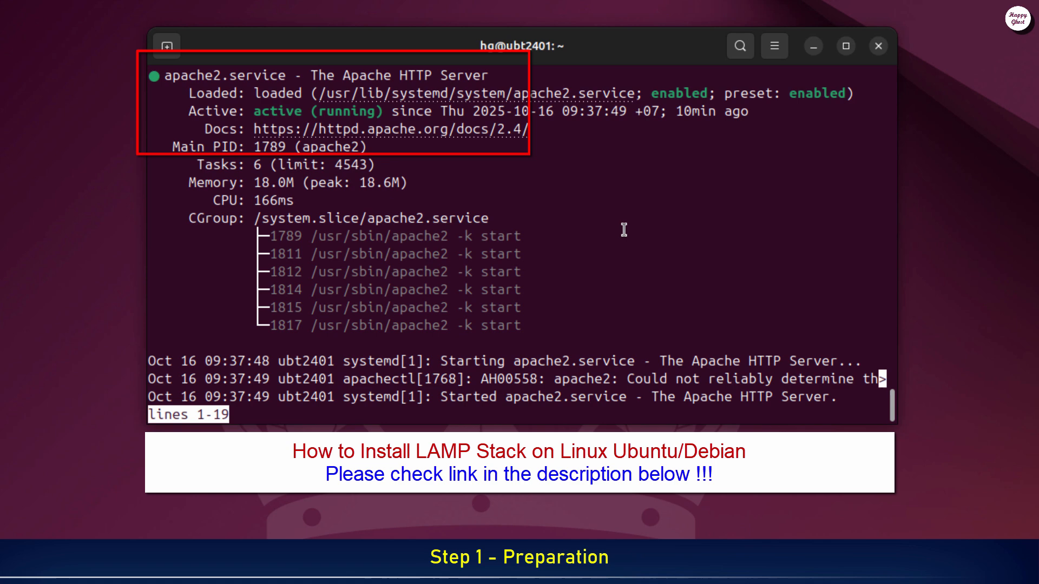
pyautogui.press('q')
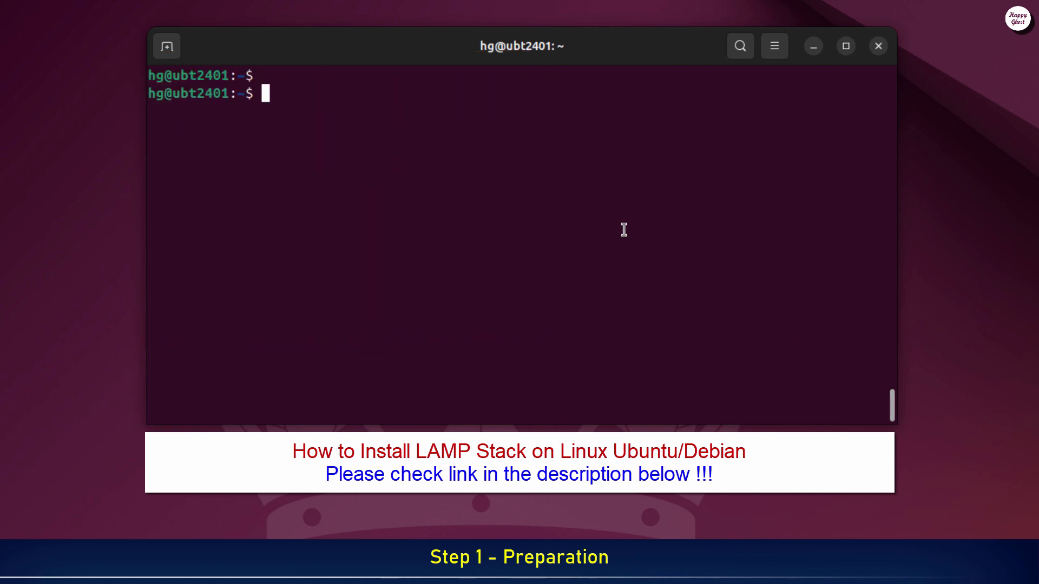
# Check the MySQL service status and show the installed PHP version with 'php -v'
pyautogui.write('s')
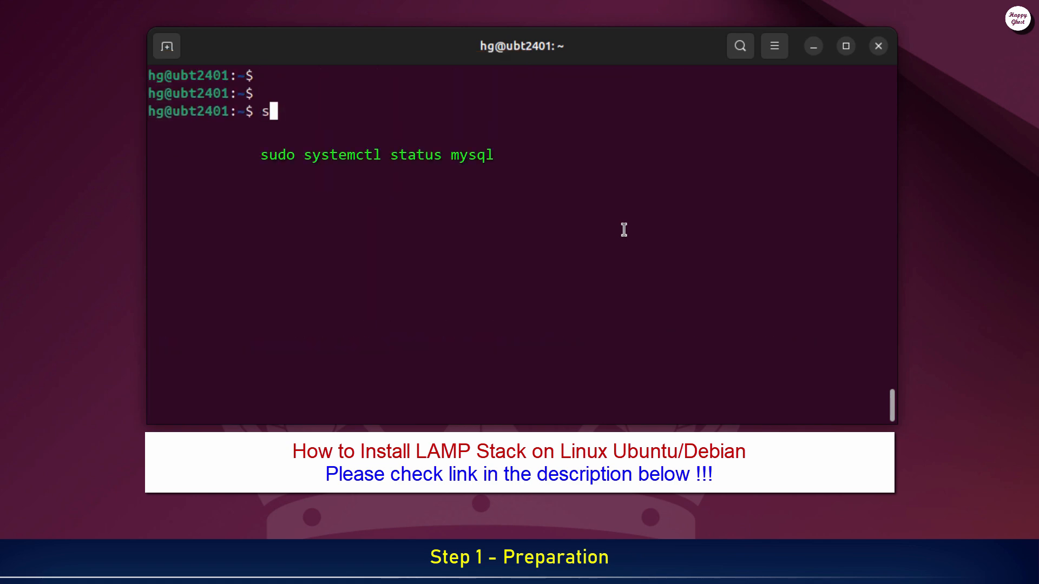
pyautogui.write('sudo systemctl status mysql')
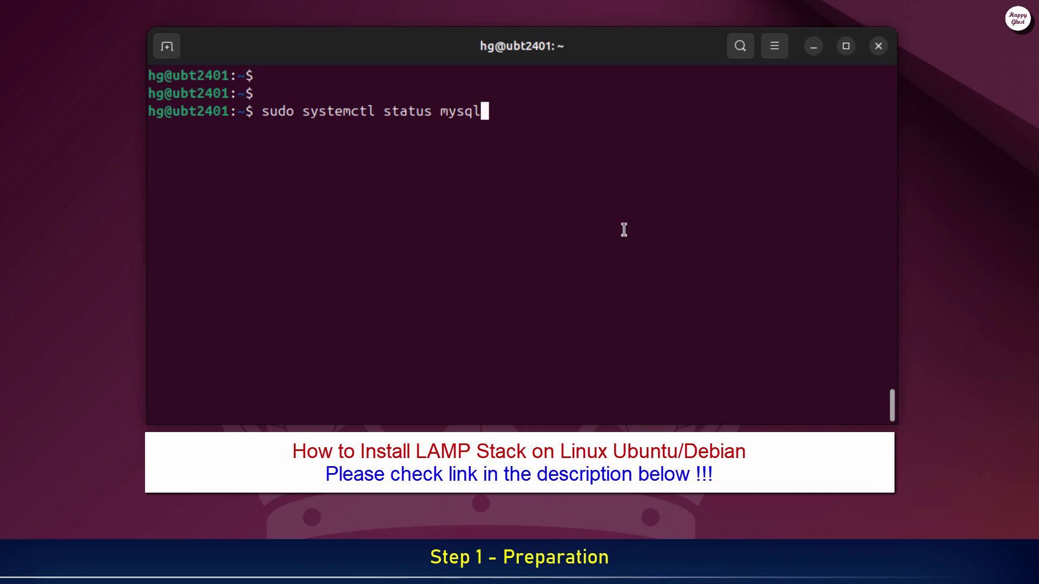
pyautogui.press('ctrl+l')
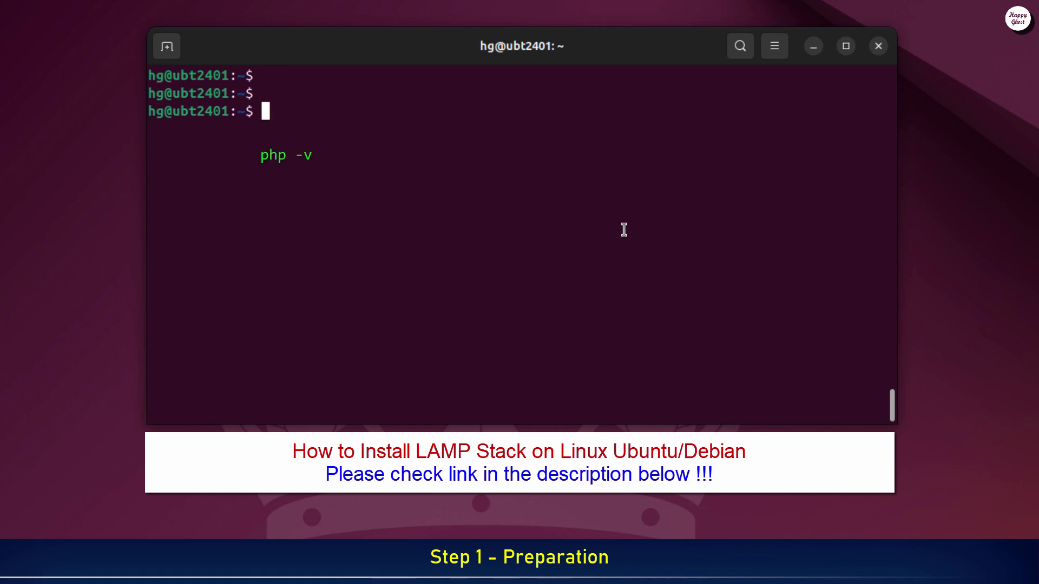
pyautogui.write('php')
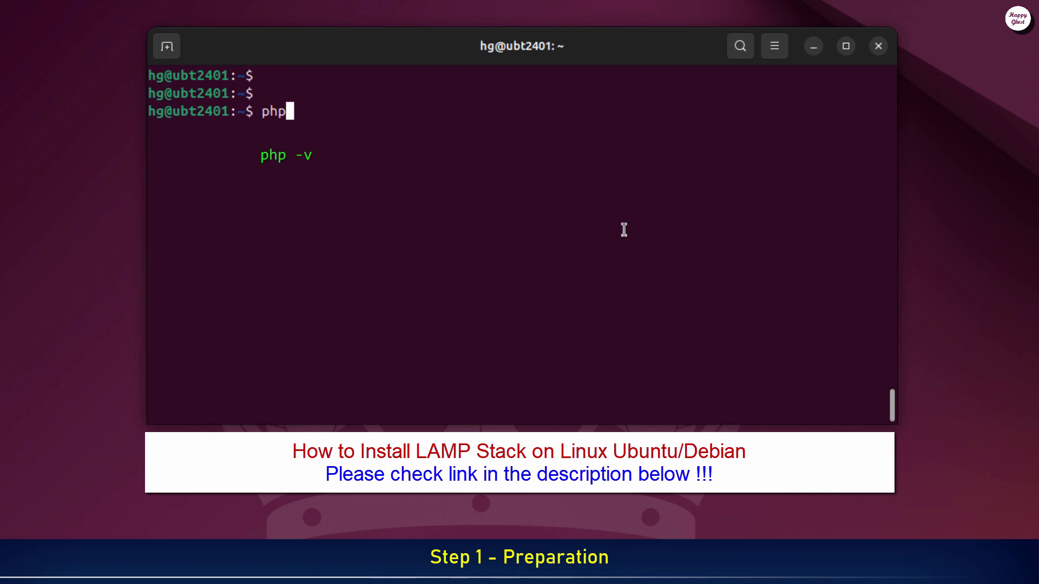
pyautogui.write('-v')
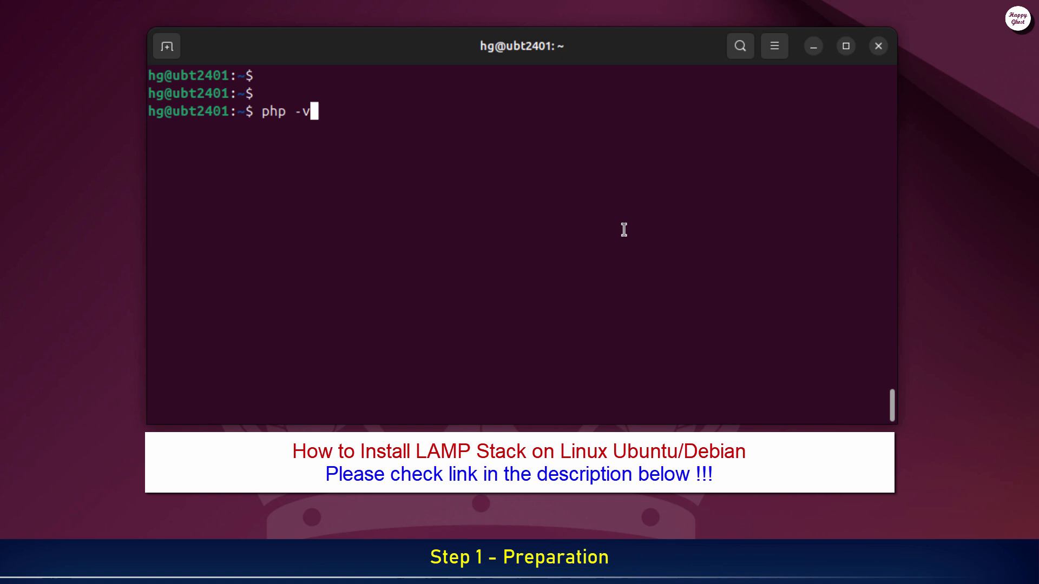
pyautogui.press('Return')
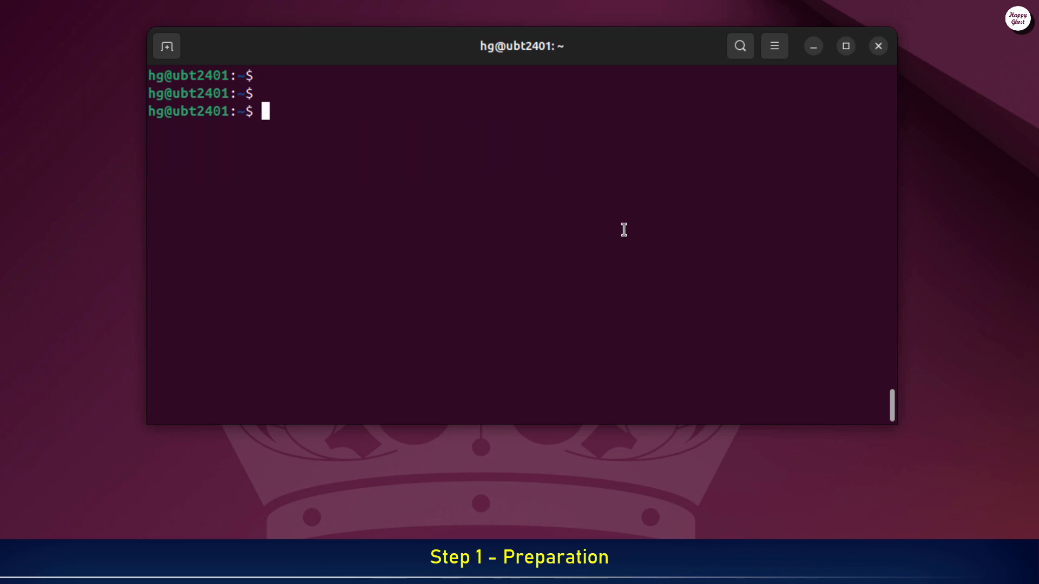
# Run 'sudo apt update' to refresh the Ubuntu package lists
pyautogui.write('sudo')
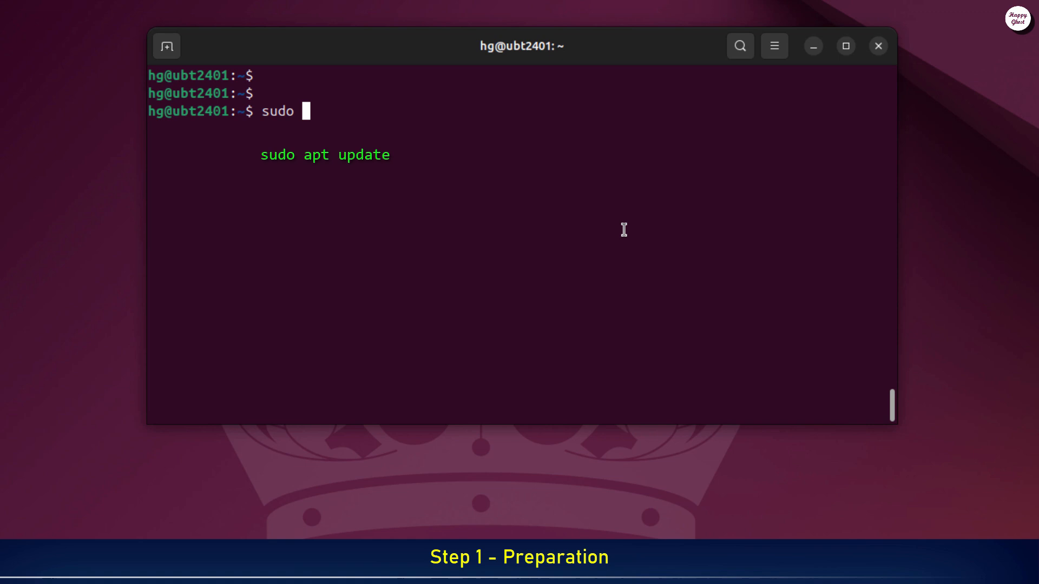
pyautogui.write('apt update')
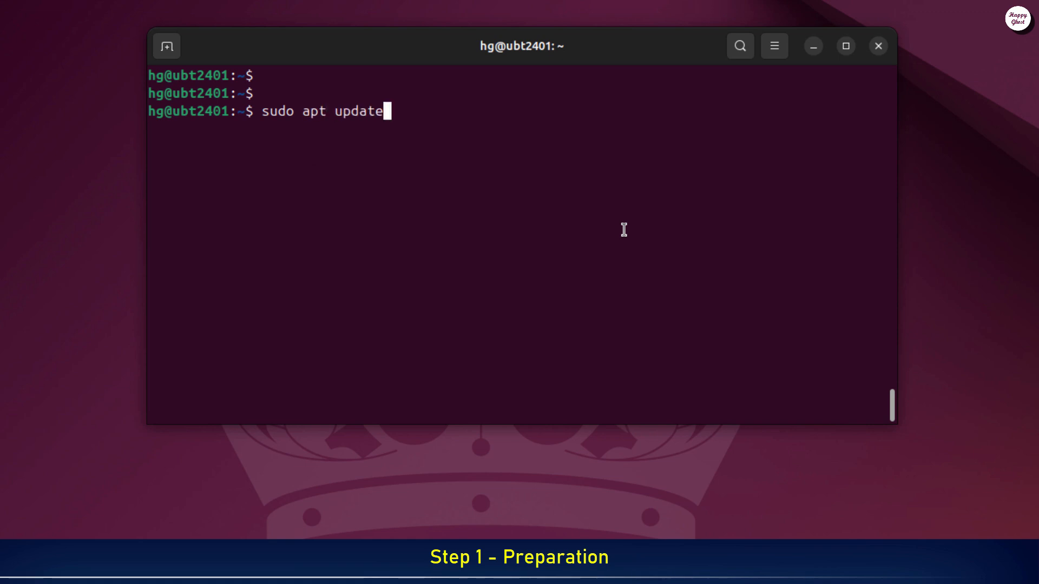
pyautogui.press('Return')
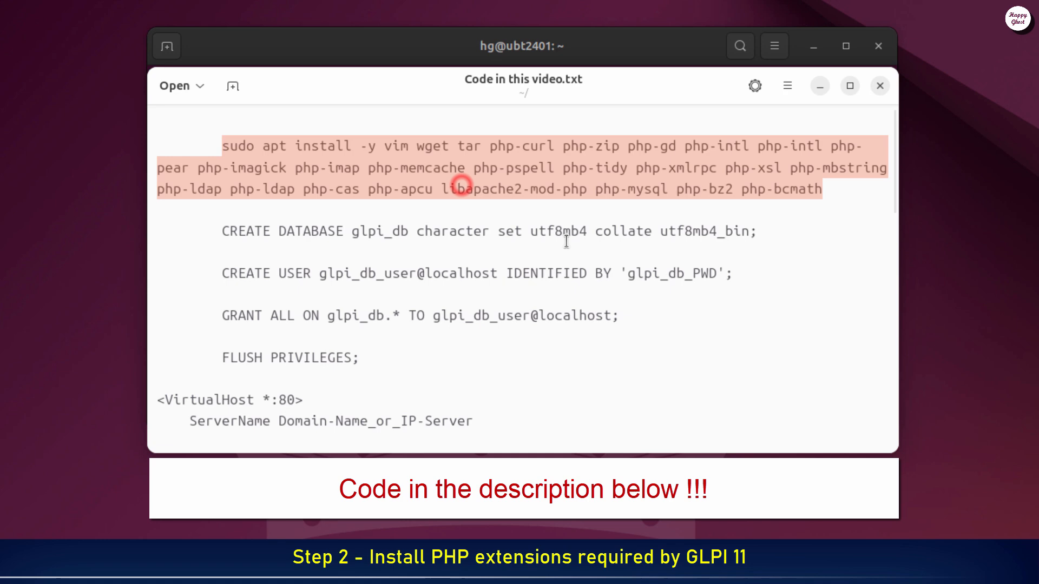
# Paste and run the apt install command for vim, wget, tar and GLPI's PHP extensions
pyautogui.rightClick(423, 254)
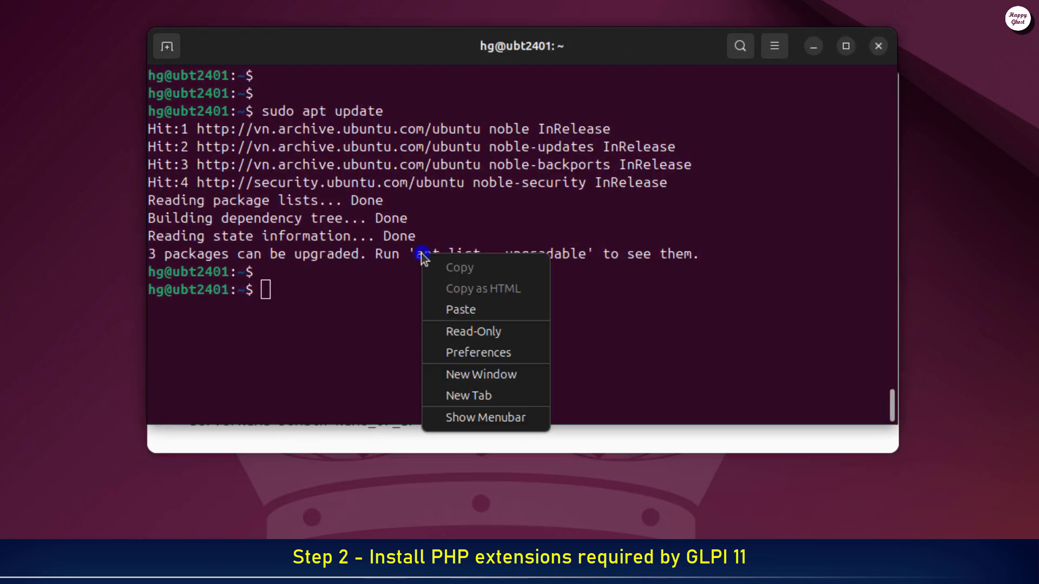
pyautogui.click(460, 310)
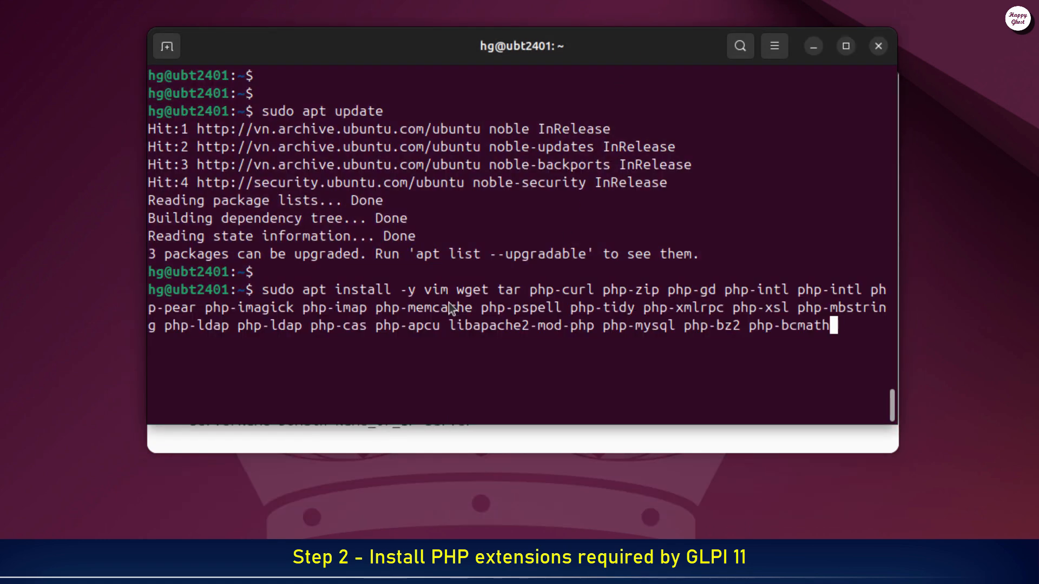
pyautogui.press('Return')
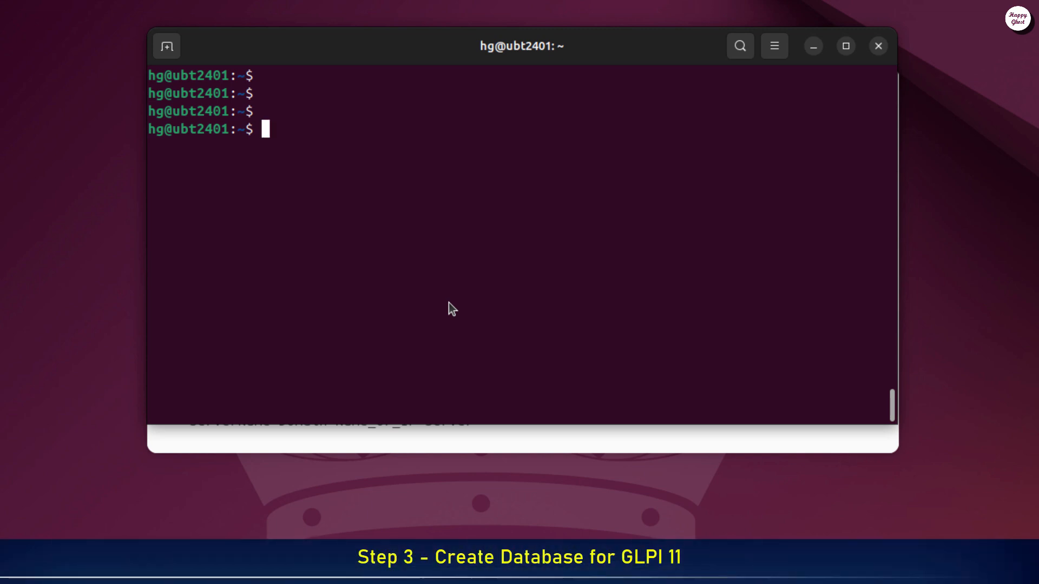
# Log into MariaDB as root with 'sudo mysql -uroot -p' and return to the notes file
pyautogui.write('sudo mys')
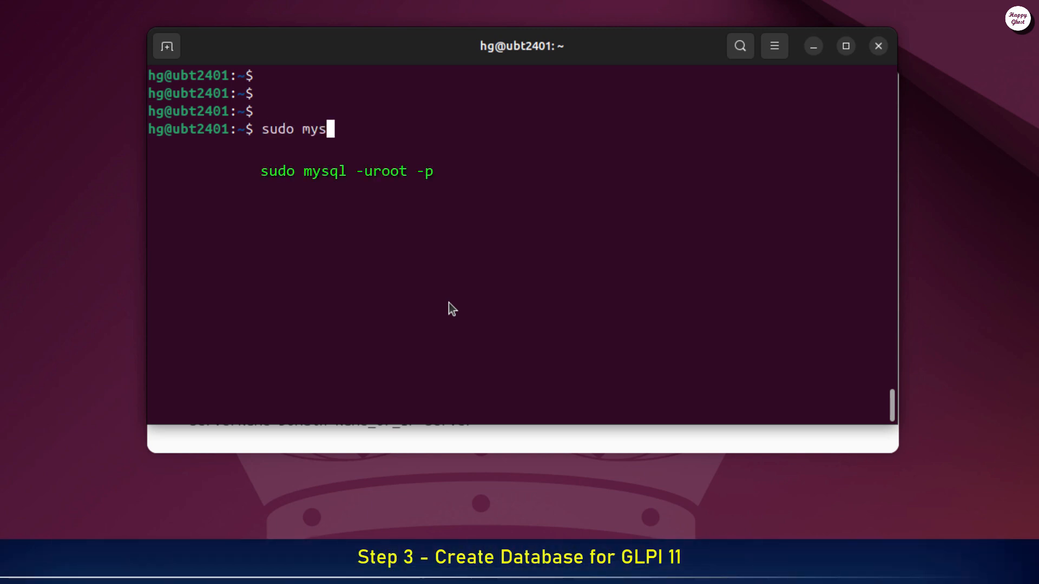
pyautogui.write('ql -uroot')
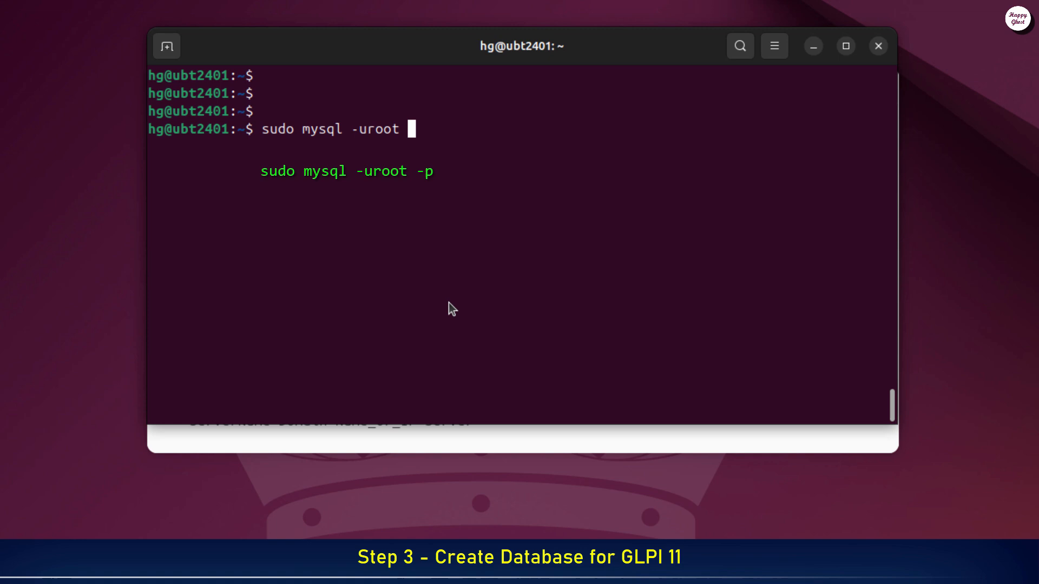
pyautogui.write('-p')
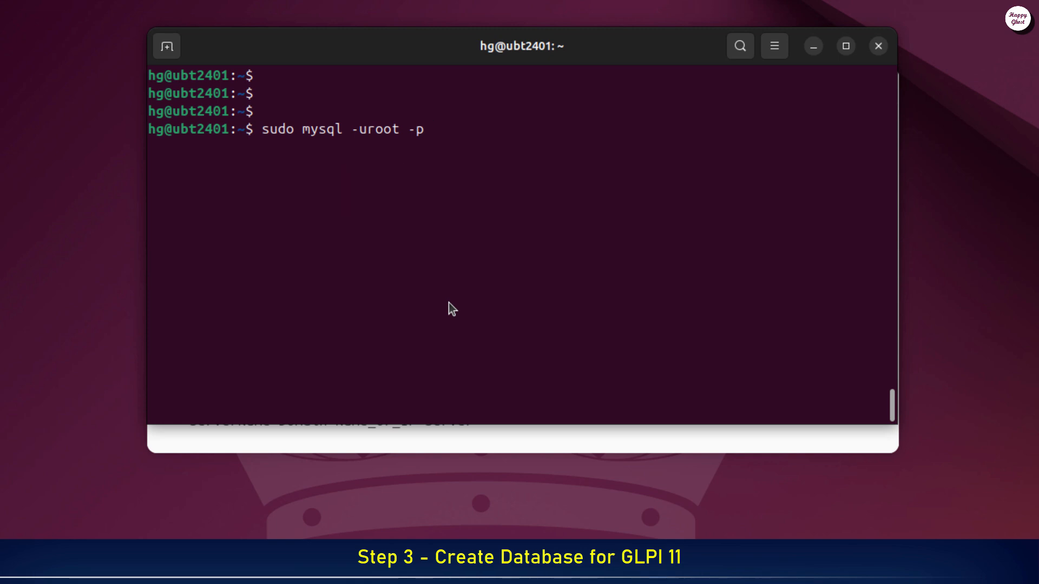
pyautogui.press('Return')
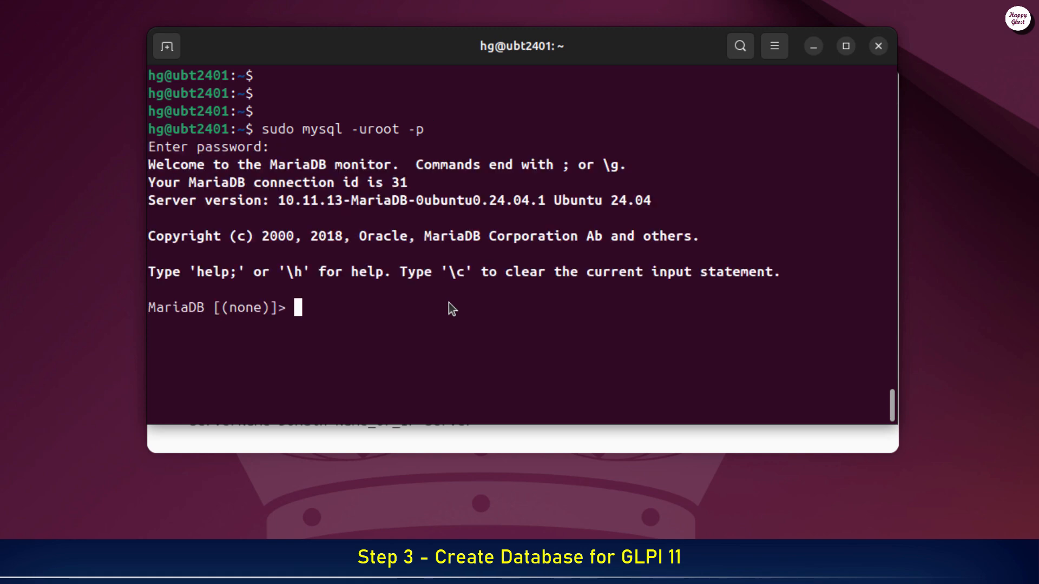
pyautogui.press('ctrl+l')
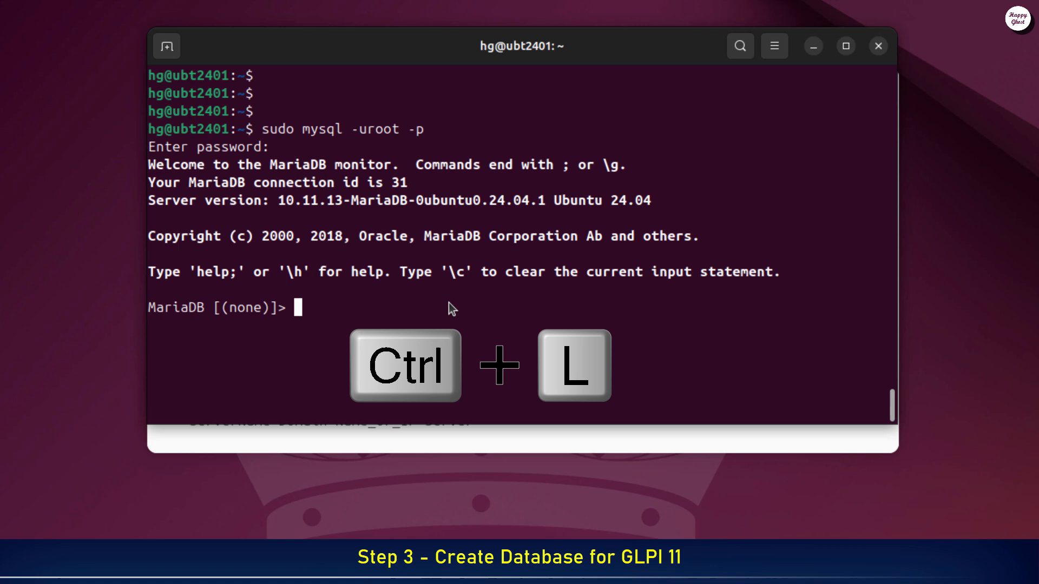
pyautogui.press('ctrl+l')
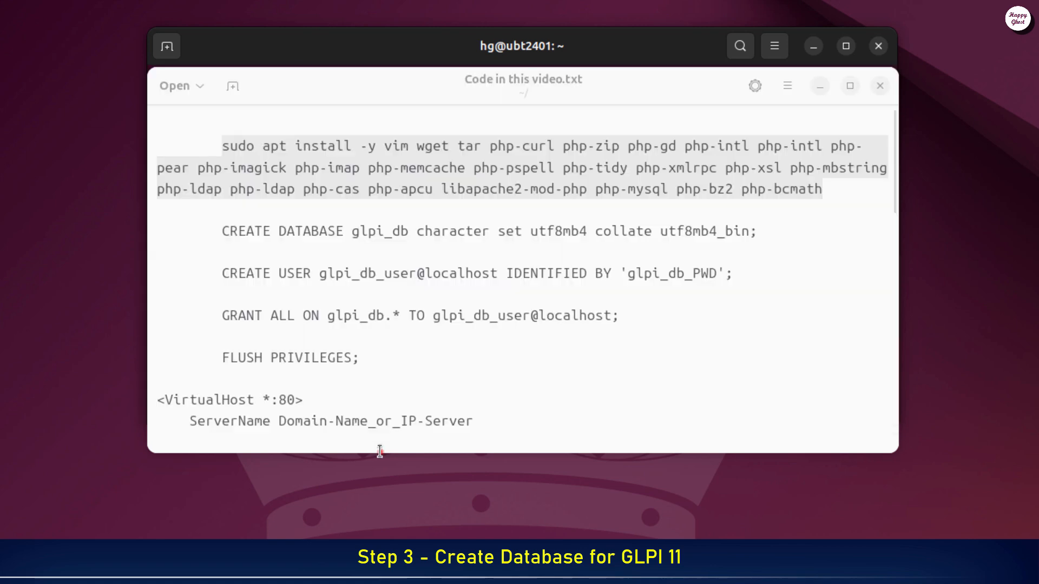
# Select glpi_db, glpi_db_user and glpi_db_PWD in 'Code in this video.txt'
pyautogui.click(351, 234)
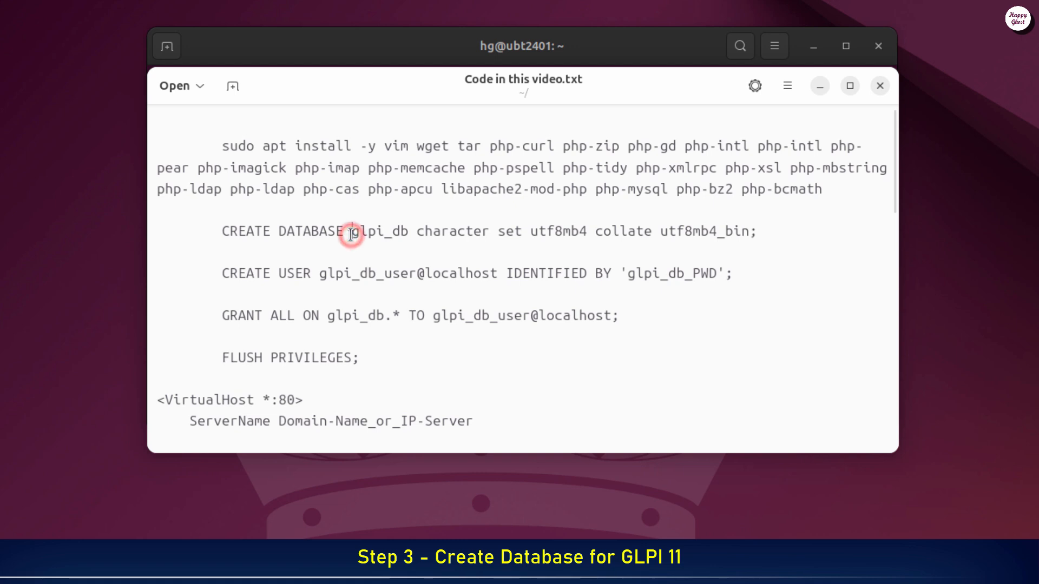
pyautogui.doubleClick(378, 231)
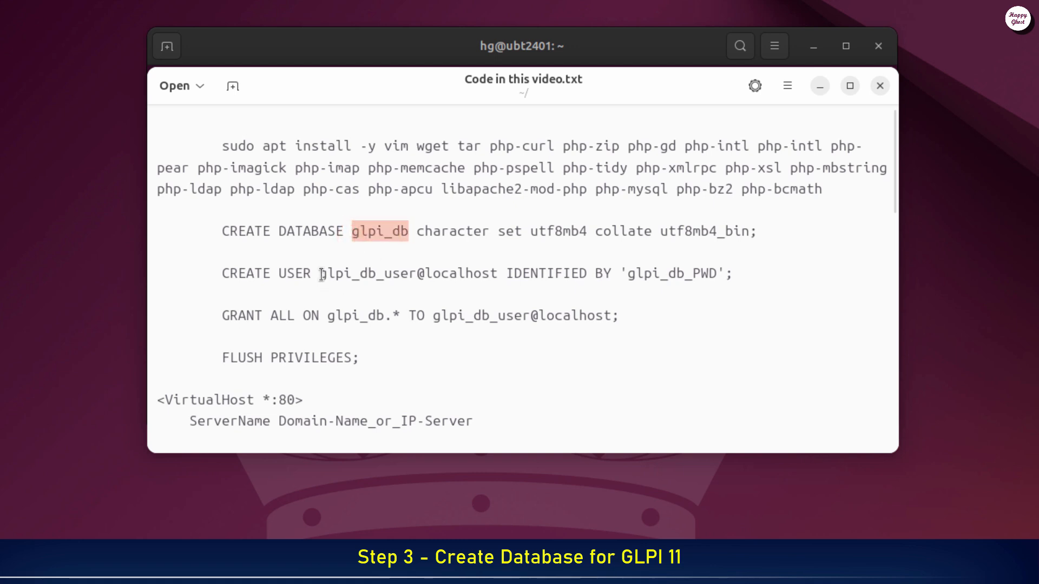
pyautogui.doubleClick(367, 273)
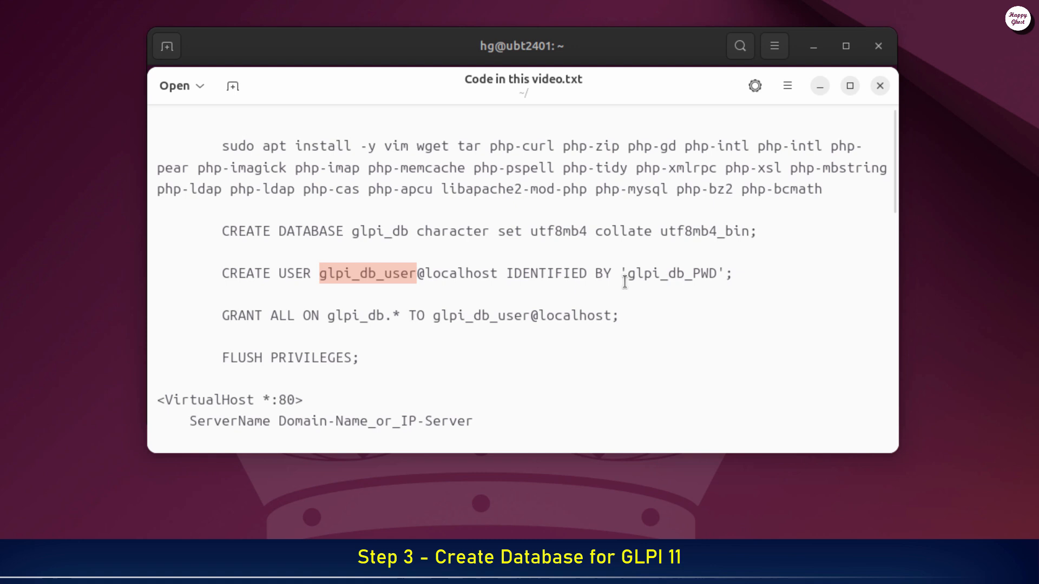
pyautogui.doubleClick(670, 273)
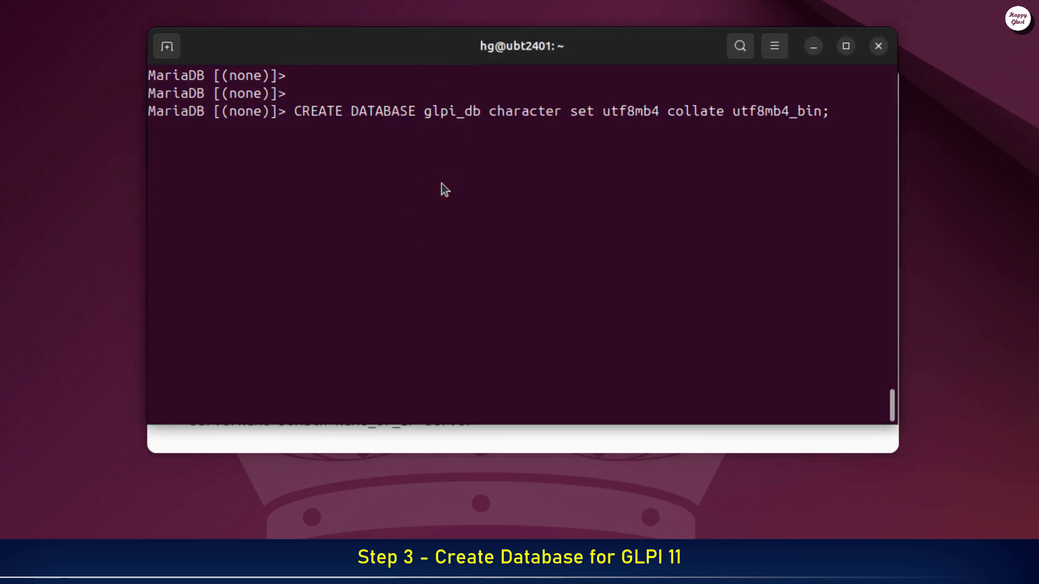
# Run CREATE DATABASE glpi_db, then paste the CREATE USER and GRANT ALL statements
pyautogui.press('Return')
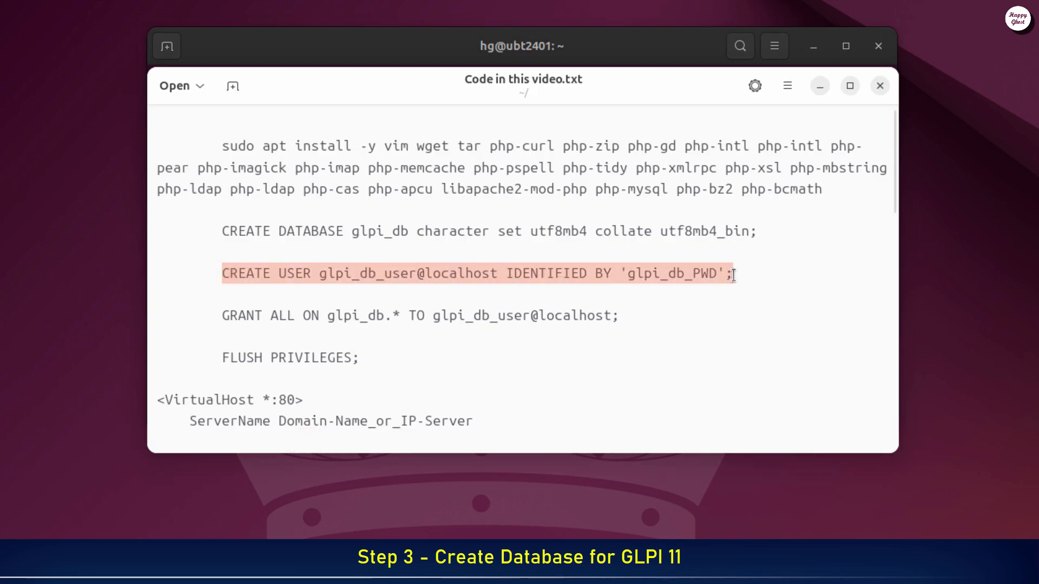
pyautogui.rightClick(380, 179)
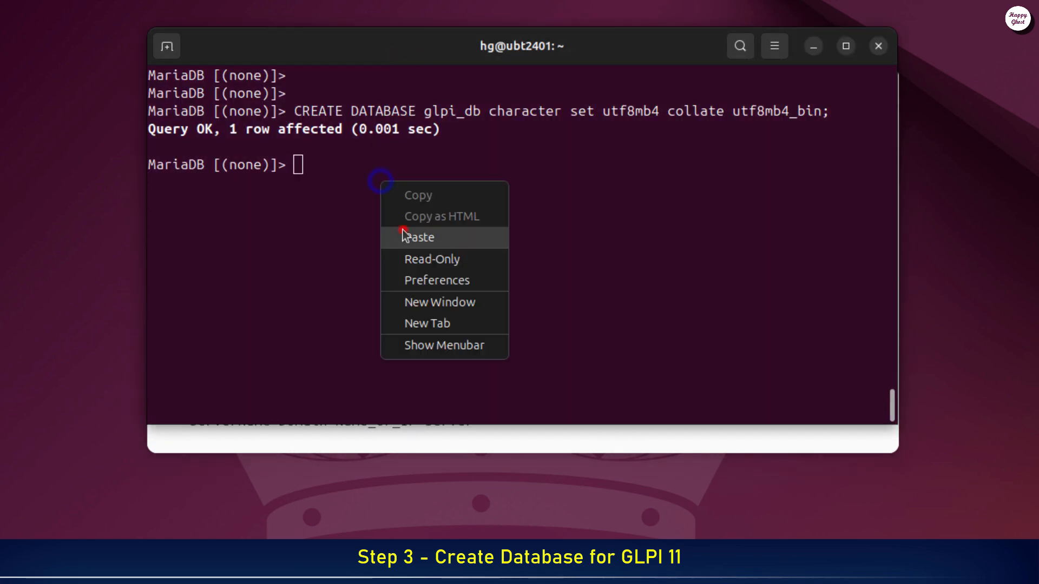
pyautogui.click(420, 237)
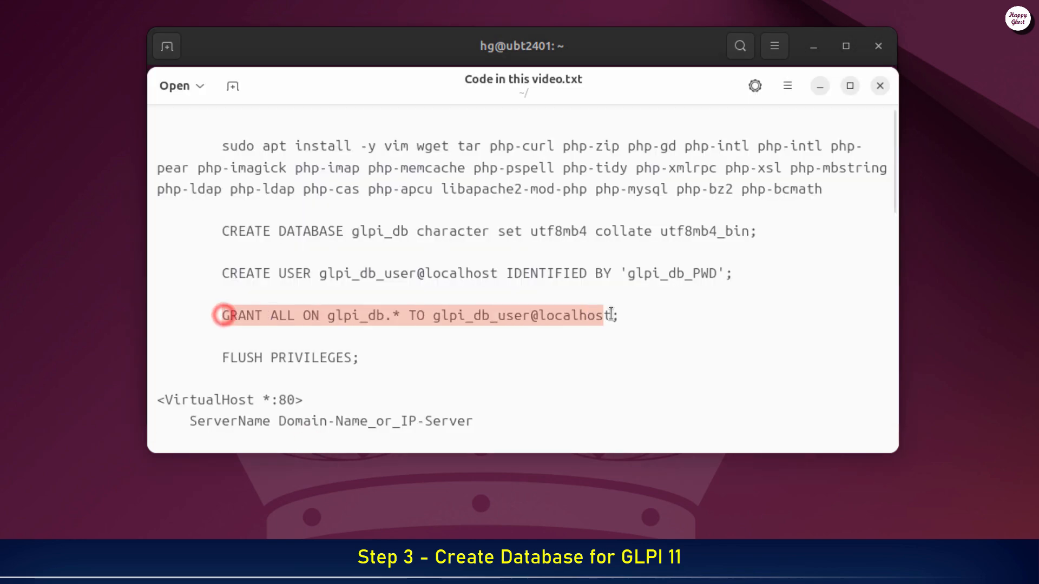
pyautogui.rightClick(339, 231)
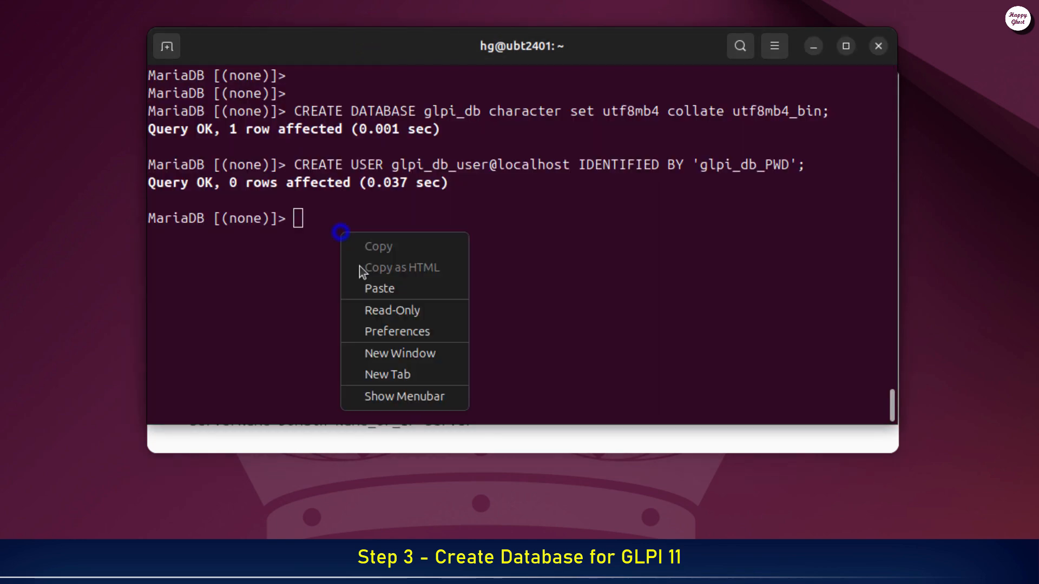
pyautogui.click(379, 288)
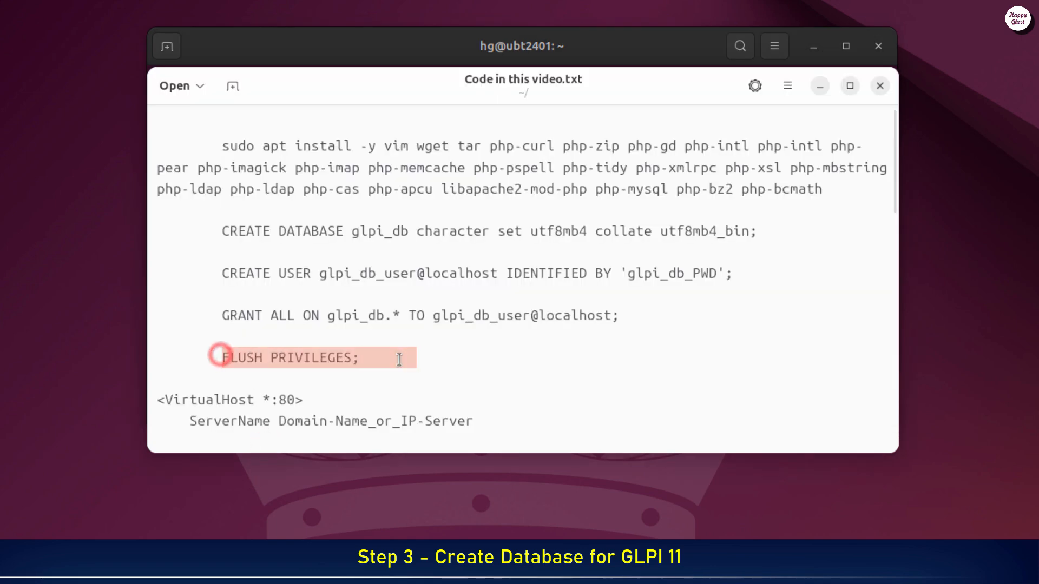
# Paste and run FLUSH PRIVILEGES, then EXIT the MariaDB prompt
pyautogui.rightClick(391, 254)
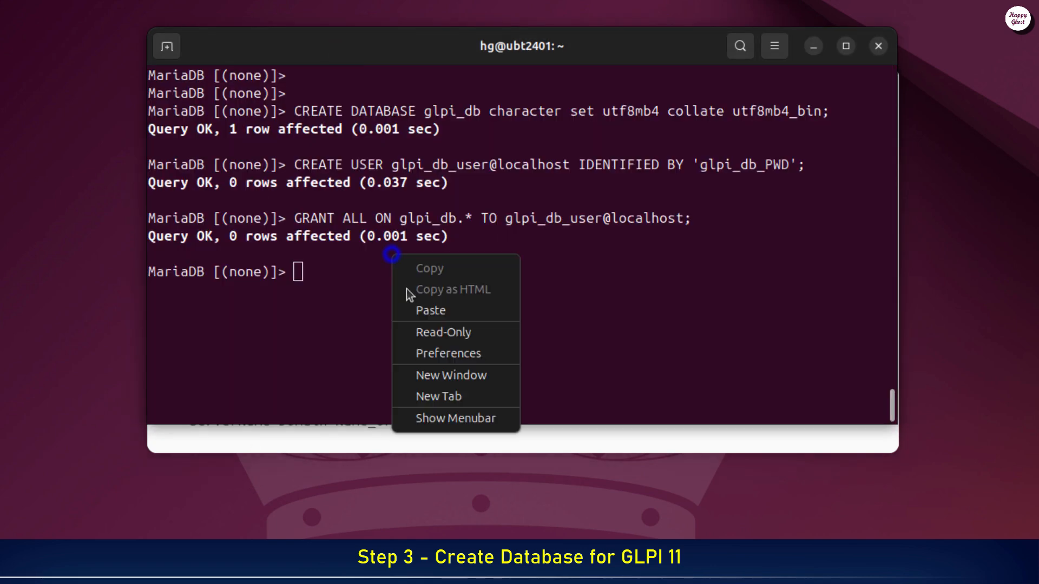
pyautogui.click(431, 310)
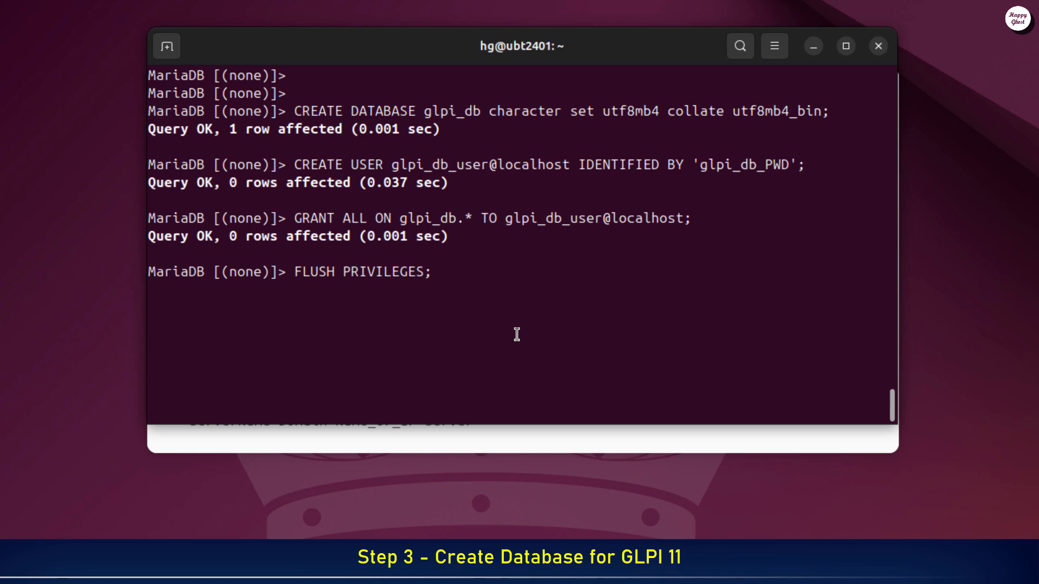
pyautogui.press('Return')
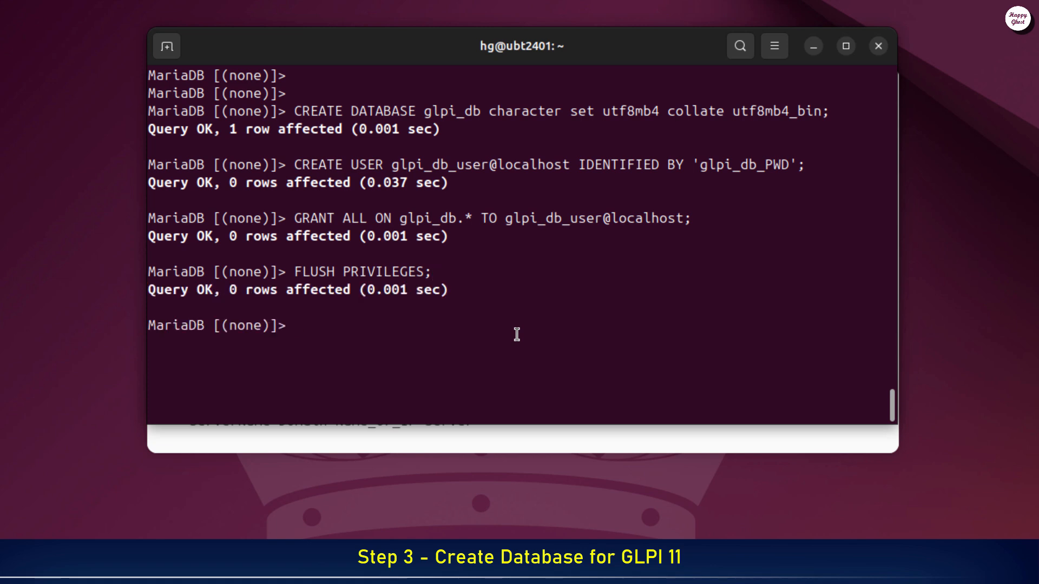
pyautogui.write('EXIT;')
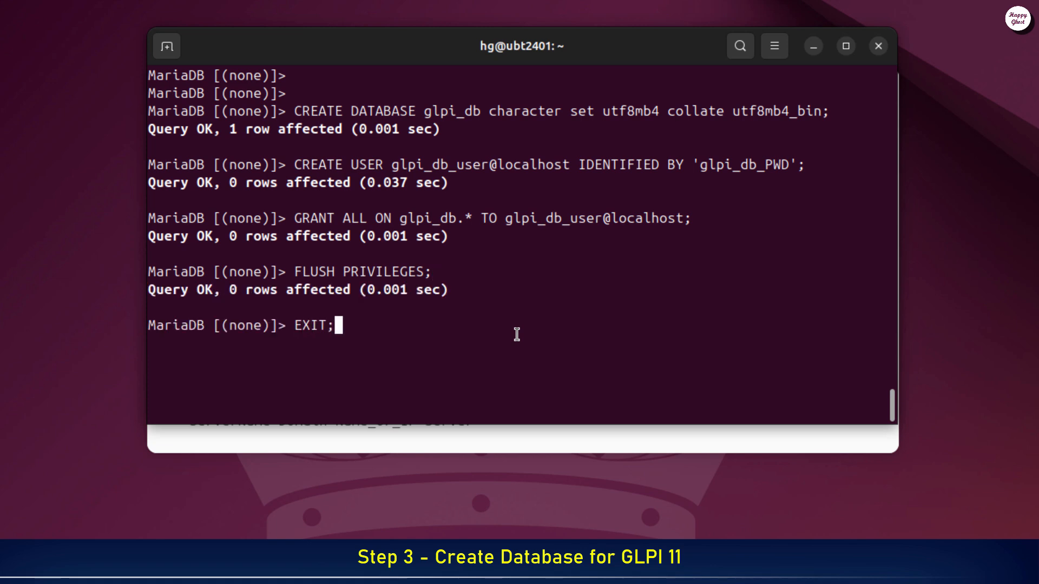
pyautogui.press('Return')
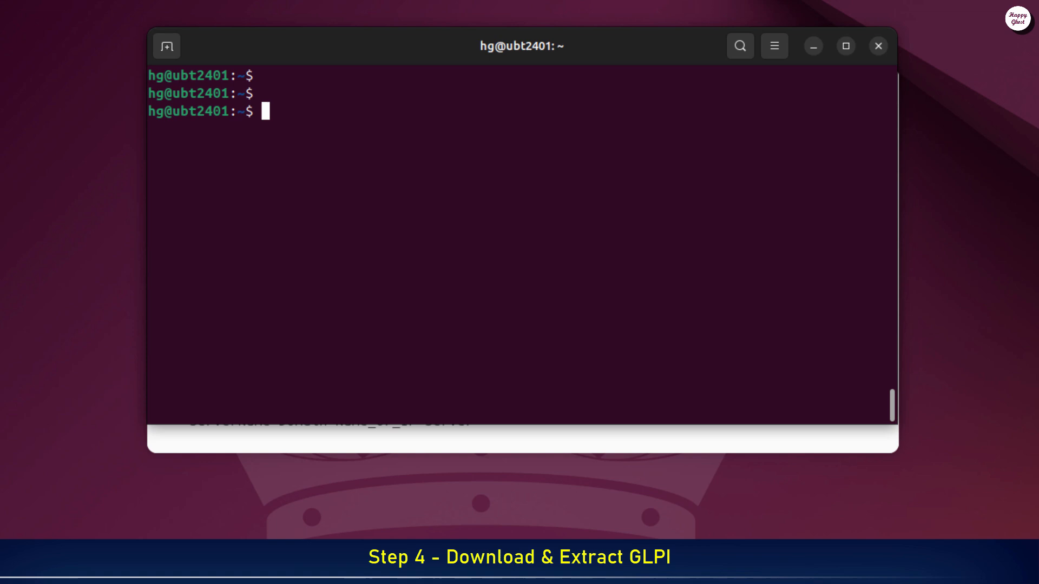
pyautogui.moveTo(611, 299)
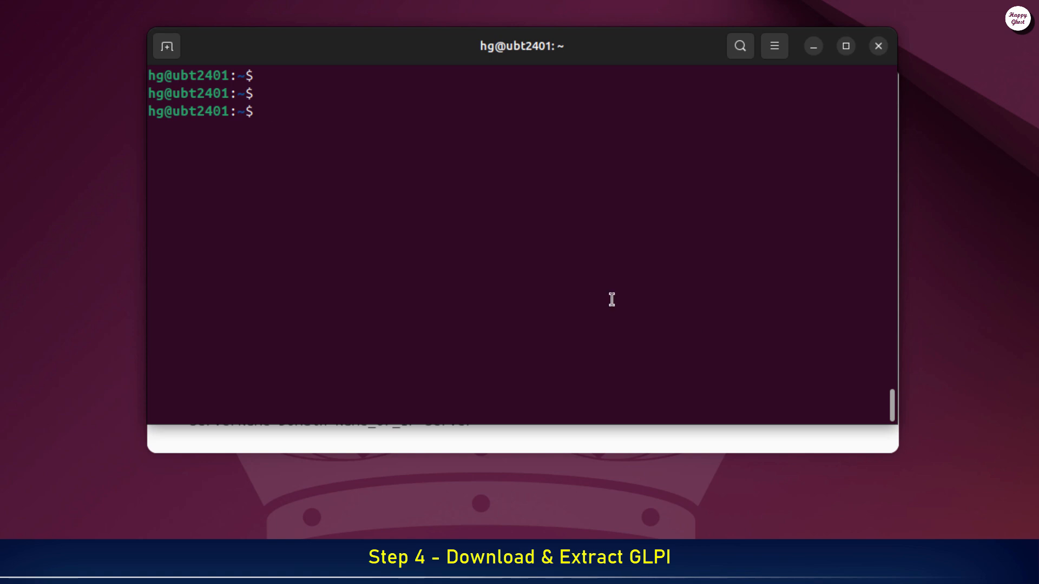
# Change into /var/www/html/ and list its contents with ls
pyautogui.write('cd /')
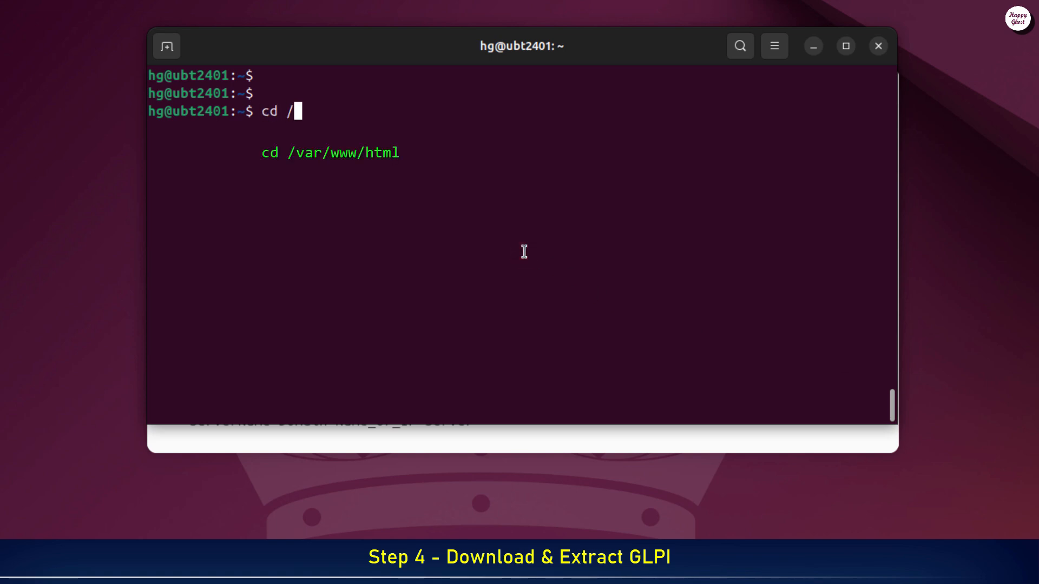
pyautogui.write('var/www/html/')
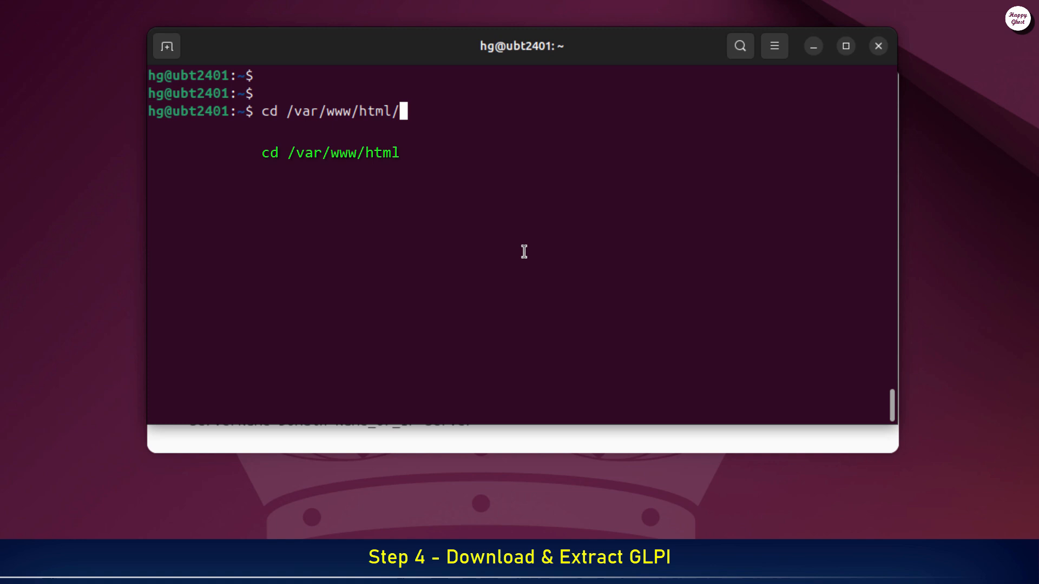
pyautogui.press('Return')
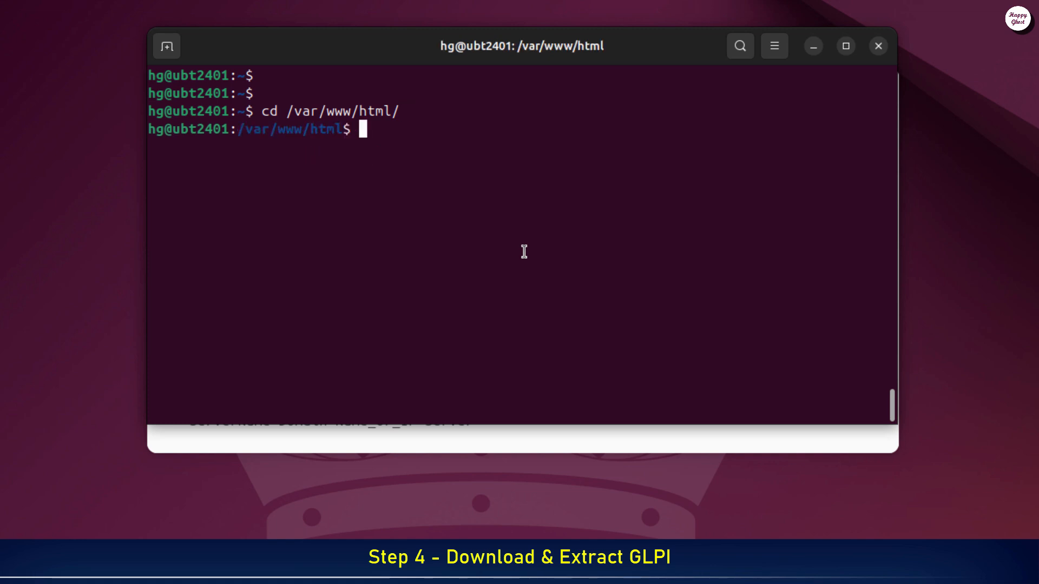
pyautogui.write('ls')
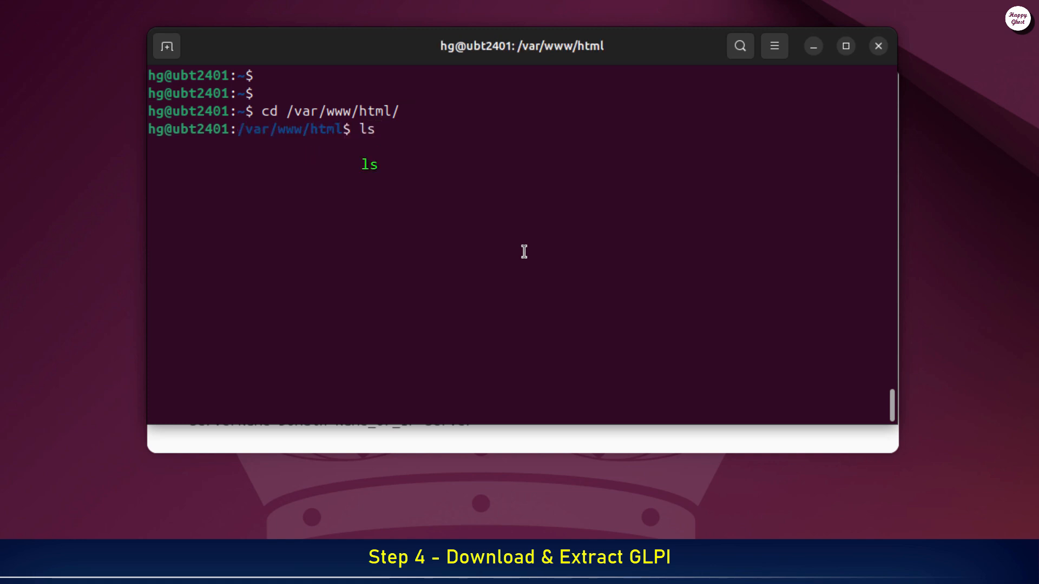
pyautogui.press('Return')
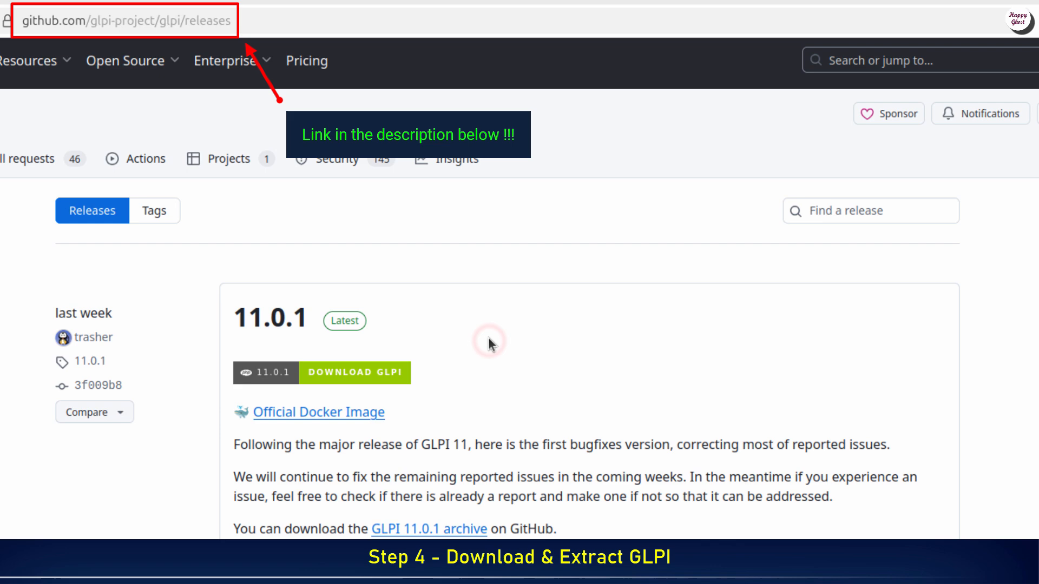
# Copy the glpi-11.0.1.tgz asset link from the GLPI 11.0.1 release page
pyautogui.scroll(-3)
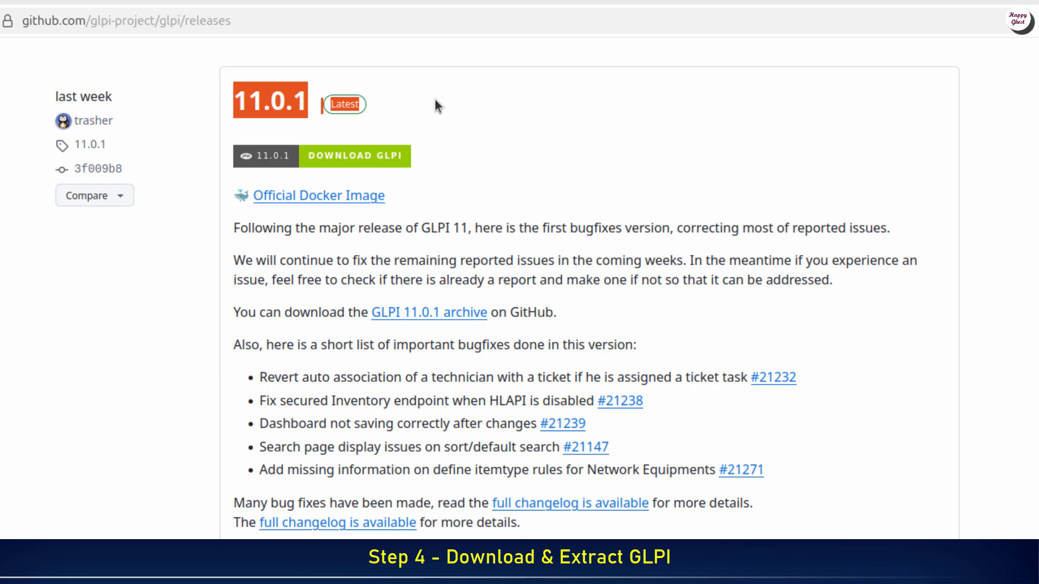
pyautogui.moveTo(456, 167)
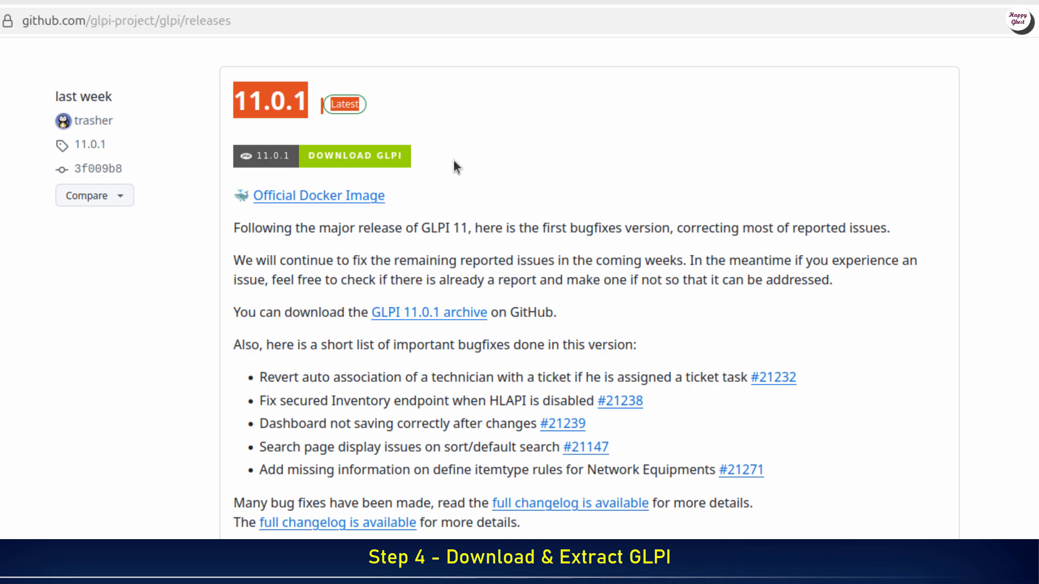
pyautogui.scroll(-3)
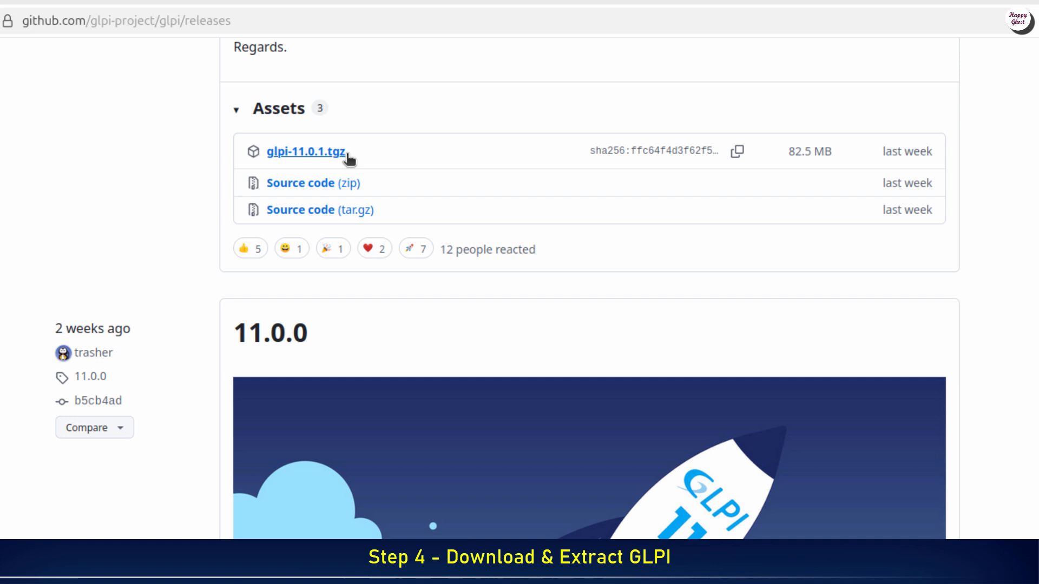
pyautogui.rightClick(305, 151)
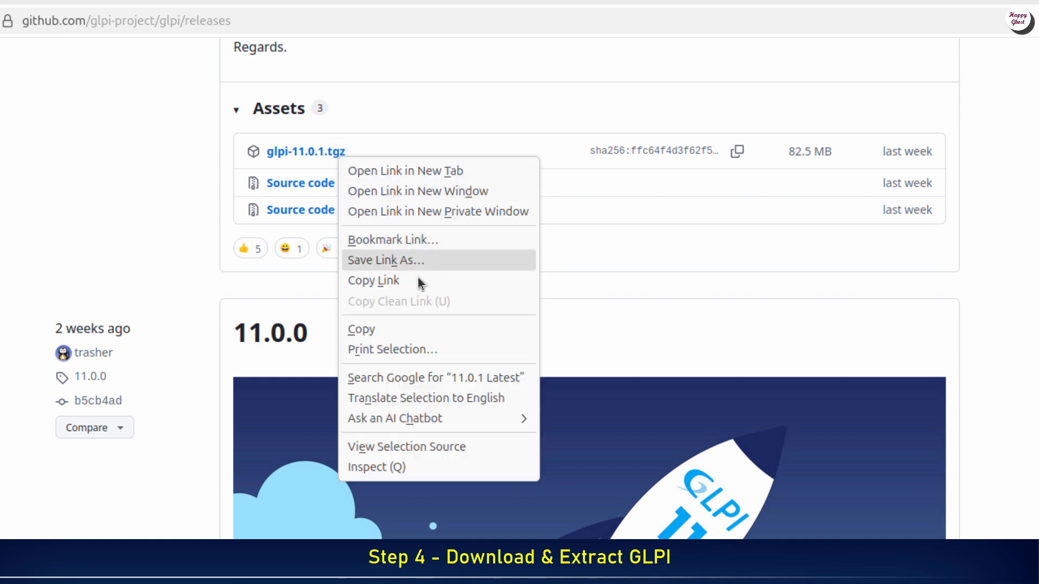
pyautogui.moveTo(420, 280)
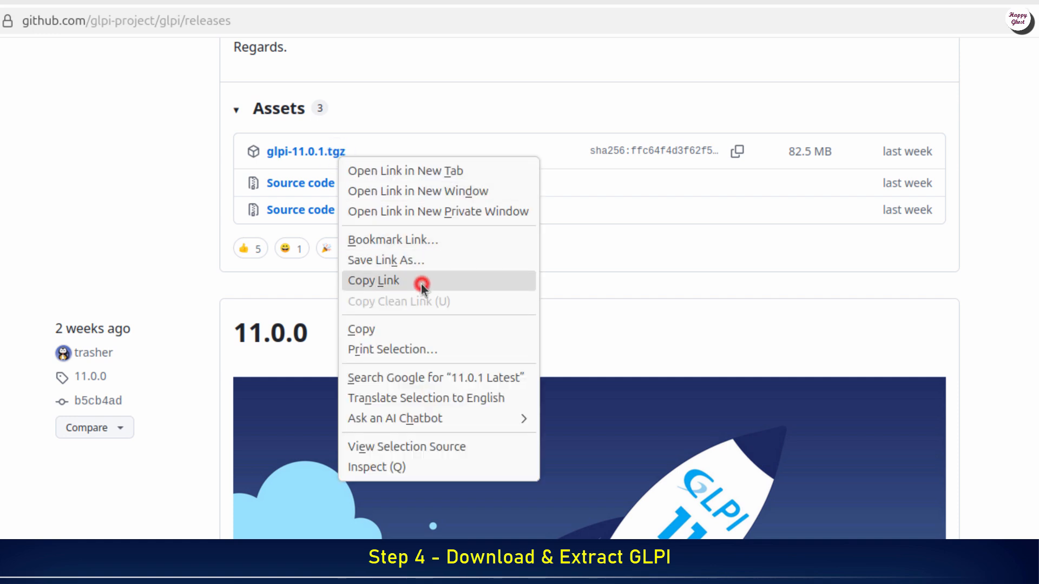
pyautogui.click(373, 280)
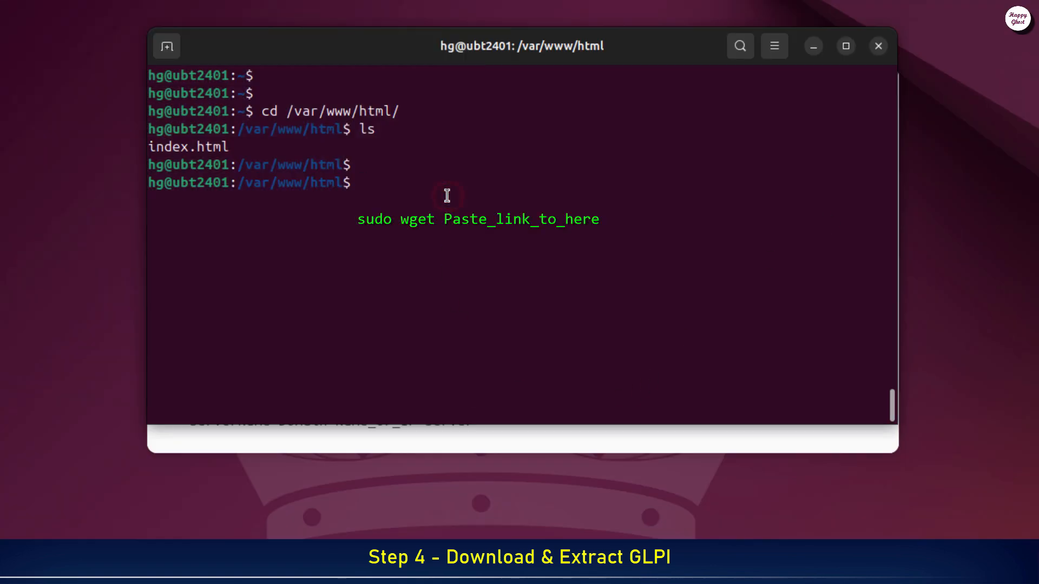
# Download glpi-11.0.1.tgz from GitHub with sudo wget and list the web root
pyautogui.write('sudo')
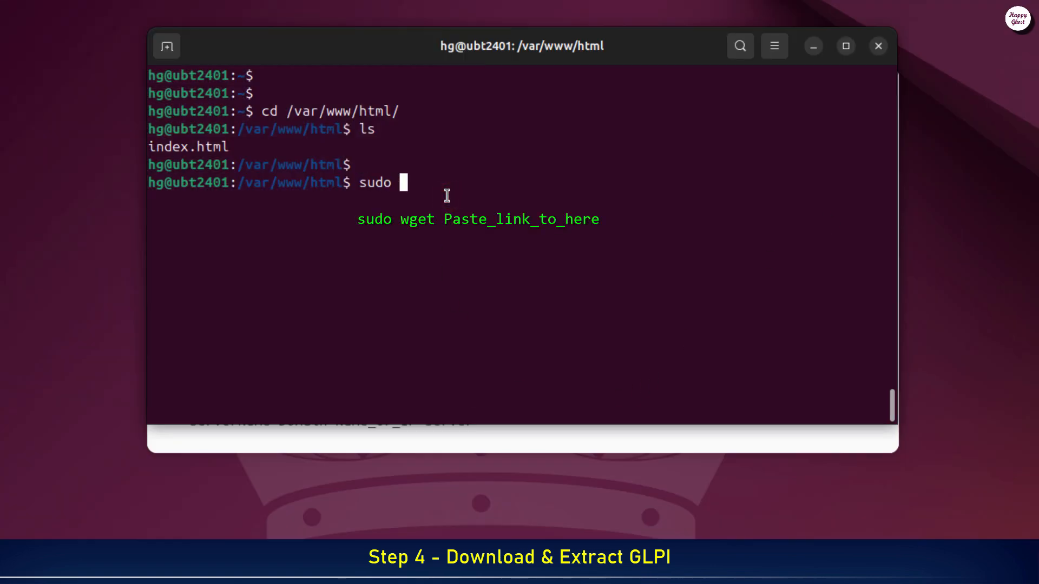
pyautogui.write('wget')
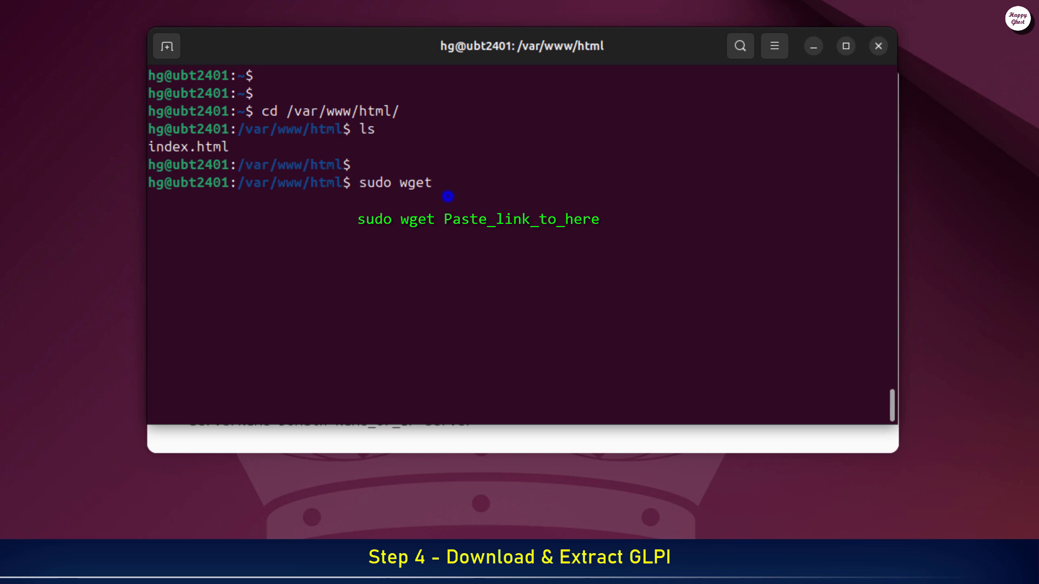
pyautogui.write('https://github.com/glpi-project/glpi/releases/download/11.0.1/glpi-11.0.1.tgz')
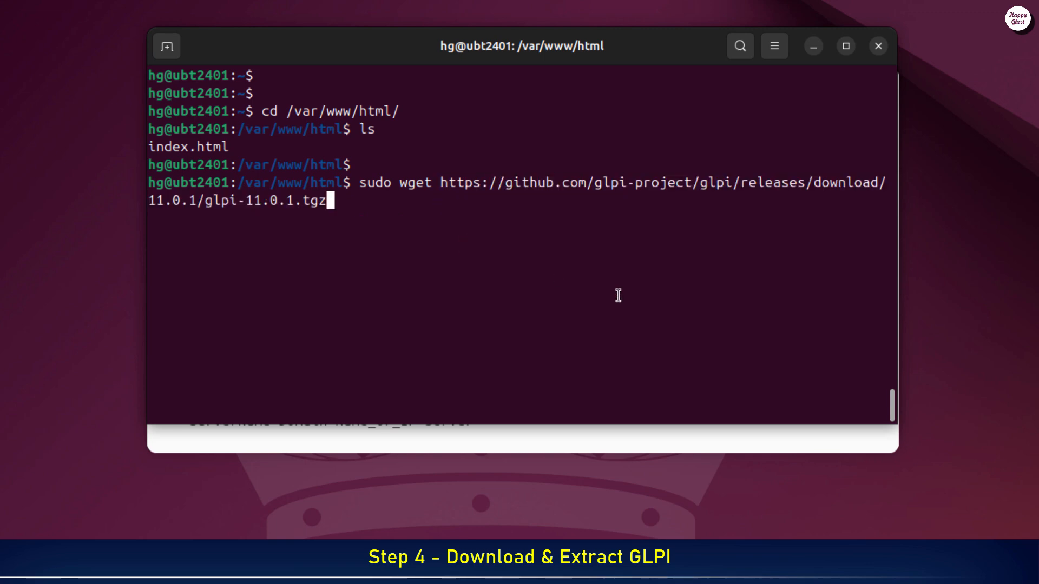
pyautogui.press('Return')
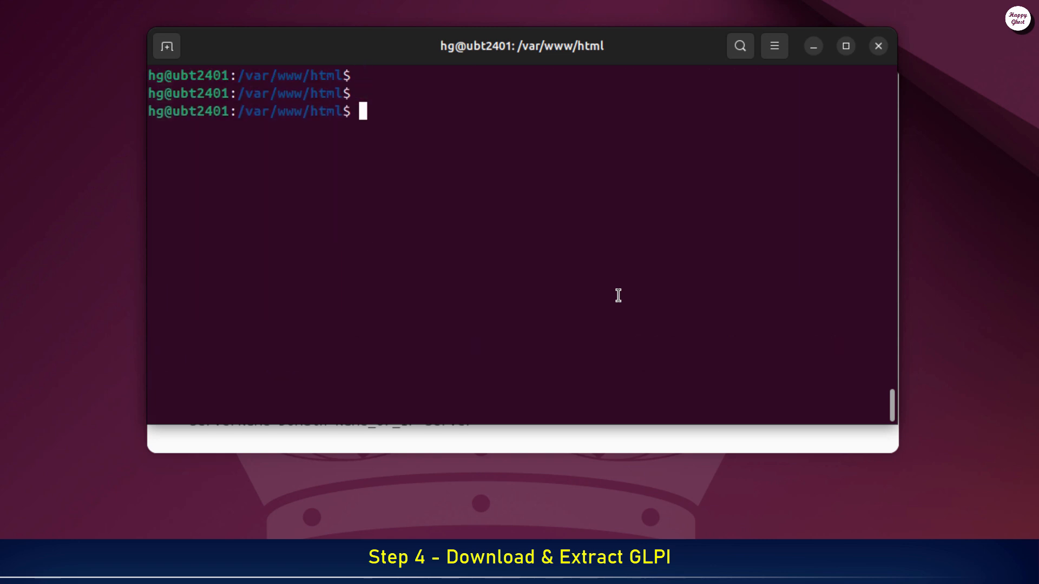
pyautogui.write('ls')
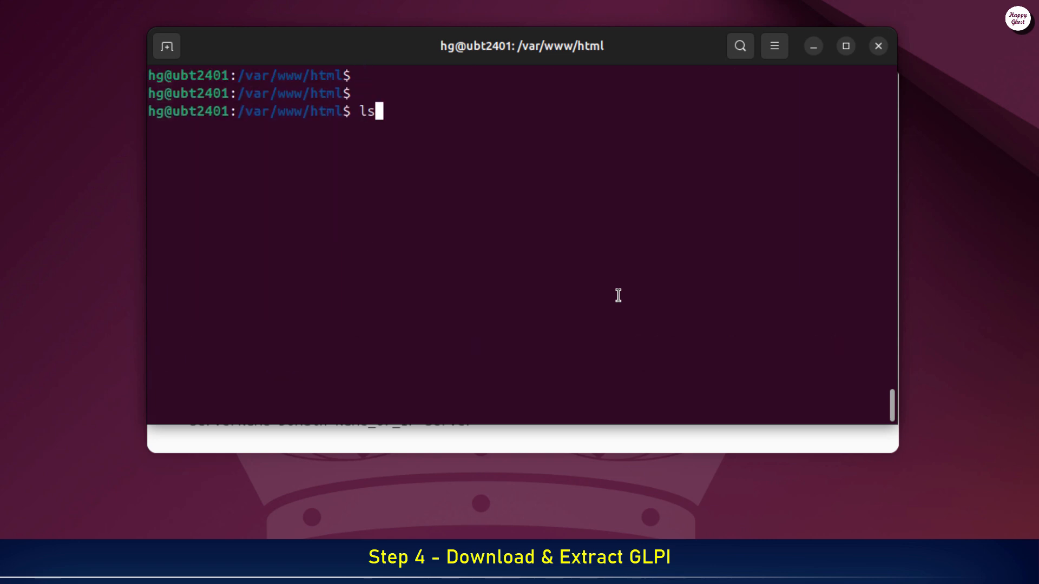
pyautogui.press('Return')
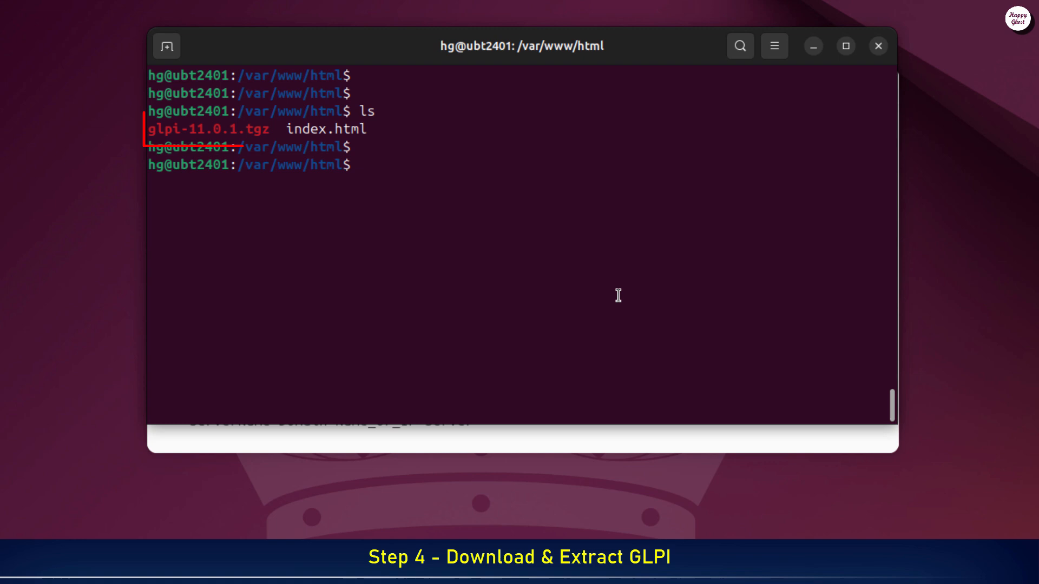
# Extract the archive with tar and confirm the glpi folder with ls
pyautogui.write('sud')
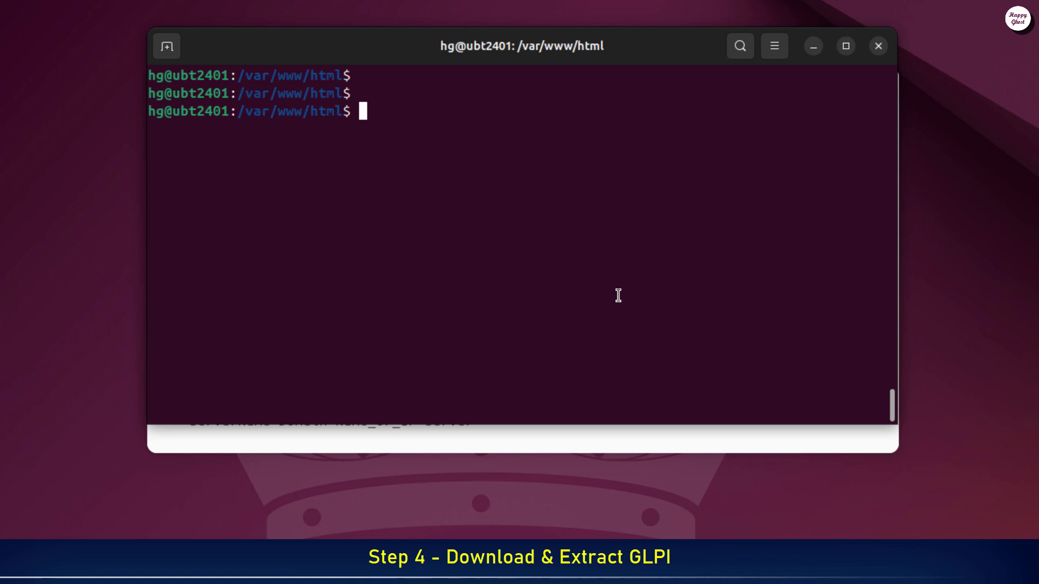
pyautogui.write('ls')
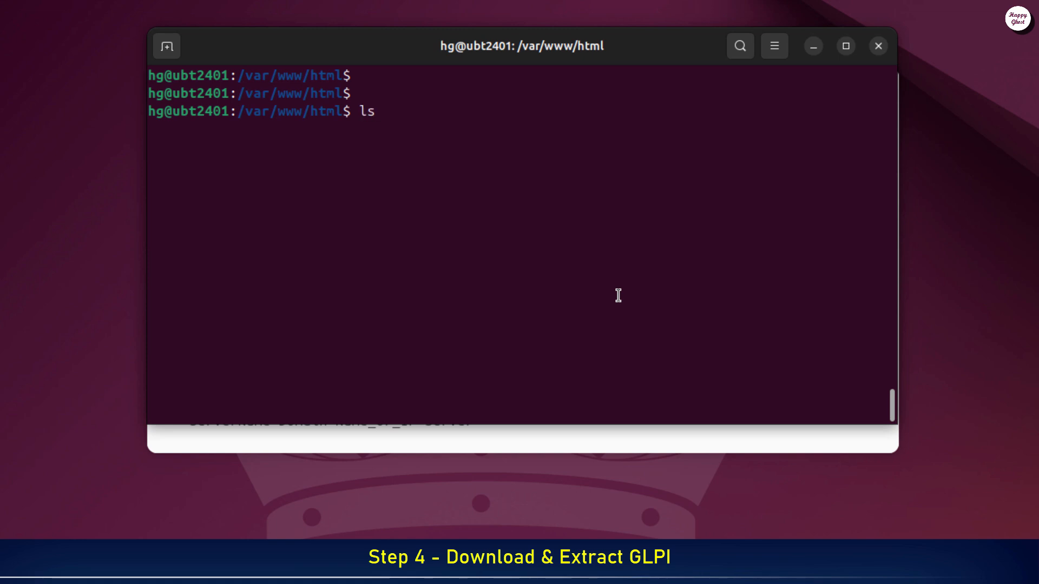
pyautogui.press('Return')
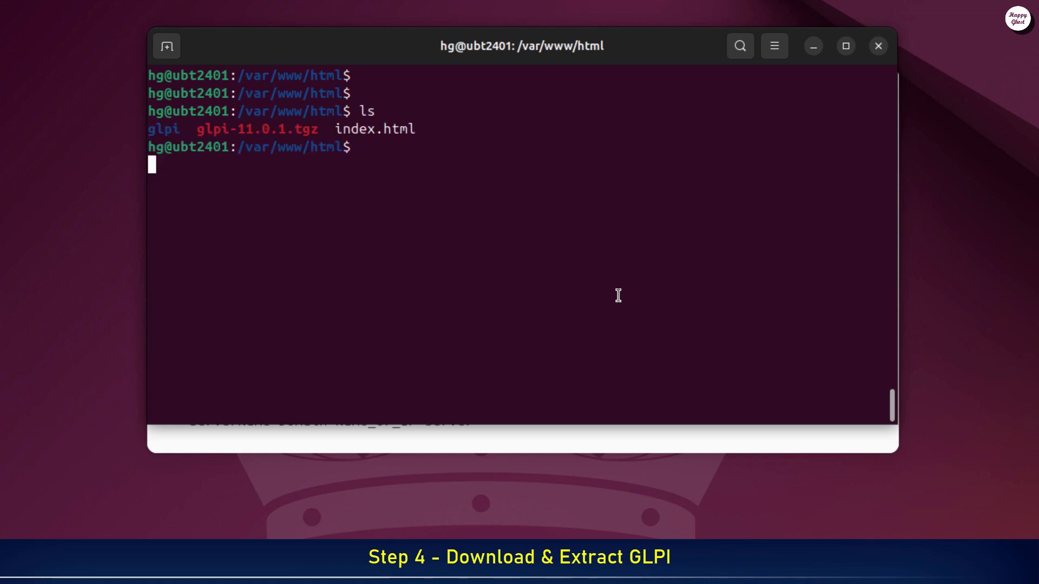
pyautogui.press('Return')
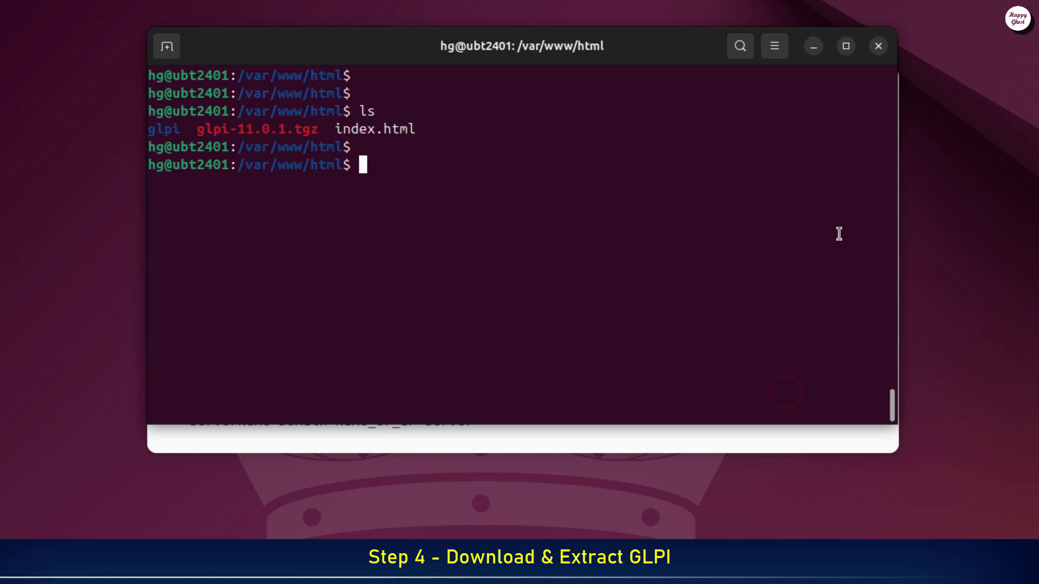
pyautogui.moveTo(794, 165)
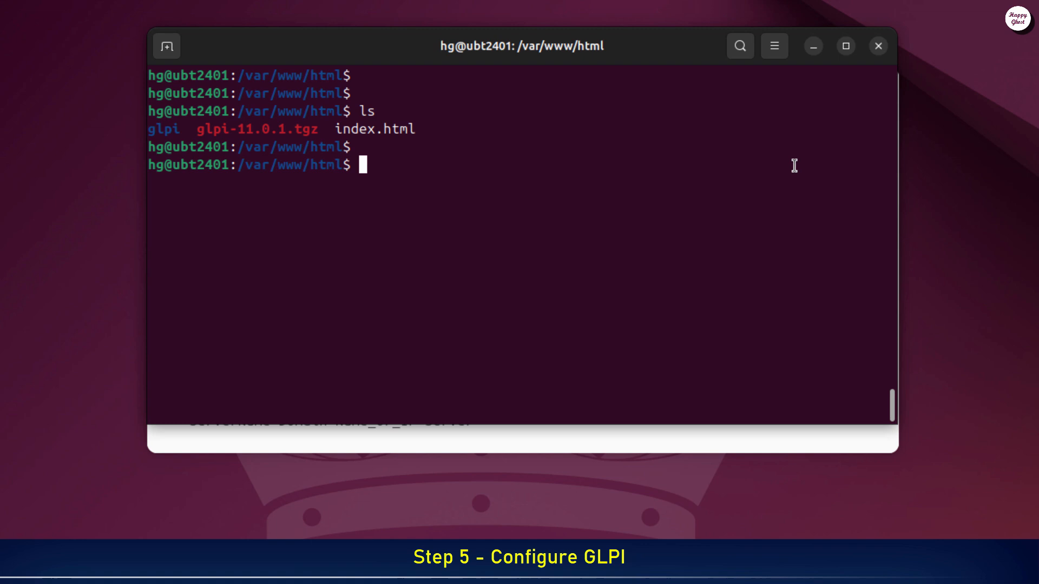
# Make www-data:www-data the recursive owner of the glpi folder with chown -R
pyautogui.write('sudo cho')
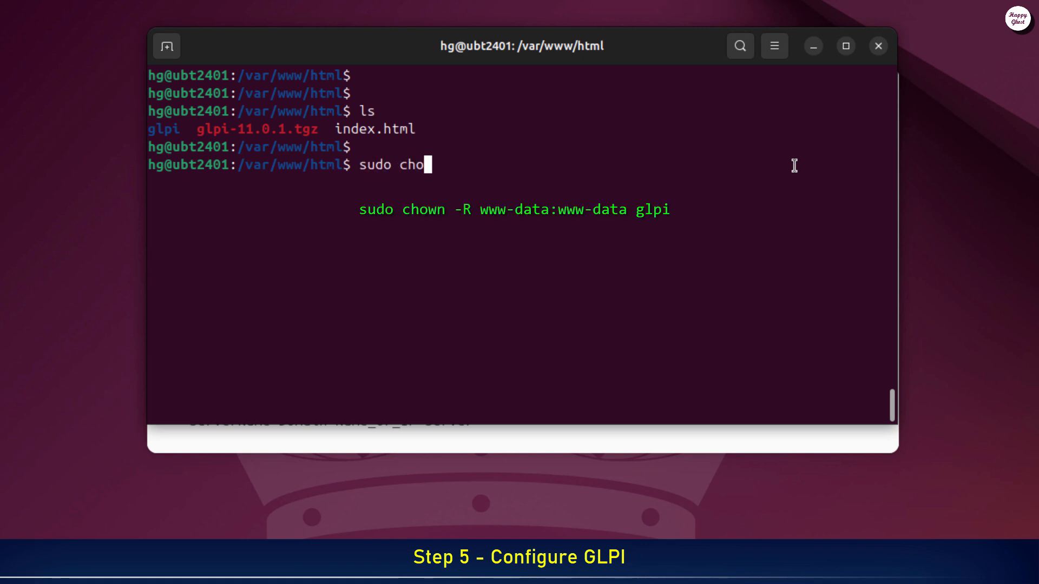
pyautogui.write('wn -R www')
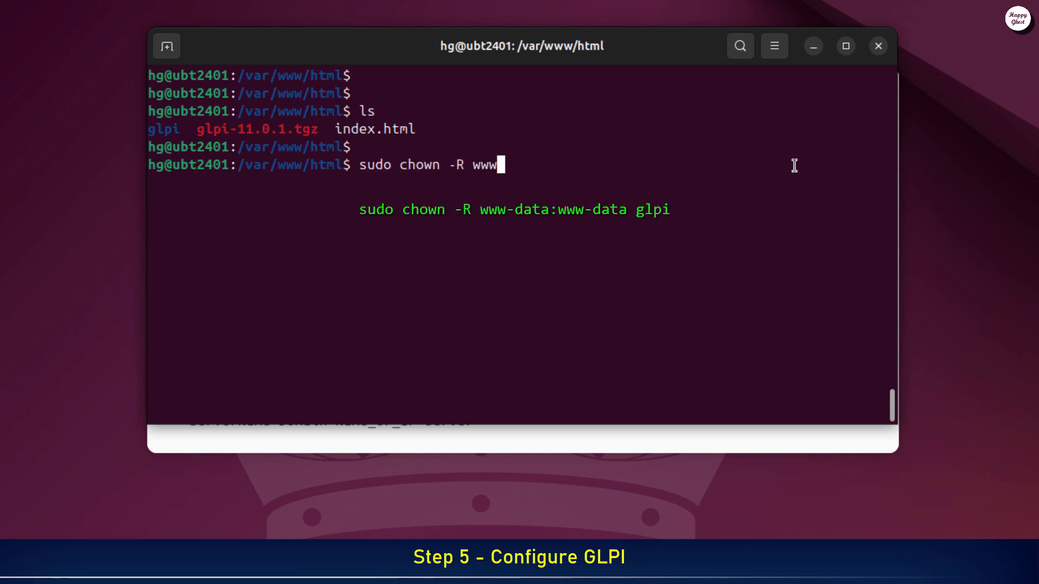
pyautogui.write('-data:www-data')
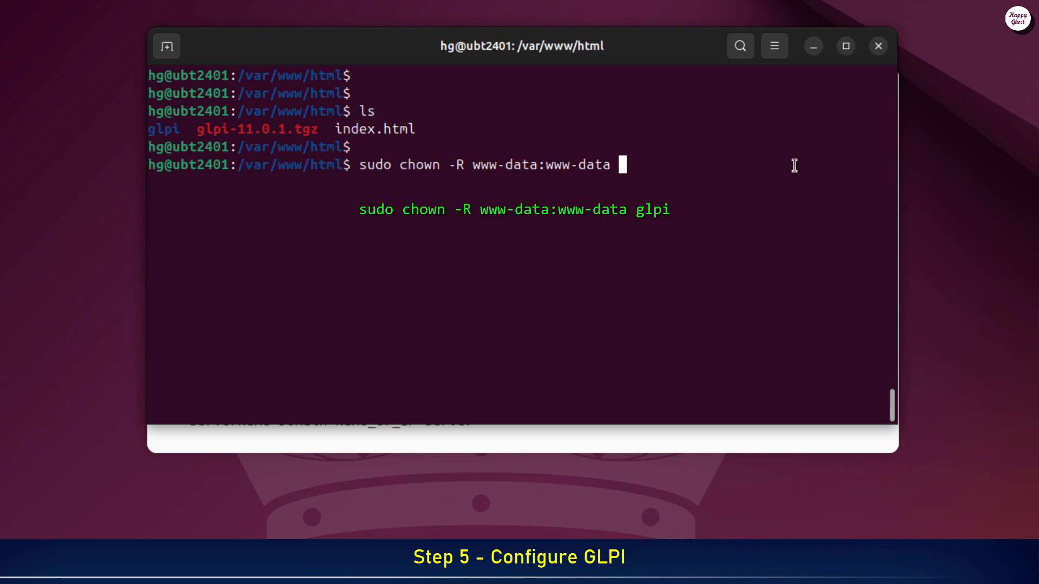
pyautogui.write('glpi')
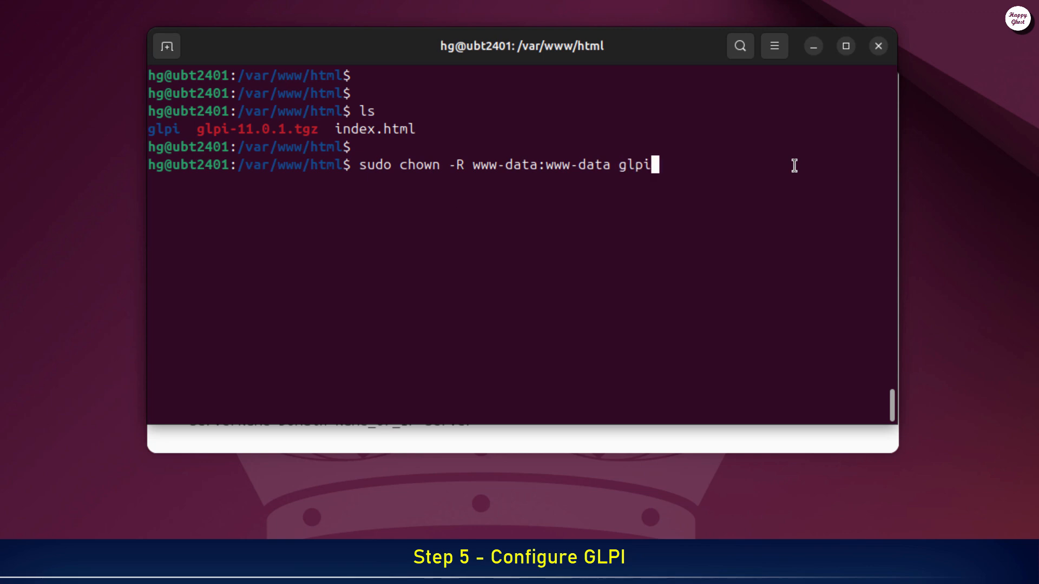
pyautogui.press('Return')
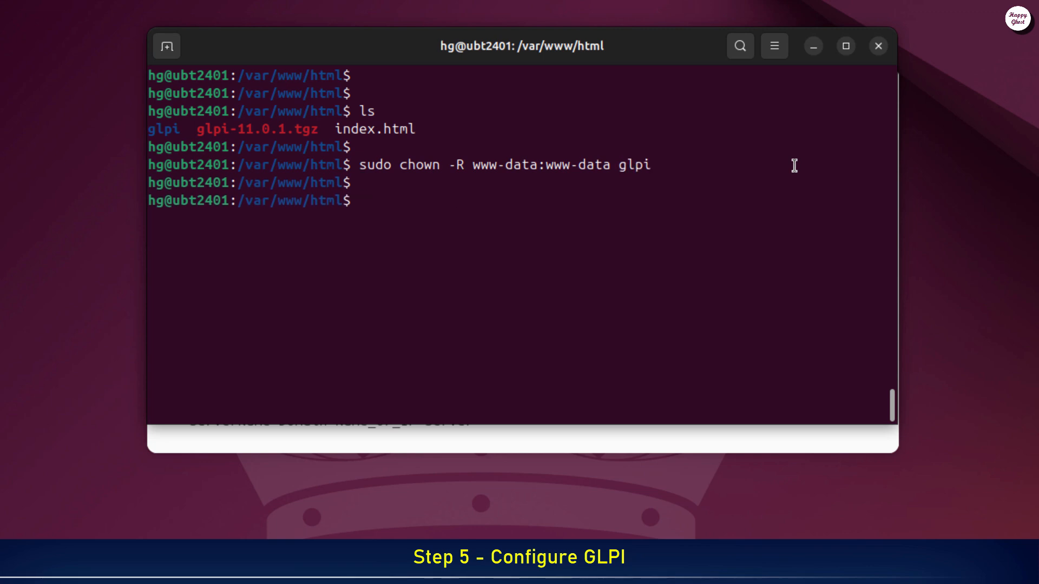
# Apply 755 permissions recursively to glpi and verify with an ll listing
pyautogui.write('sudo chm')
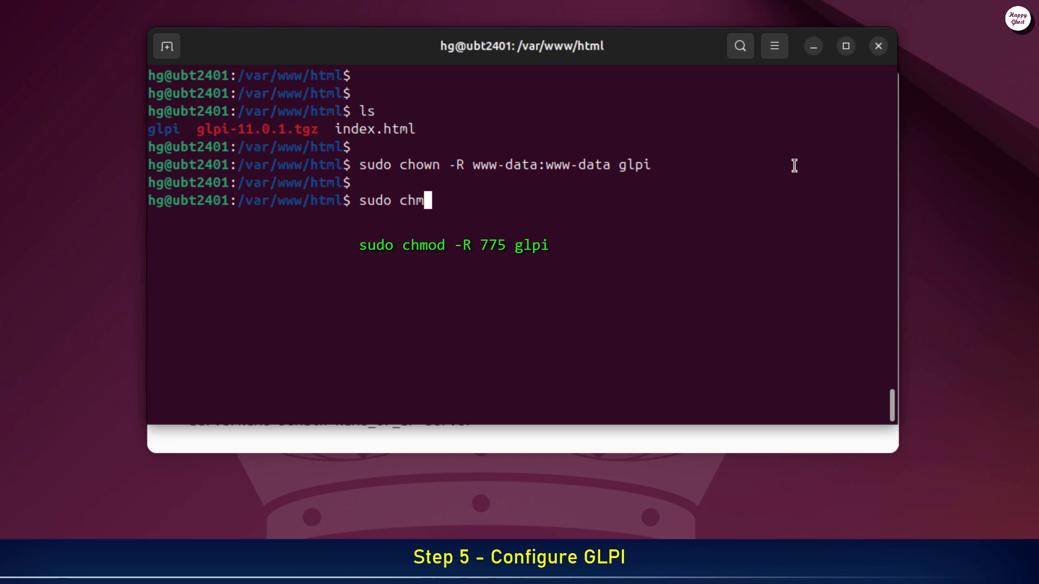
pyautogui.write('od -')
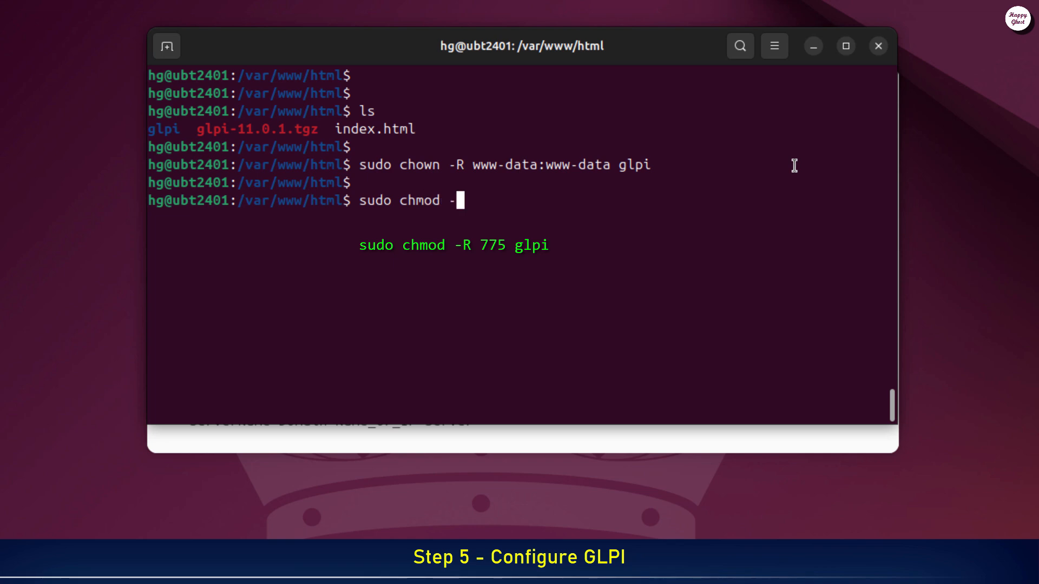
pyautogui.write('R 755 glpi')
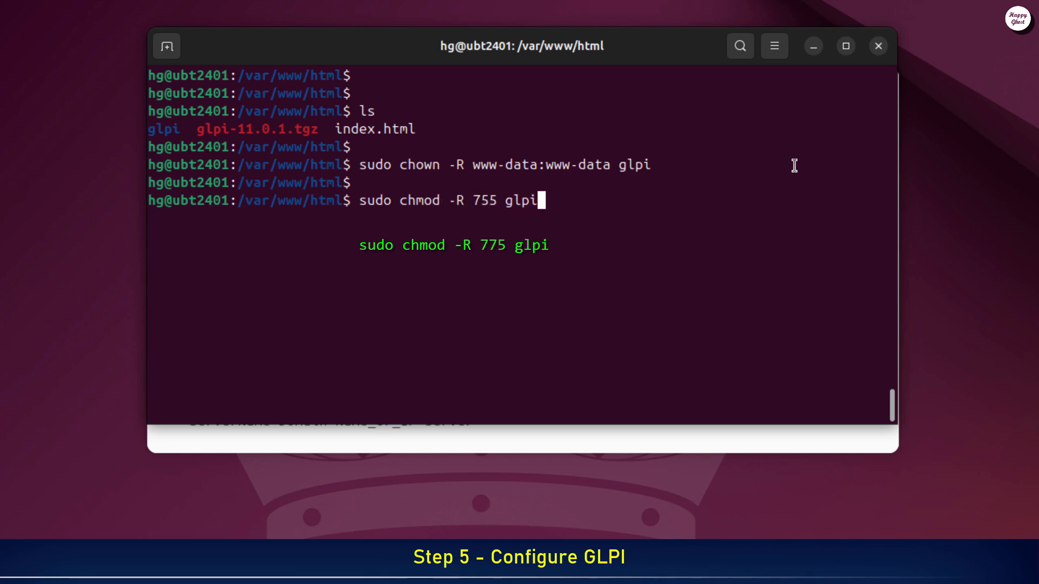
pyautogui.press('Return')
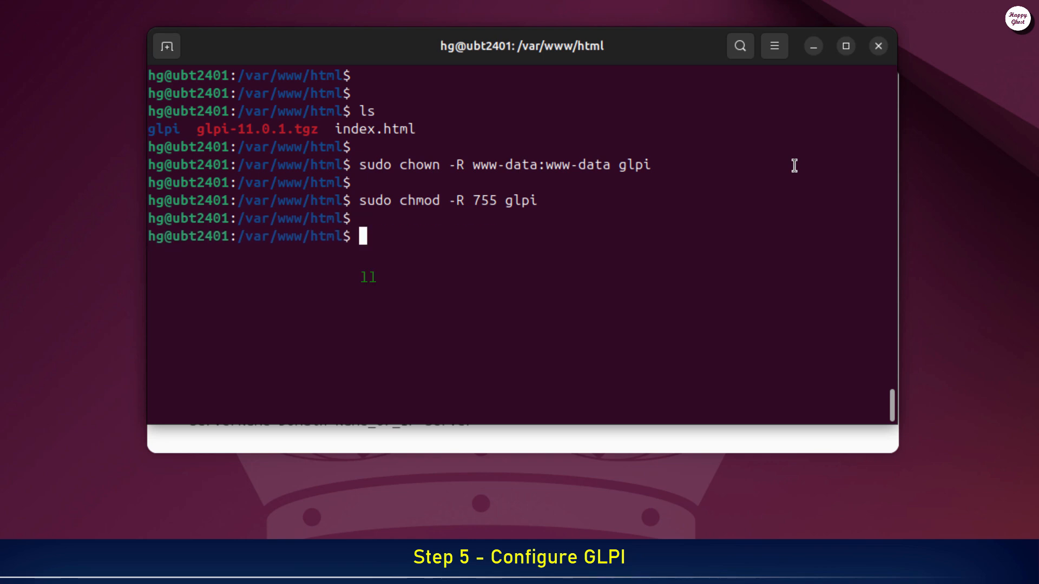
pyautogui.write('ll')
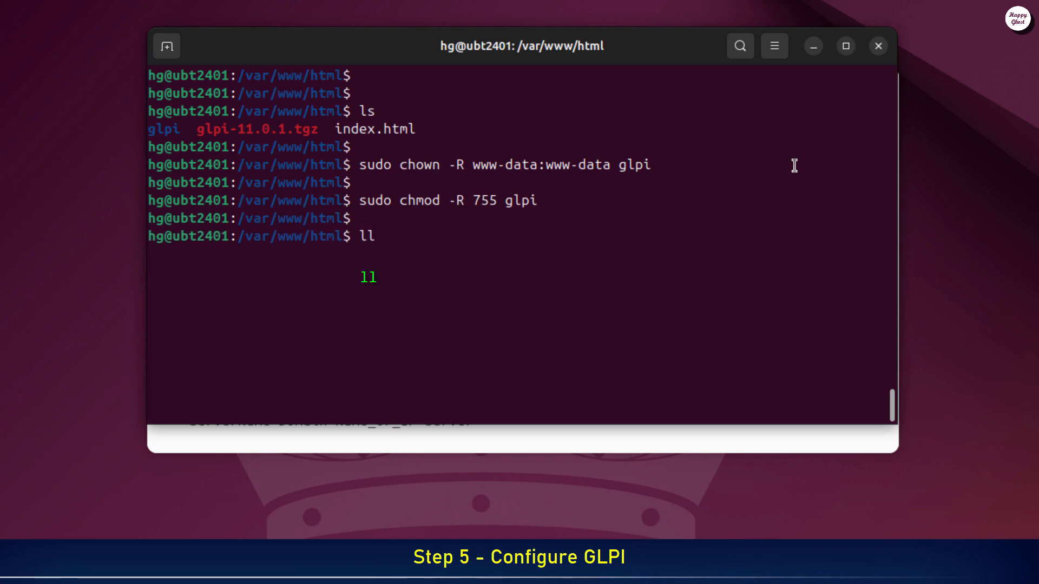
pyautogui.press('Return')
pyautogui.write('c')
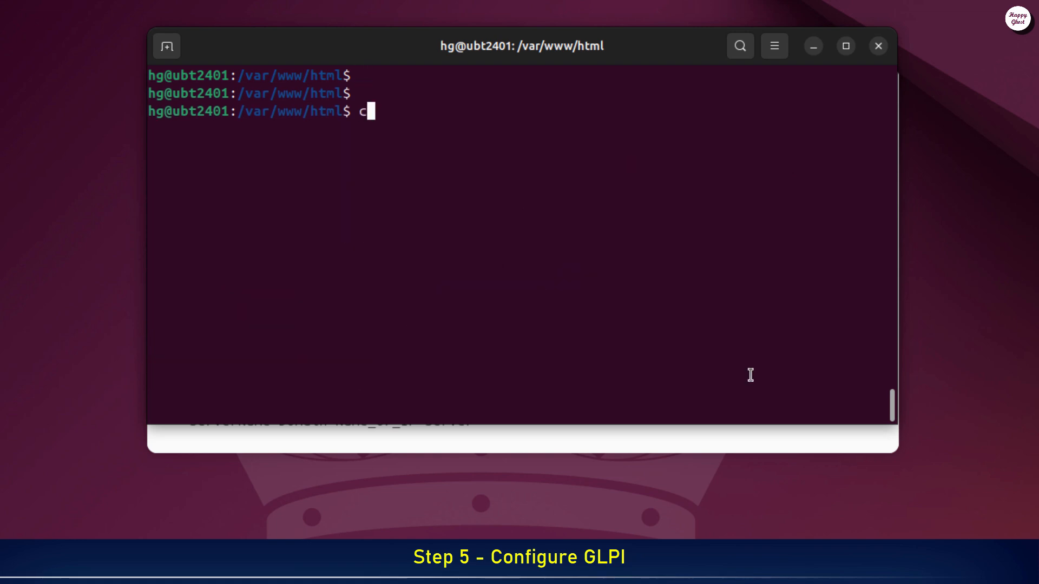
# Return home and create /etc/apache2/sites-available/glpi.conf in vim with sudo
pyautogui.press('Return')
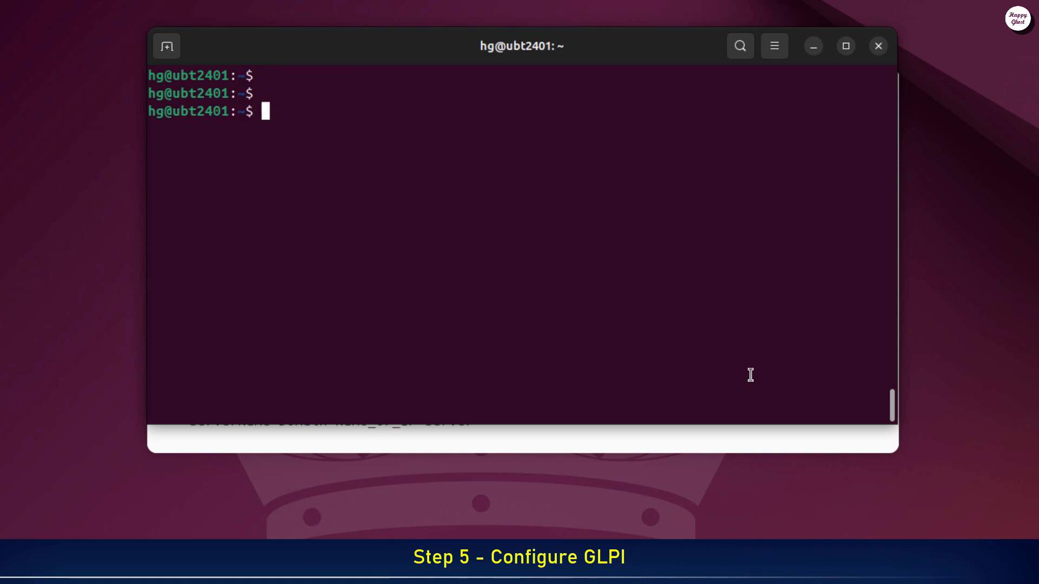
pyautogui.write('sudo vim /etc/')
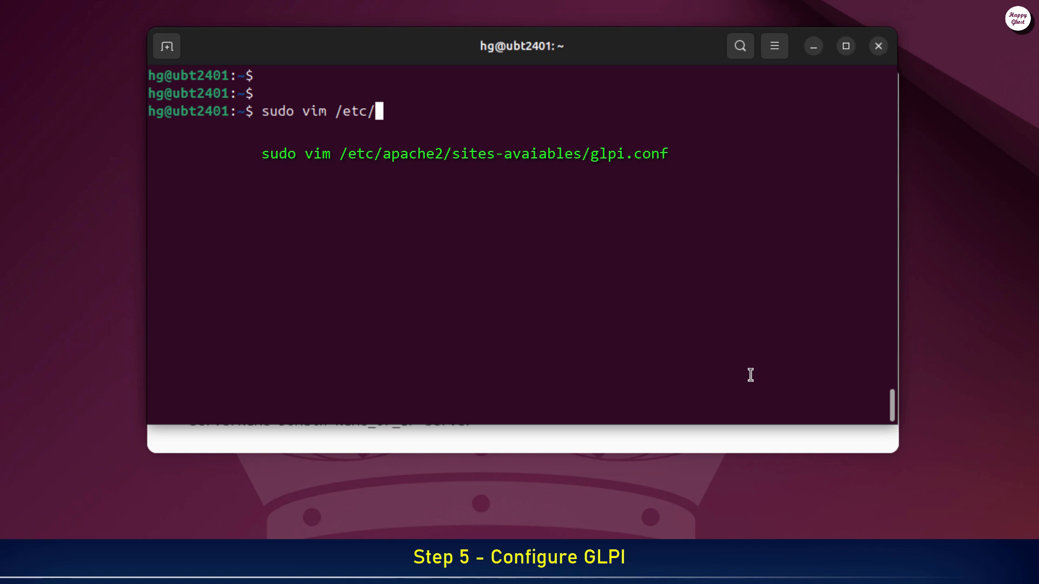
pyautogui.write('apache2/sites-a')
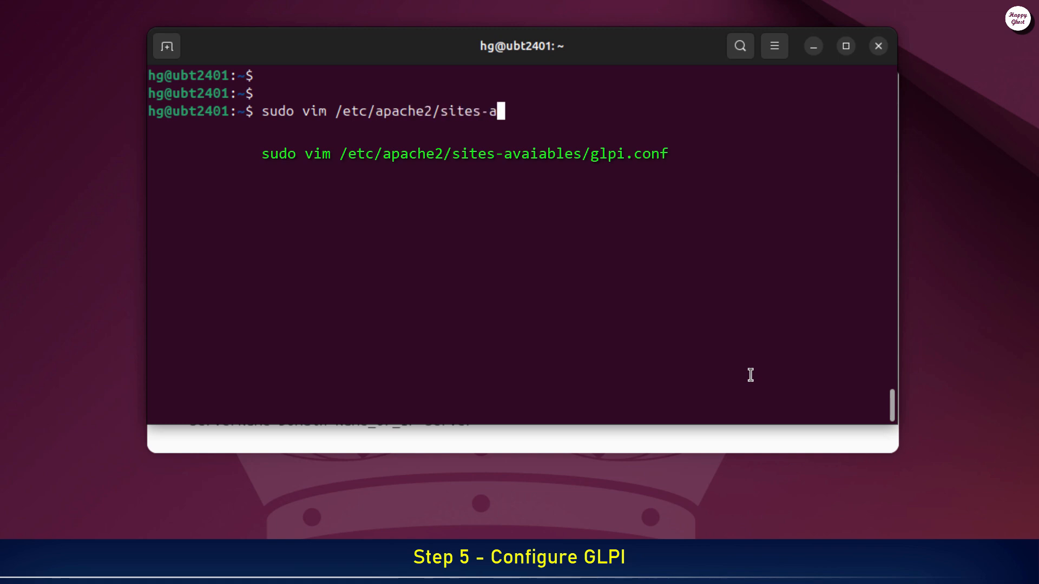
pyautogui.write('vailable/glpi')
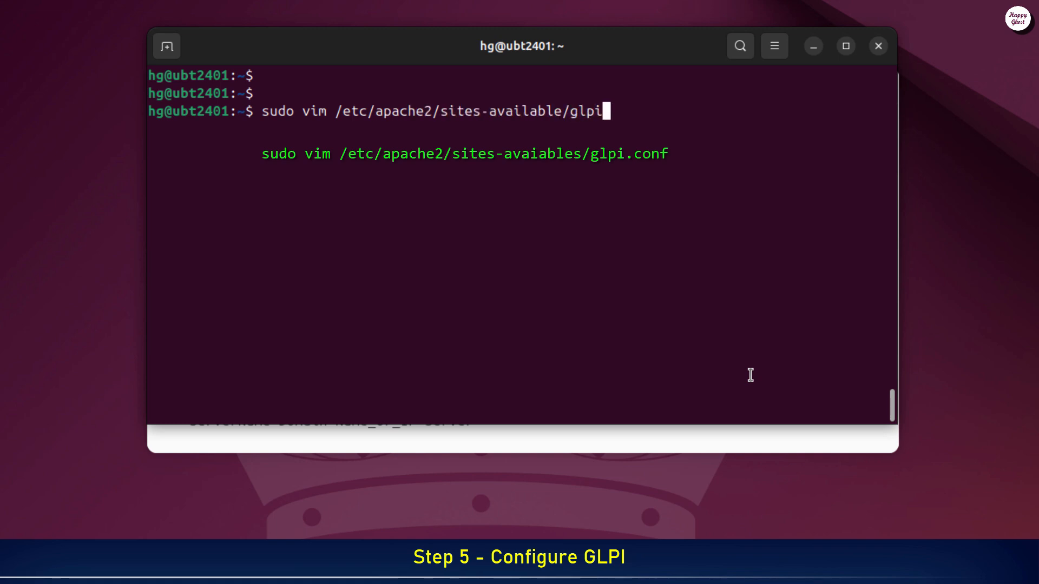
pyautogui.write('.conf')
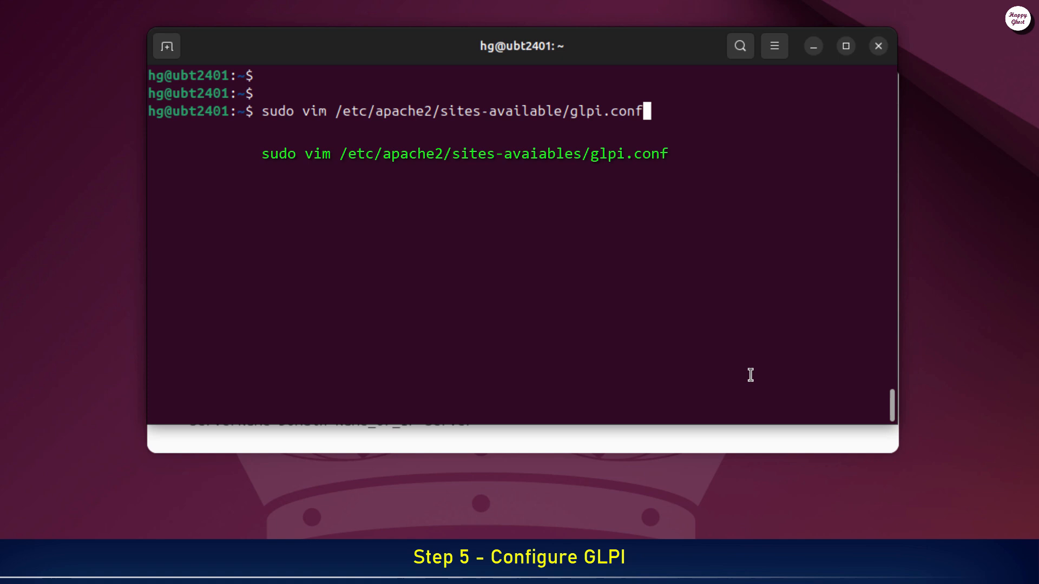
pyautogui.press('Return')
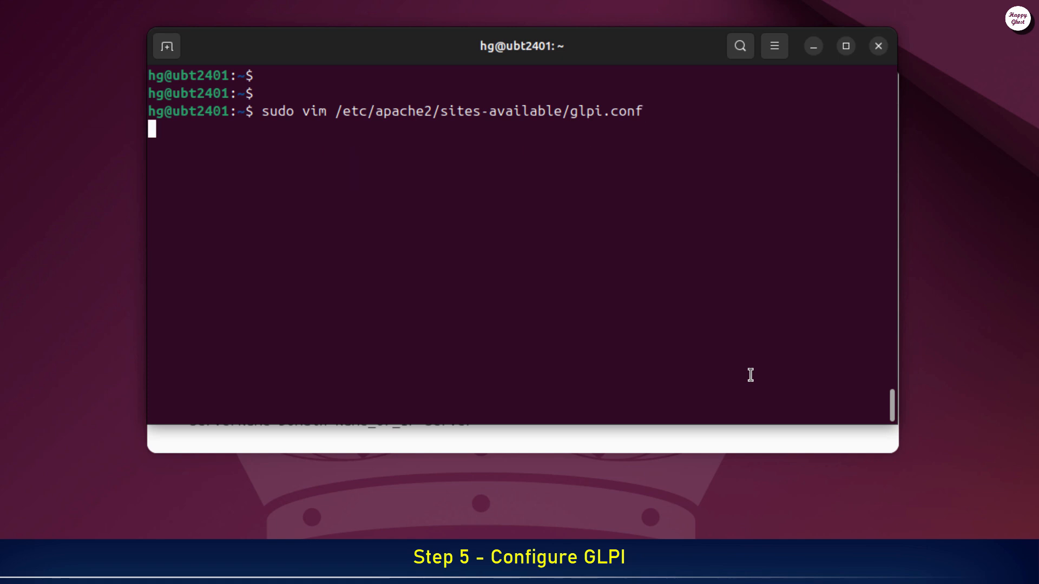
pyautogui.press('Return')
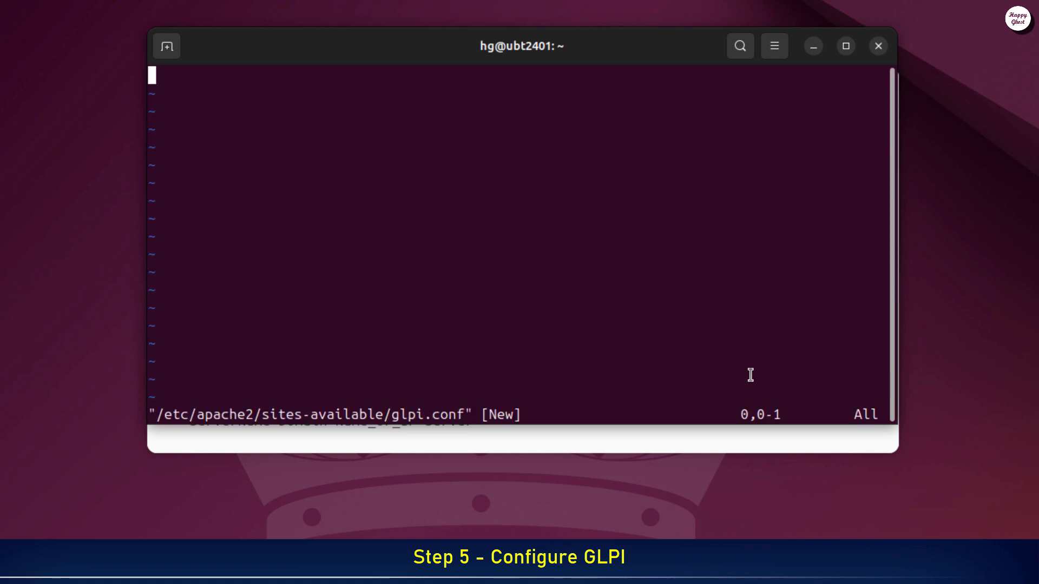
pyautogui.moveTo(475, 448)
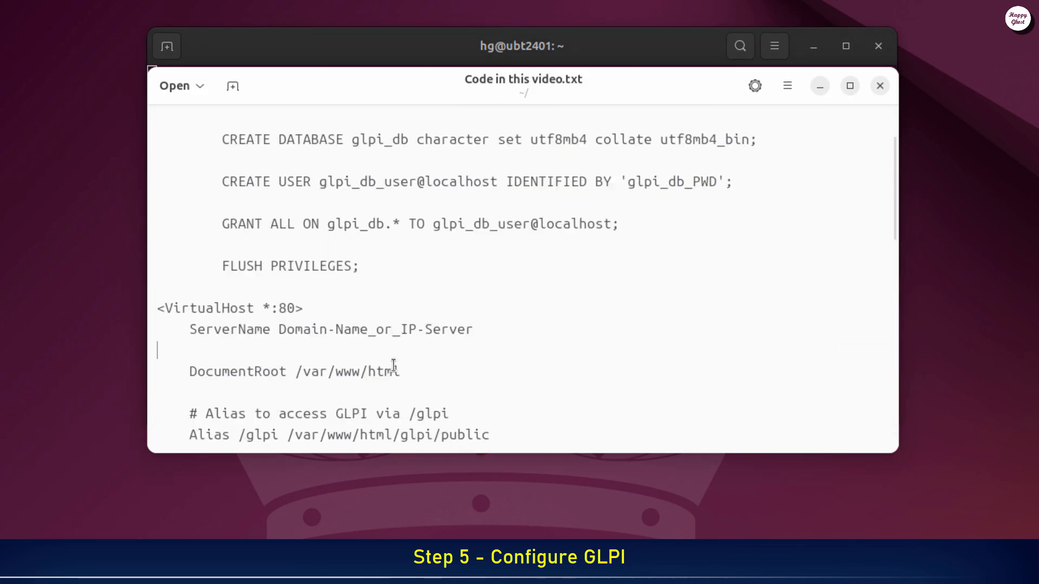
pyautogui.scroll(-3)
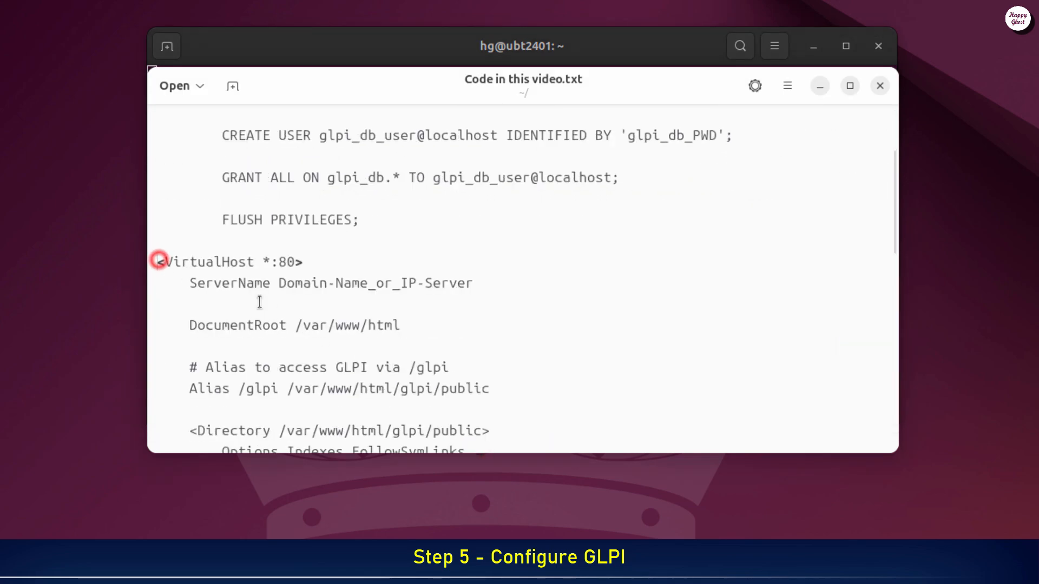
pyautogui.scroll(-3)
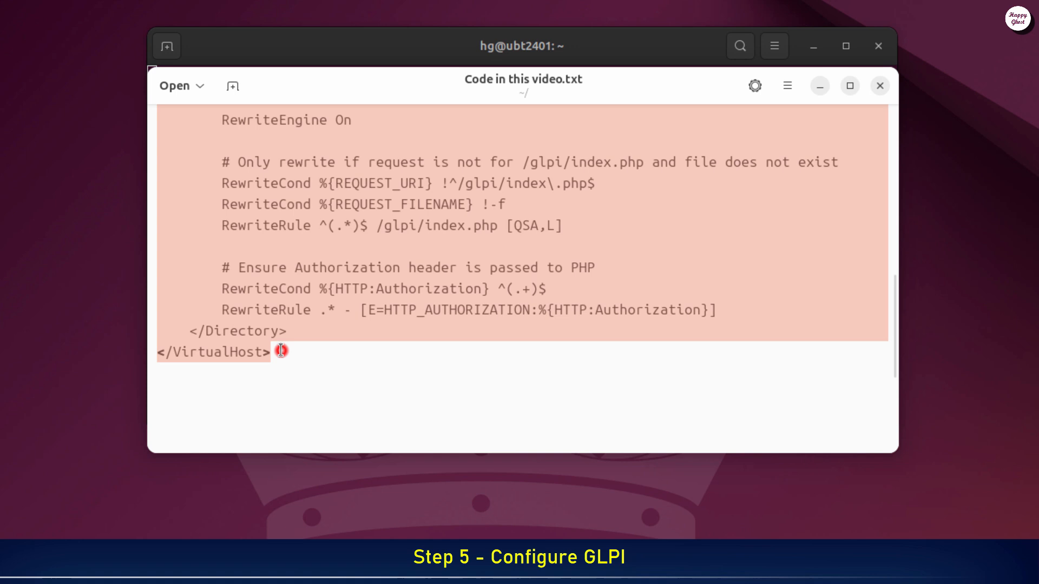
pyautogui.moveTo(306, 60)
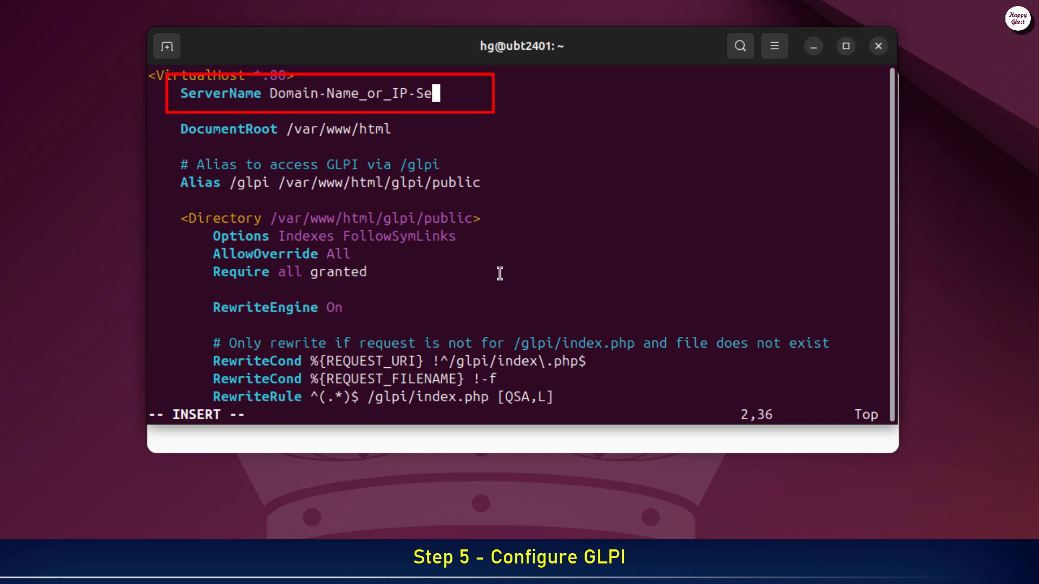
# Enter 10.16.3.21 as the ServerName in glpi.conf and save with :x
pyautogui.write('10.16.')
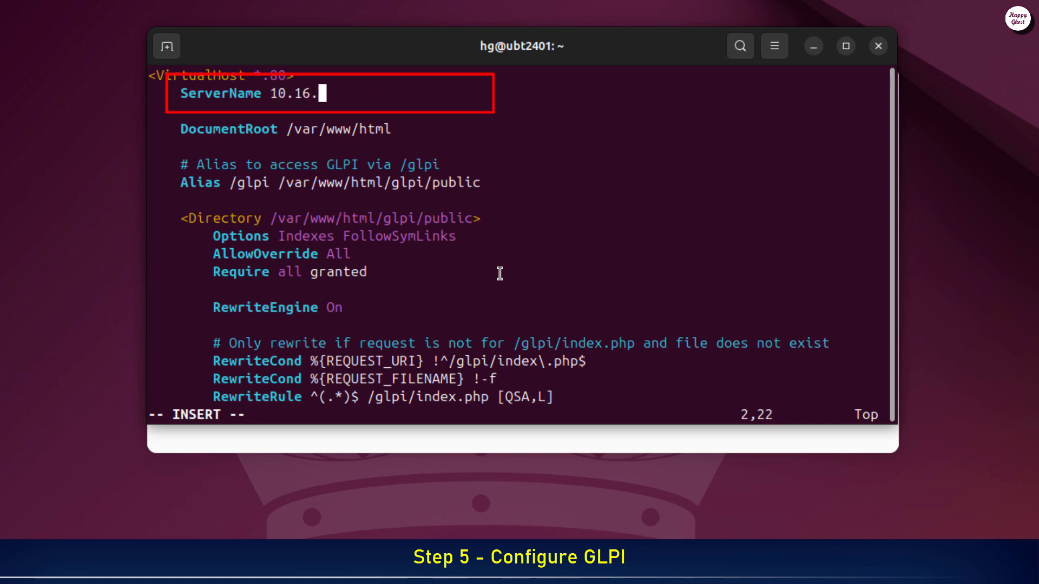
pyautogui.write('3.21')
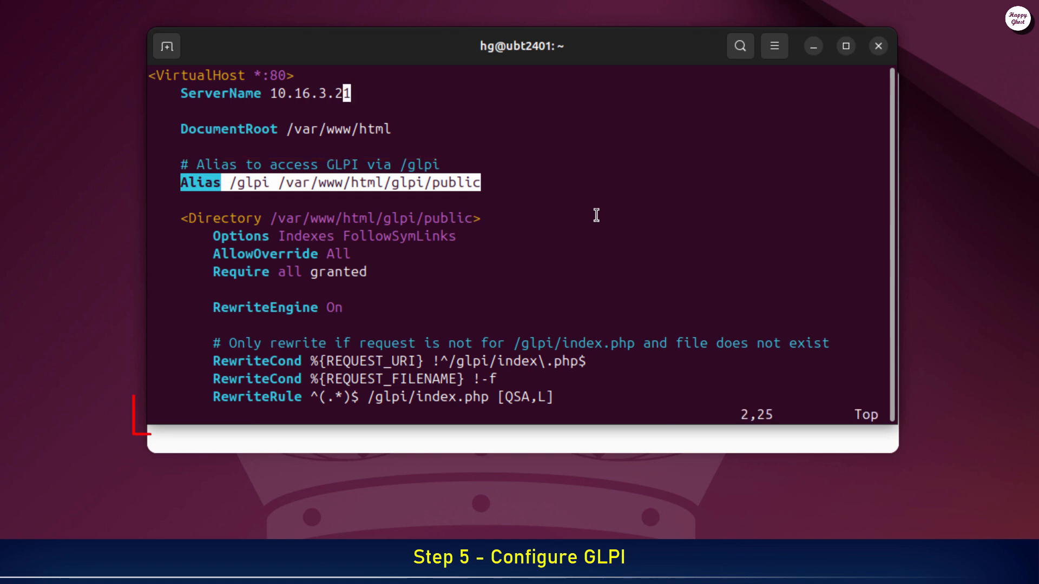
pyautogui.write(':x')
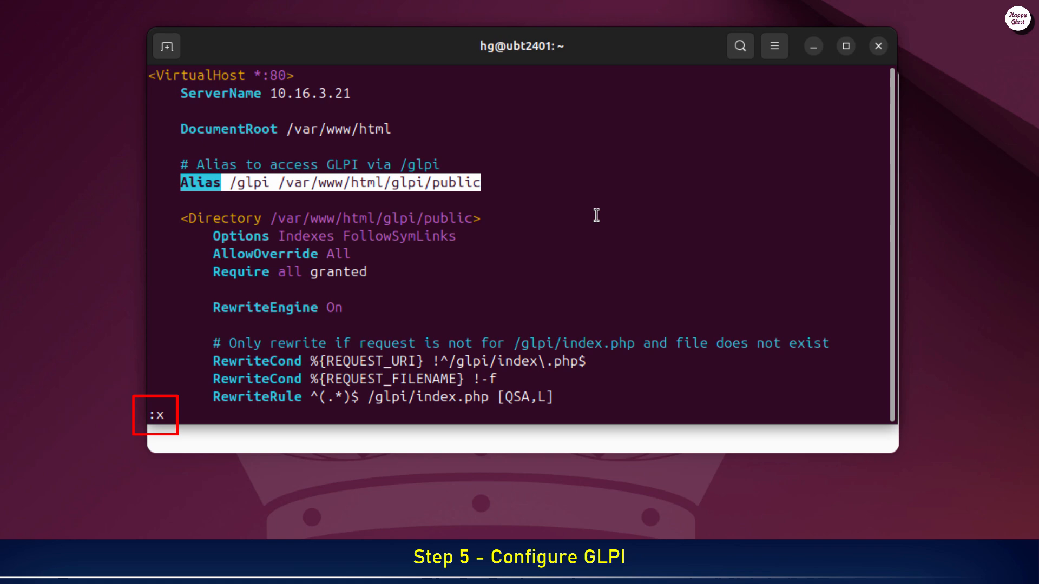
pyautogui.press('Return')
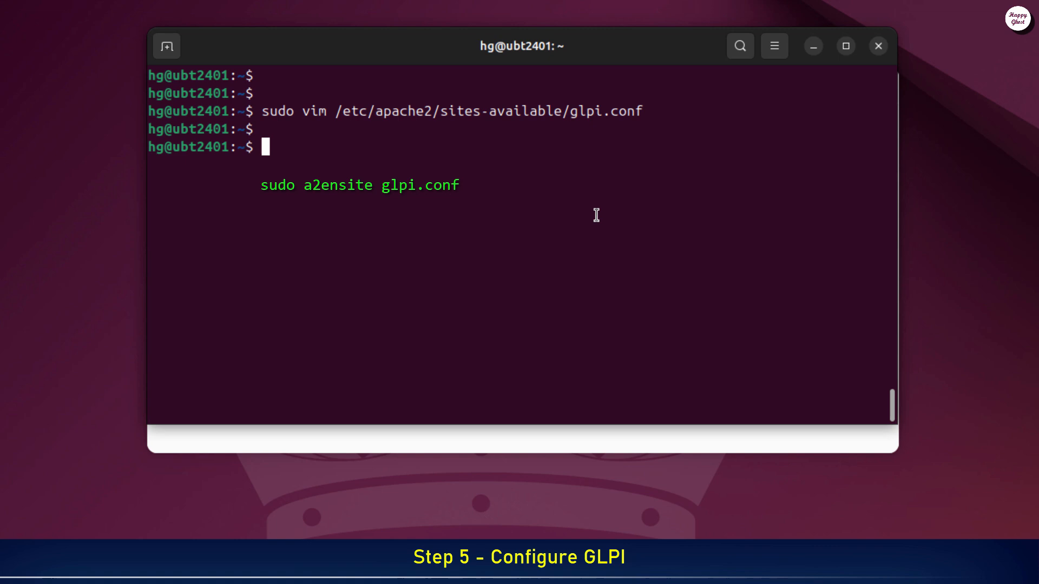
# Run sudo a2ensite glpi.conf to enable the glpi site
pyautogui.write('sudo a2ensite glpi.conf')
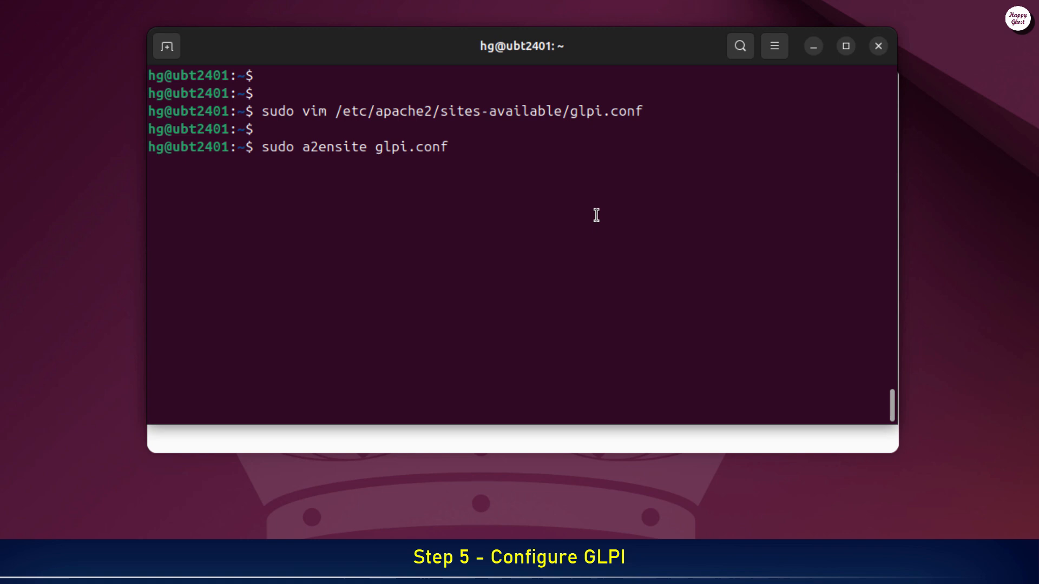
pyautogui.press('Return')
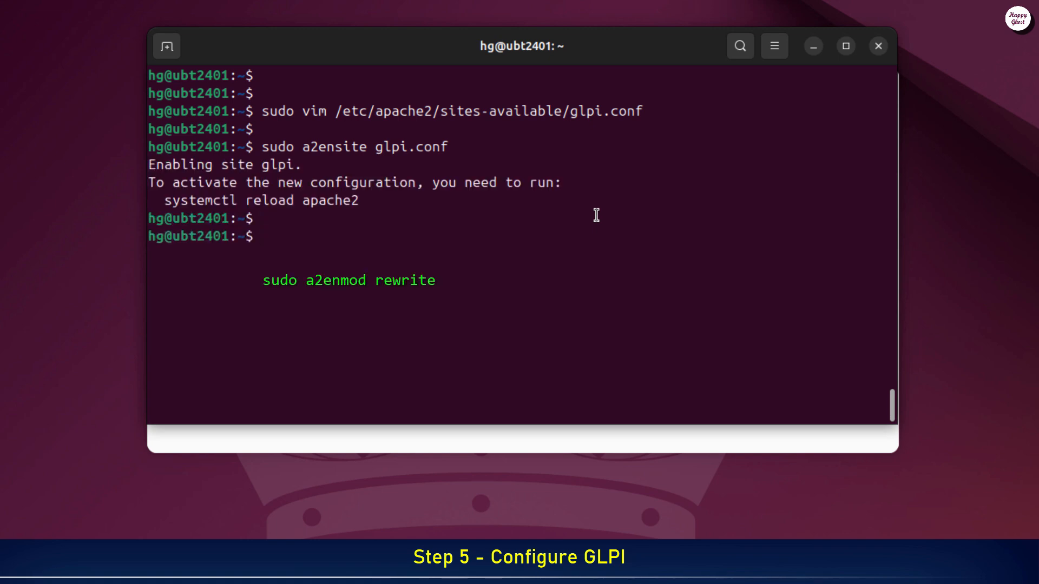
pyautogui.write('sudo a2')
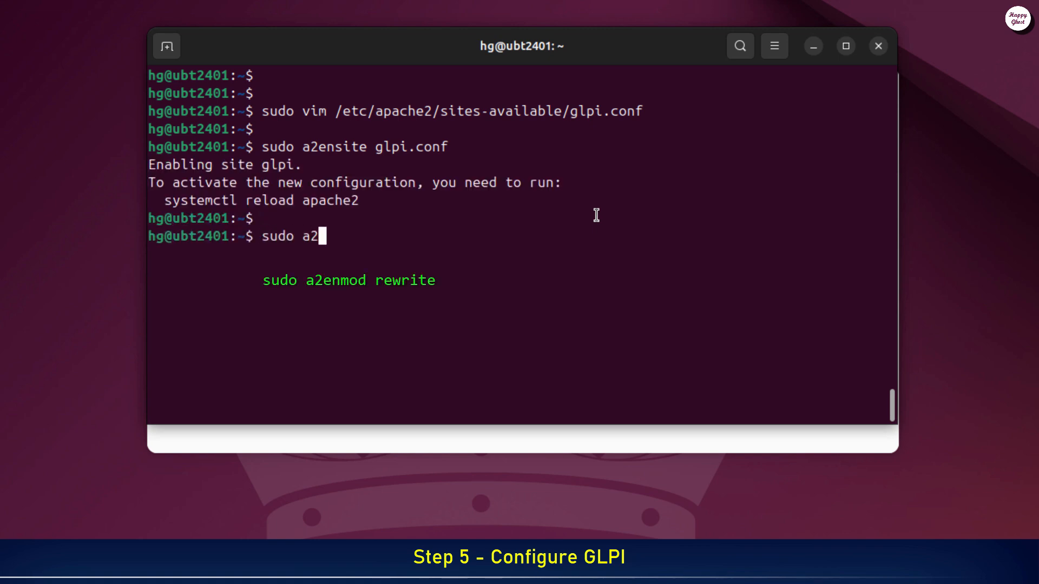
# Enable Apache's rewrite module with sudo a2enmod rewrite
pyautogui.write('enmod re')
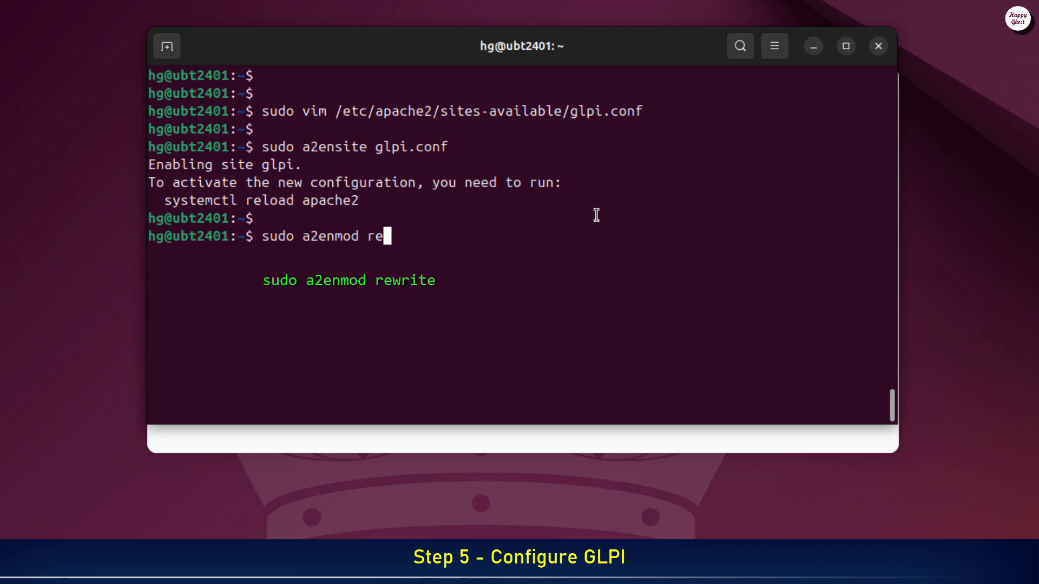
pyautogui.write('write')
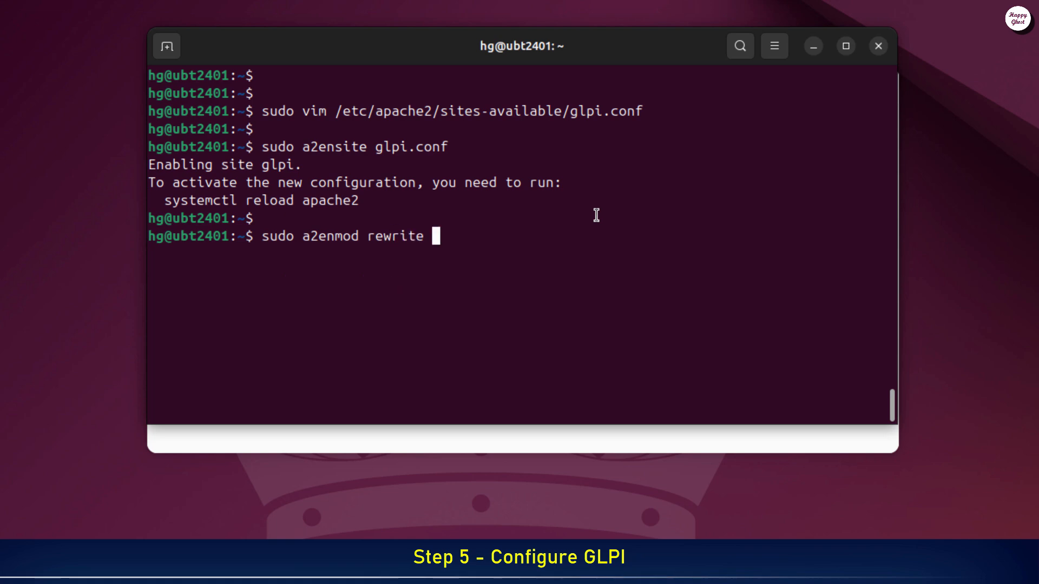
pyautogui.press('Return')
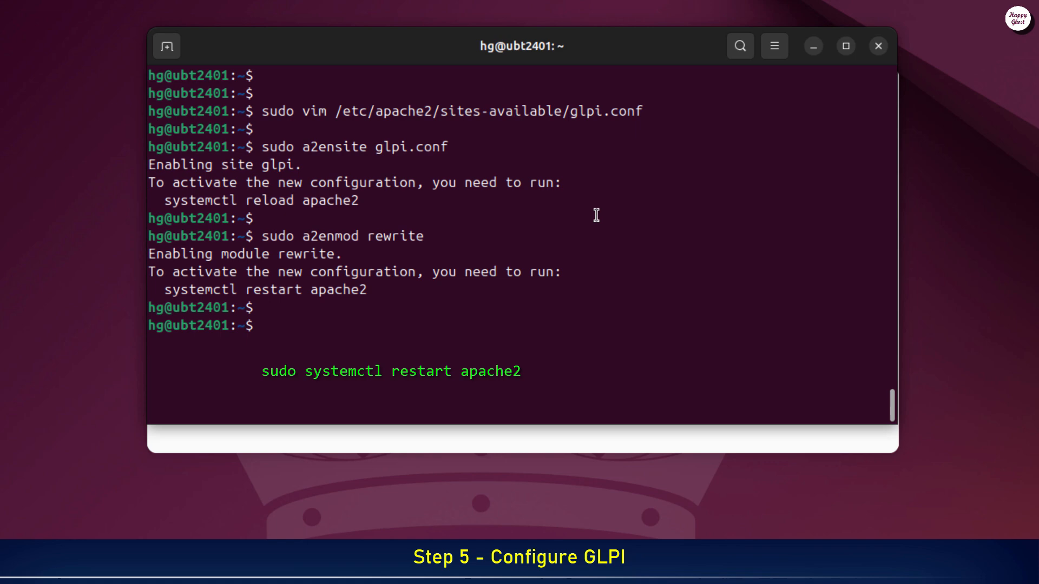
# Restart the apache2 service with systemctl to apply the new configuration
pyautogui.write('sudo systemctl')
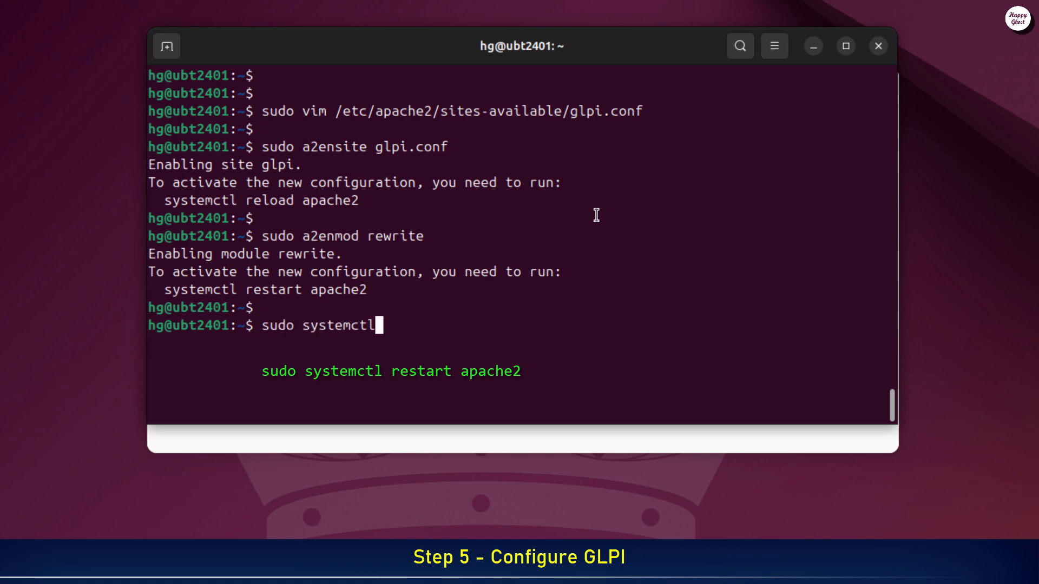
pyautogui.write('restart apach')
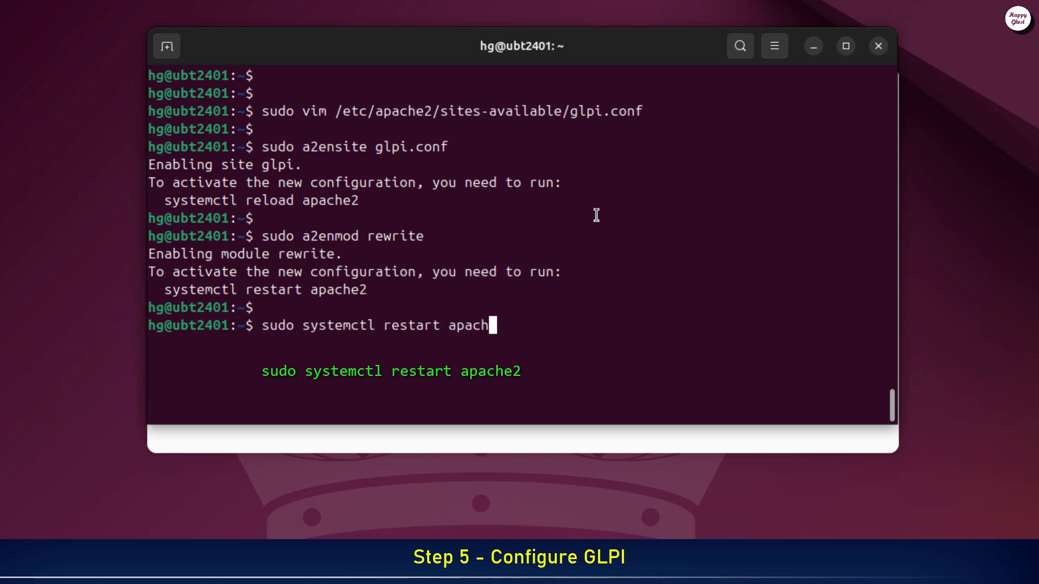
pyautogui.write('e2')
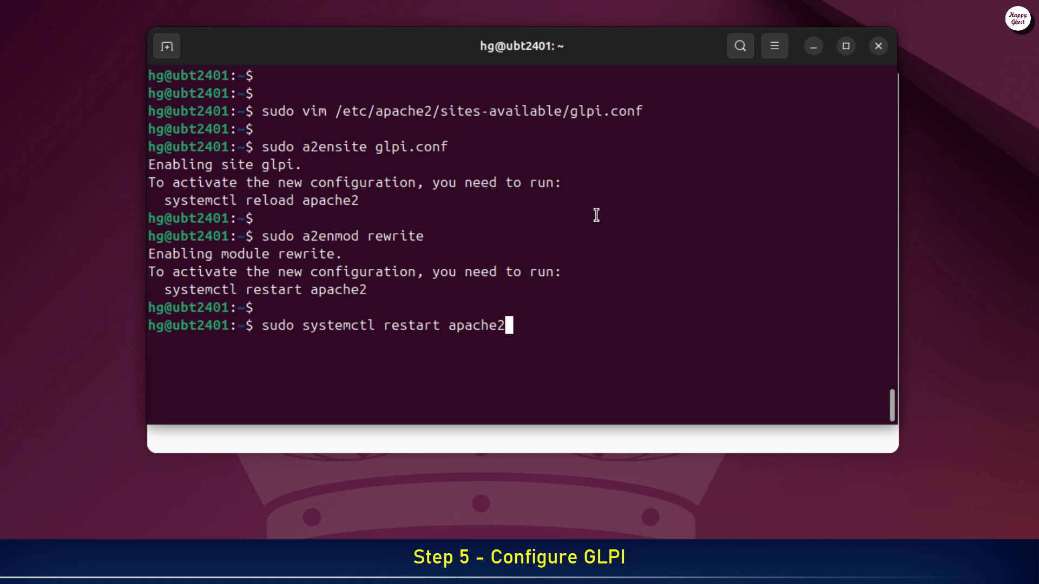
pyautogui.press('Return')
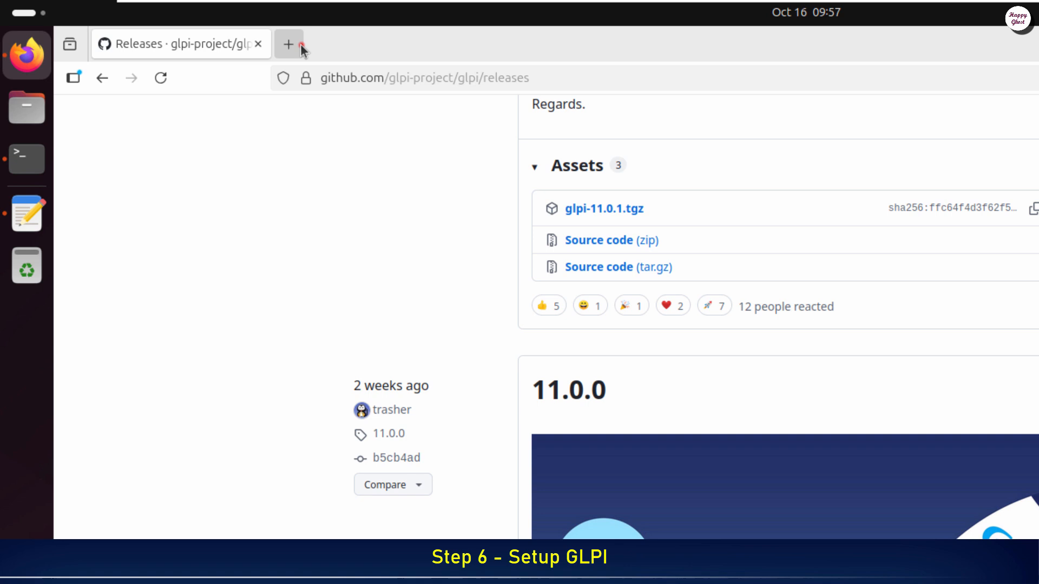
# Load the server's /glpi address in a new Firefox tab and go fullscreen
pyautogui.click(289, 44)
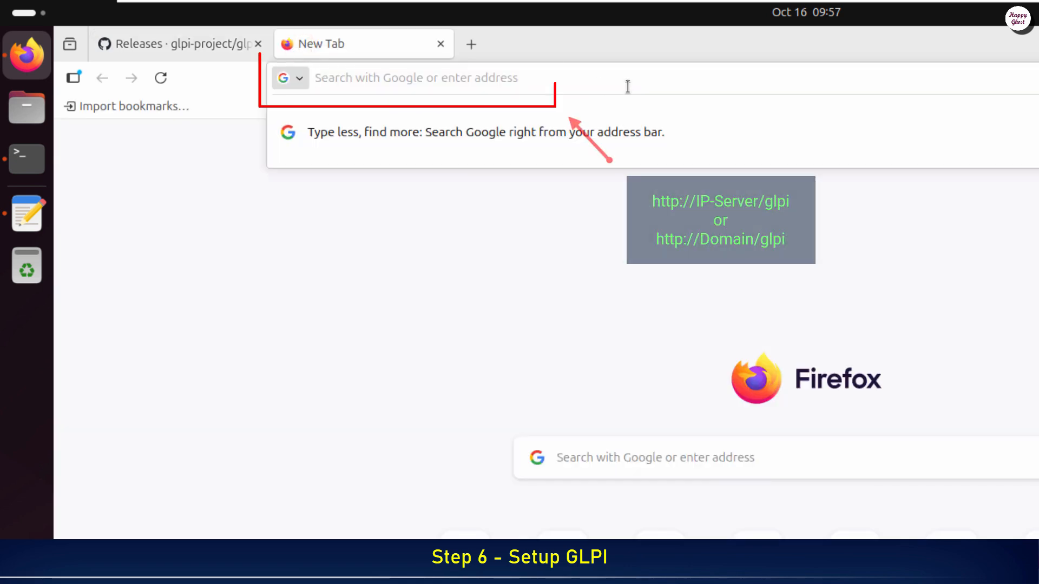
pyautogui.write('10.16.1.9/')
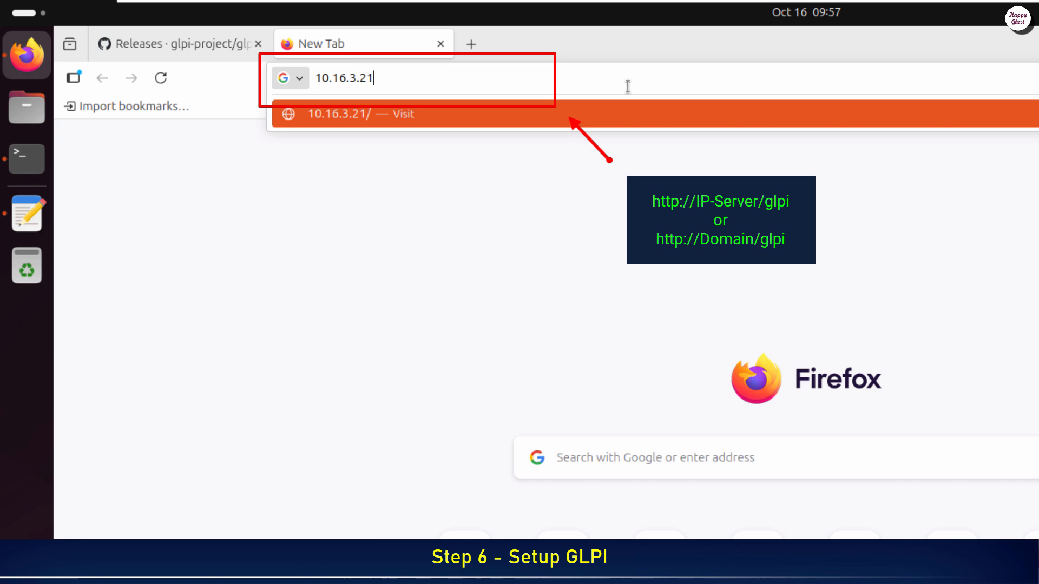
pyautogui.write('/glpi')
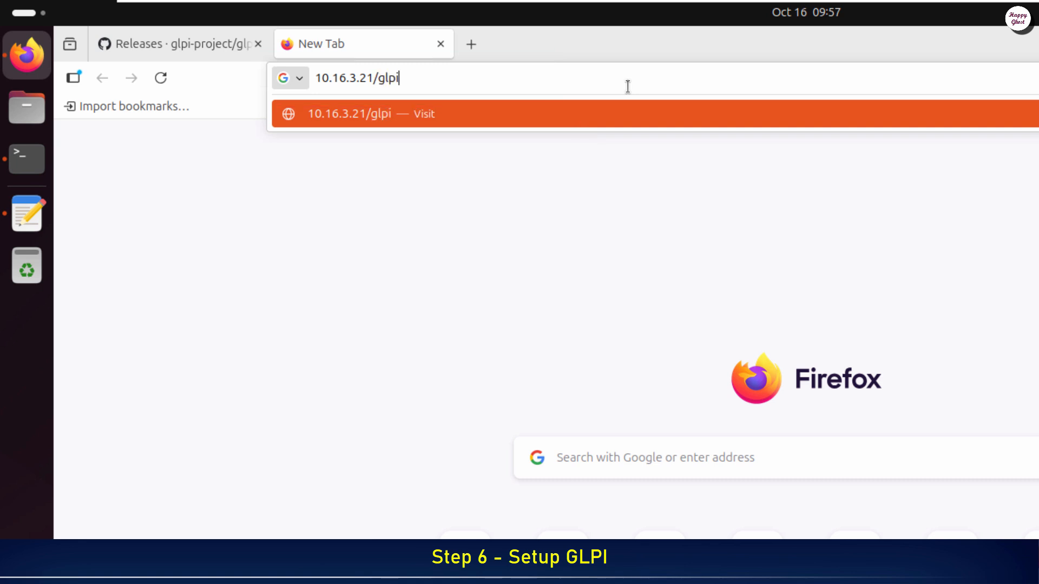
pyautogui.press('Return')
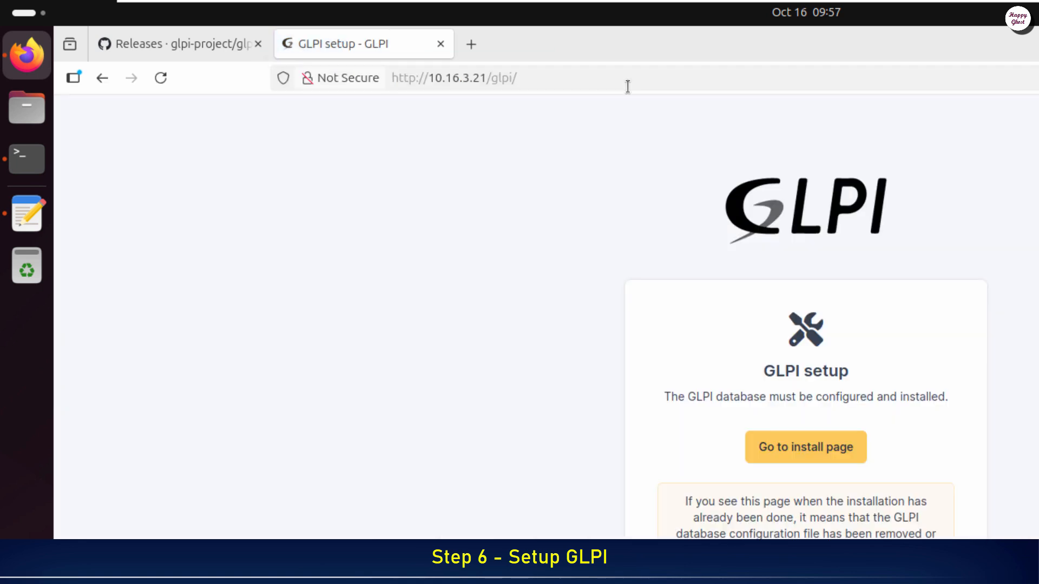
pyautogui.press('F11')
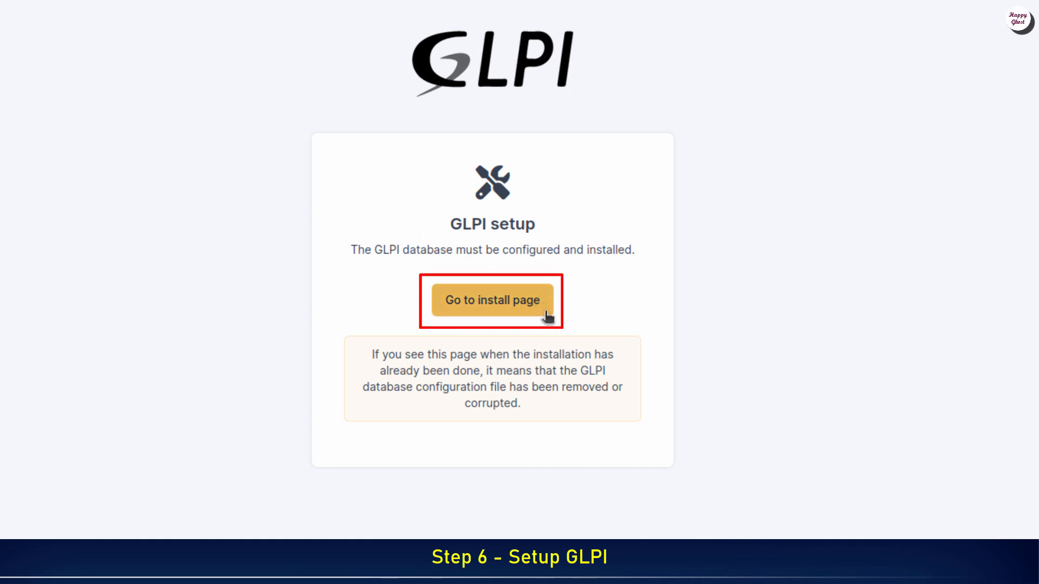
# Choose English (US), accept the license, and select a fresh Install
pyautogui.click(492, 300)
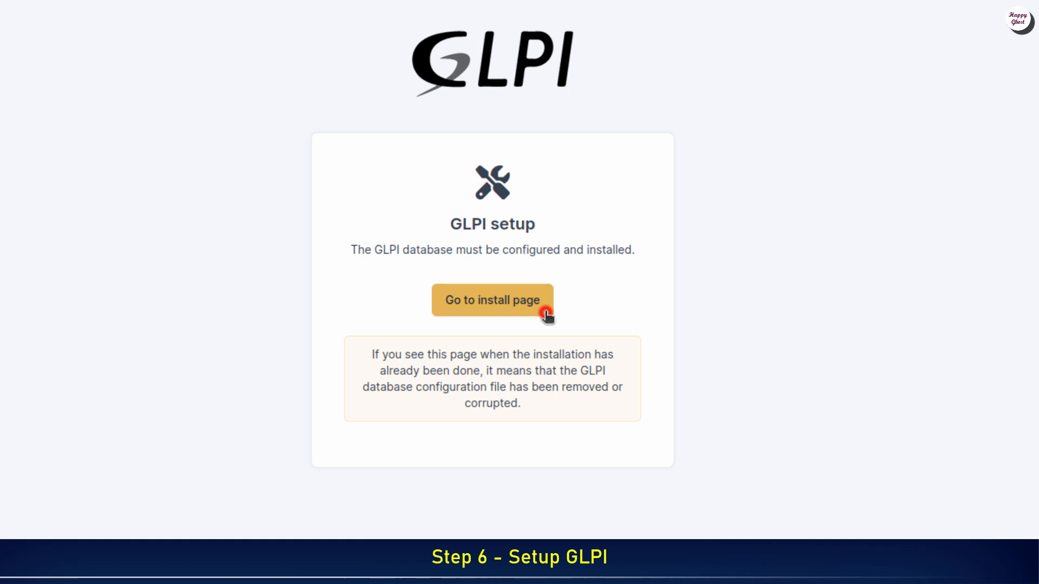
pyautogui.click(492, 300)
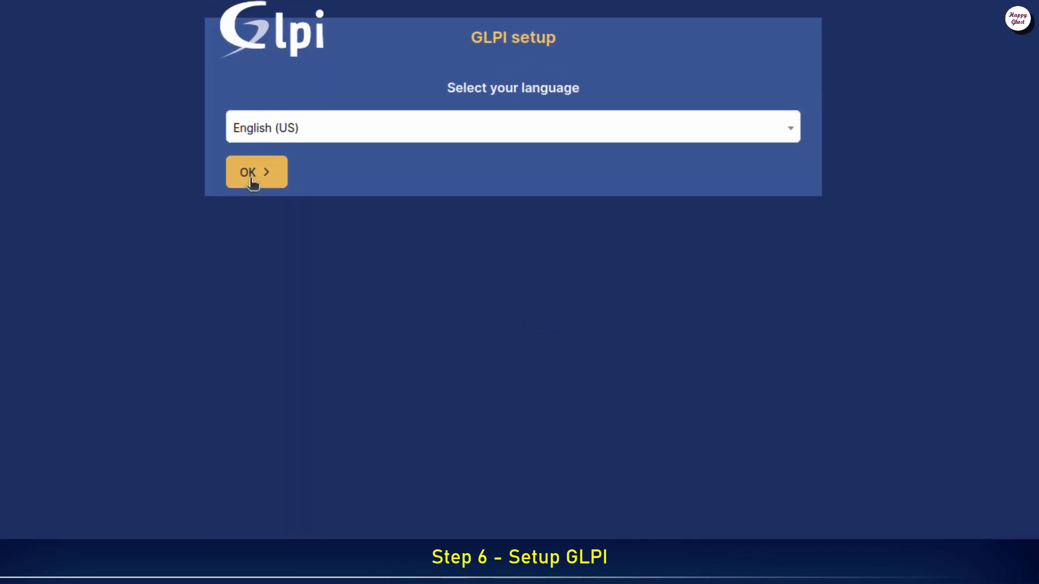
pyautogui.click(256, 171)
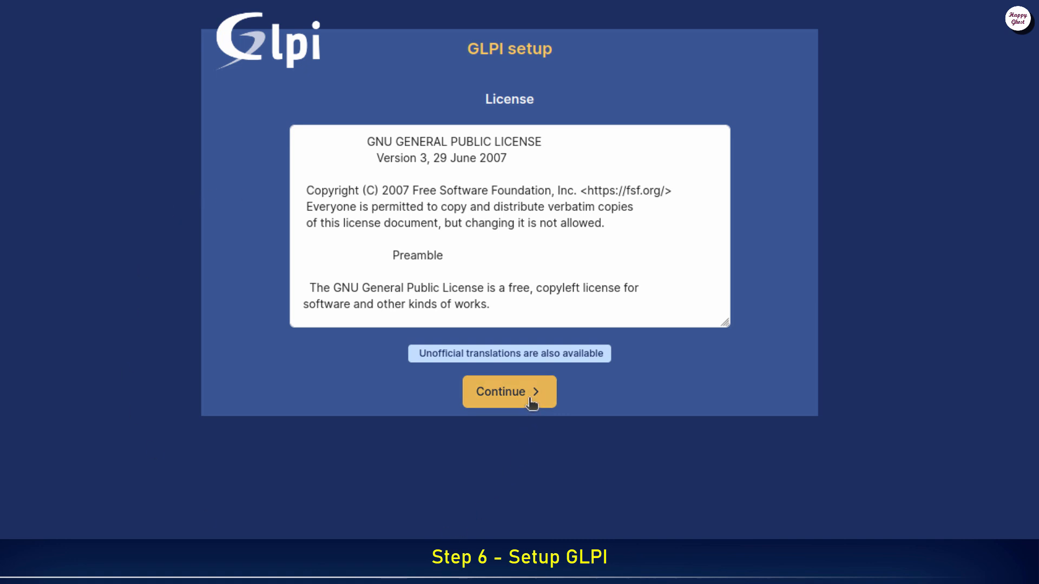
pyautogui.click(529, 398)
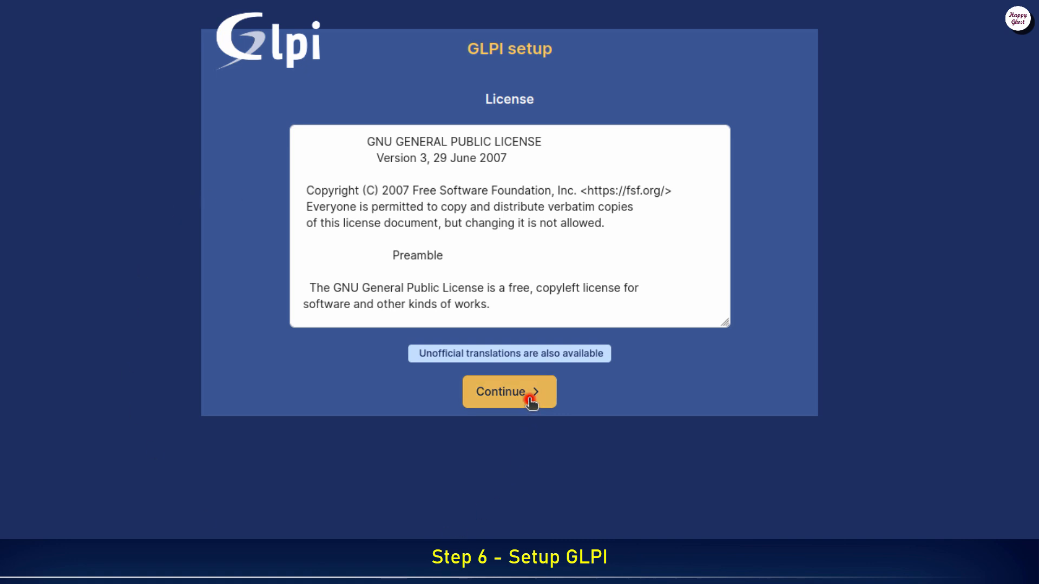
pyautogui.click(509, 392)
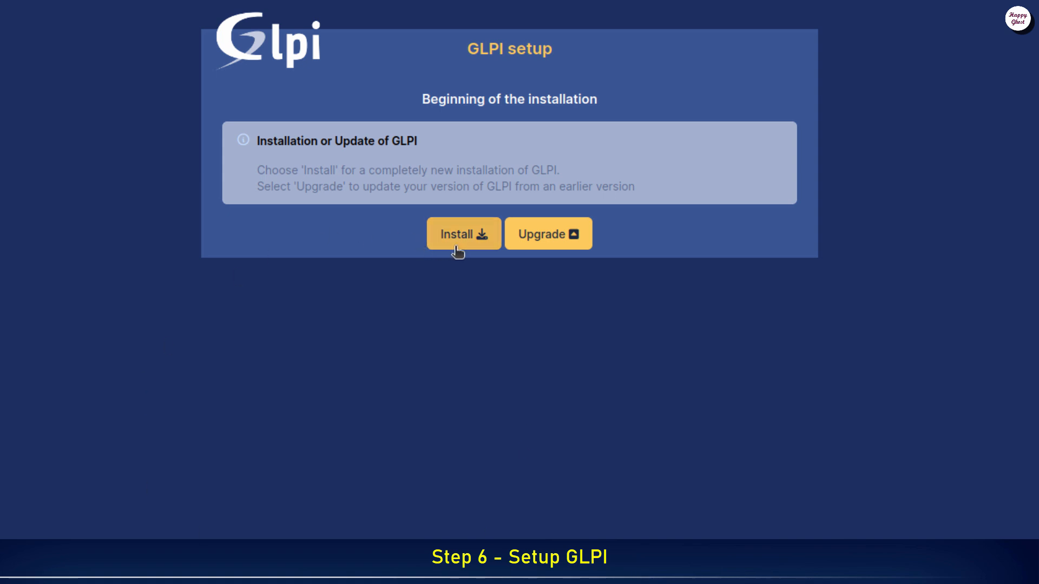
pyautogui.click(464, 233)
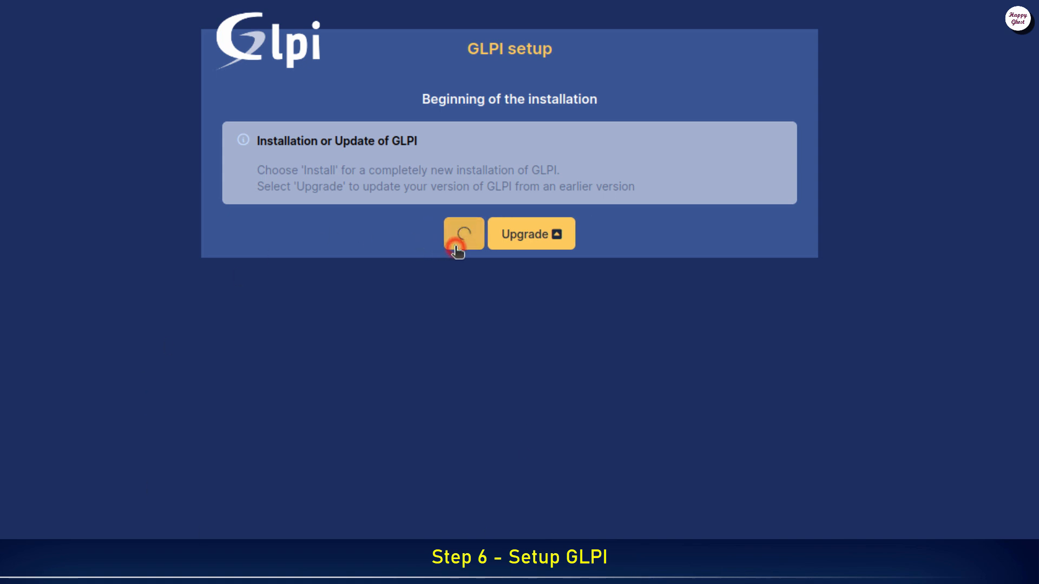
pyautogui.click(463, 233)
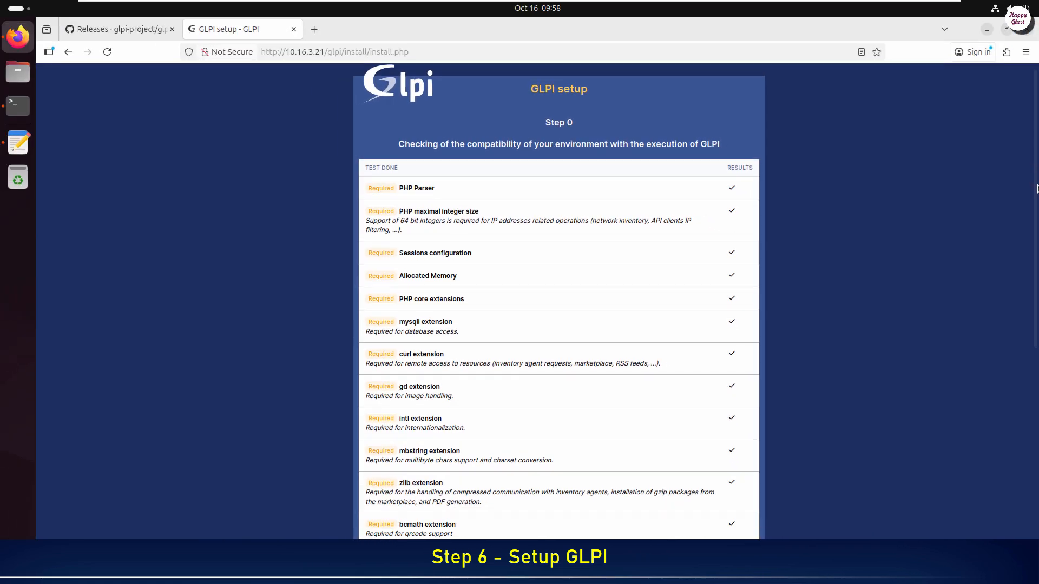
# Scroll through the passing Step 0 checks and continue to Step 1
pyautogui.scroll(-3)
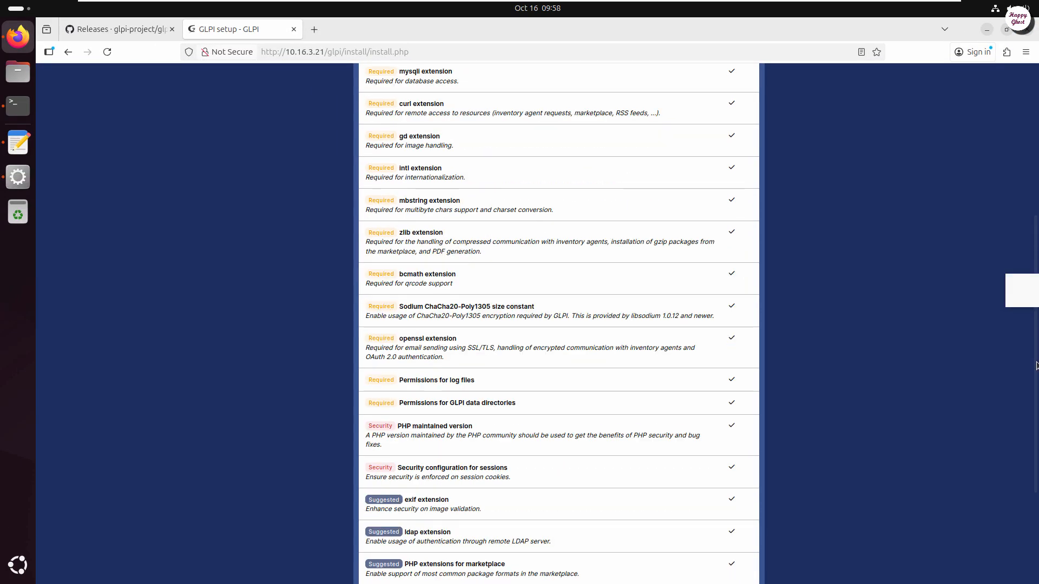
pyautogui.scroll(-3)
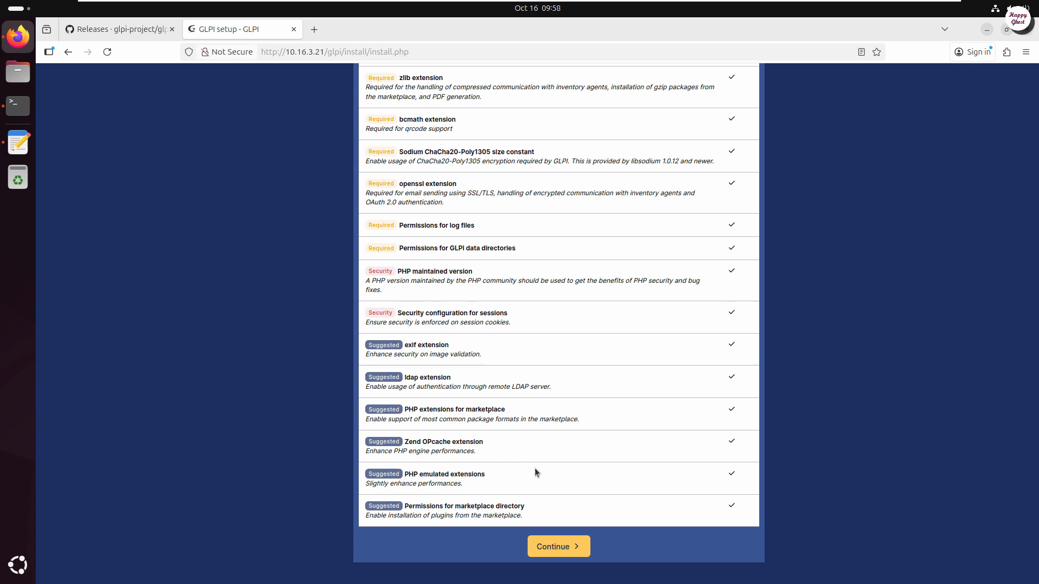
pyautogui.moveTo(558, 547)
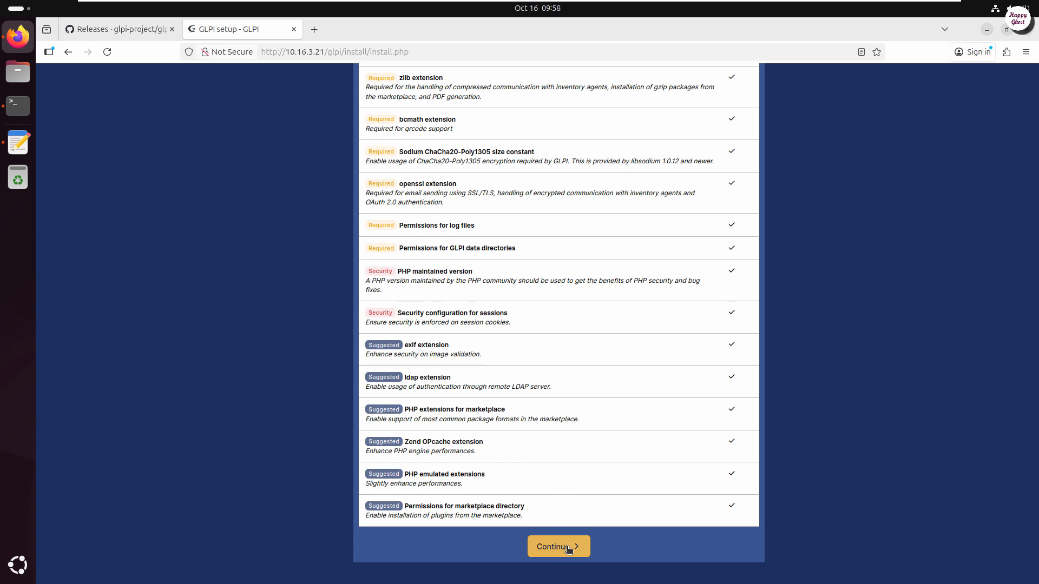
pyautogui.click(558, 547)
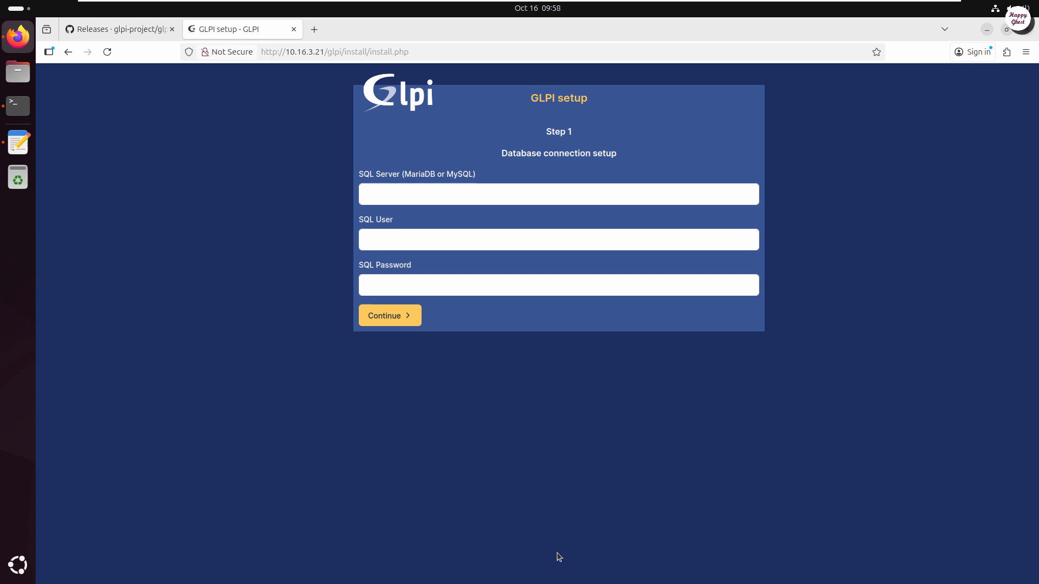
# Enter localhost, glpi_db_user and its password, submit, and decline saving the password
pyautogui.click(558, 194)
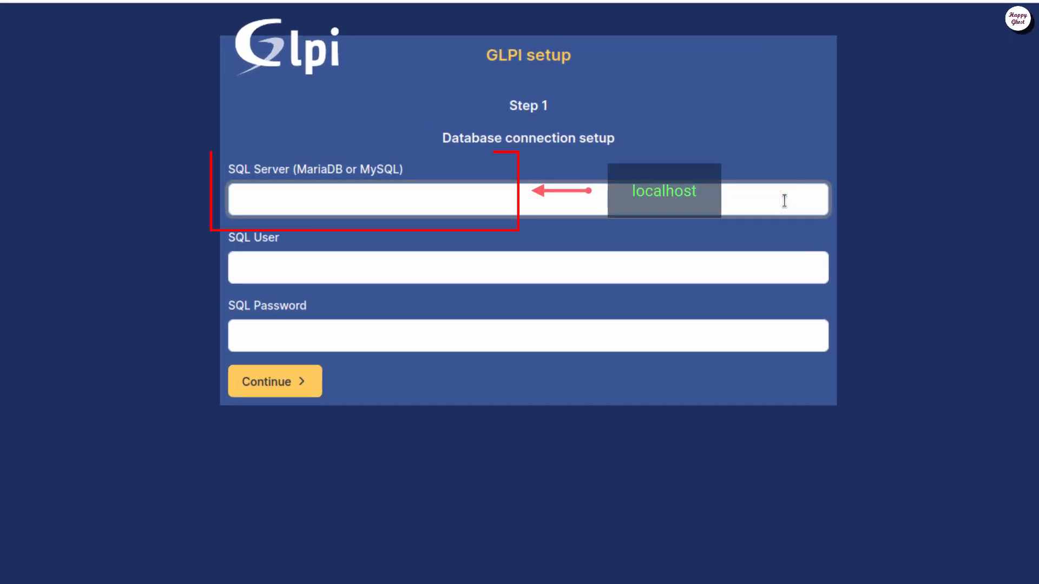
pyautogui.write('localho')
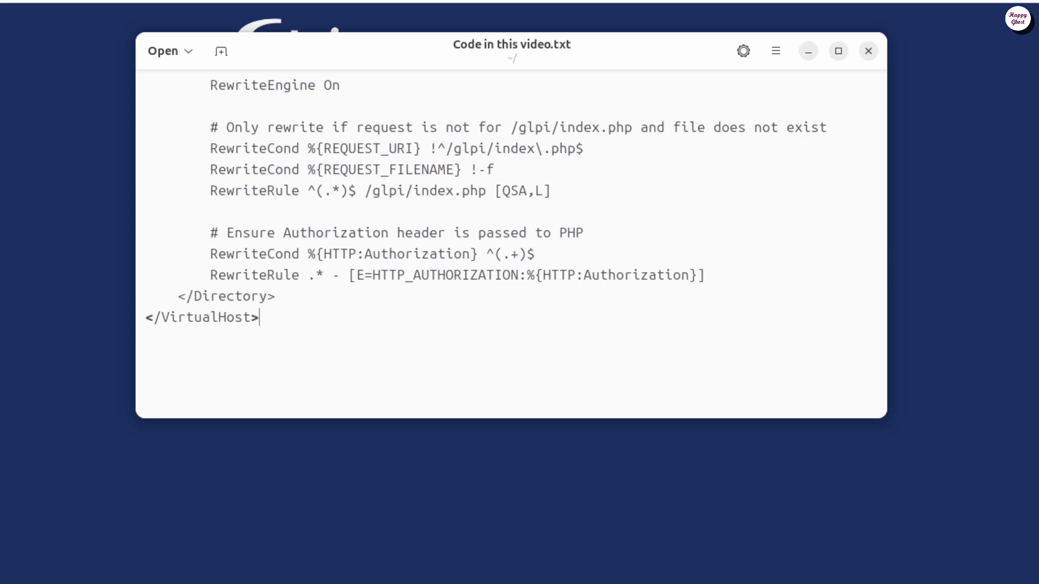
pyautogui.scroll(3)
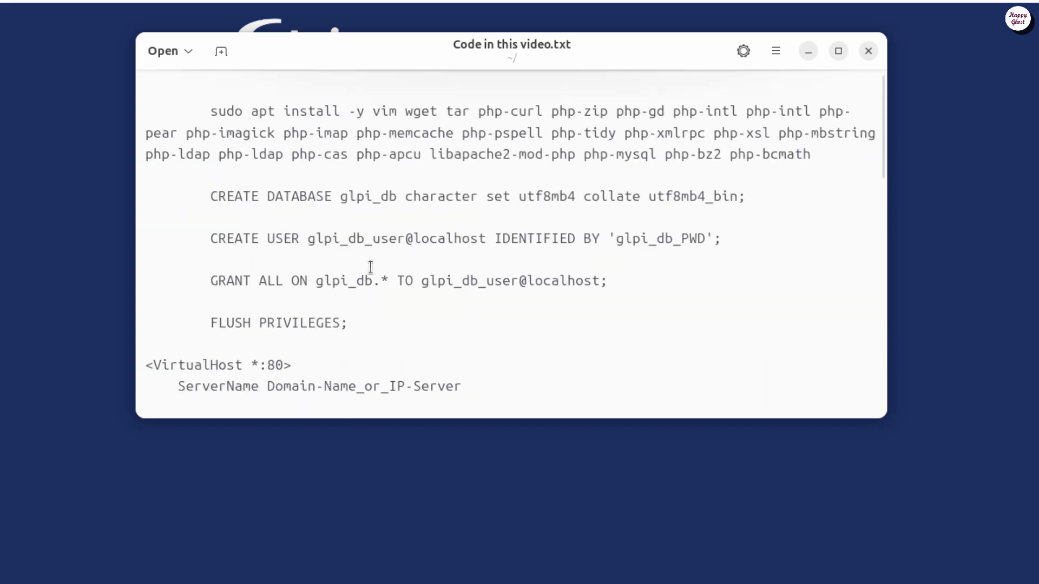
pyautogui.doubleClick(348, 239)
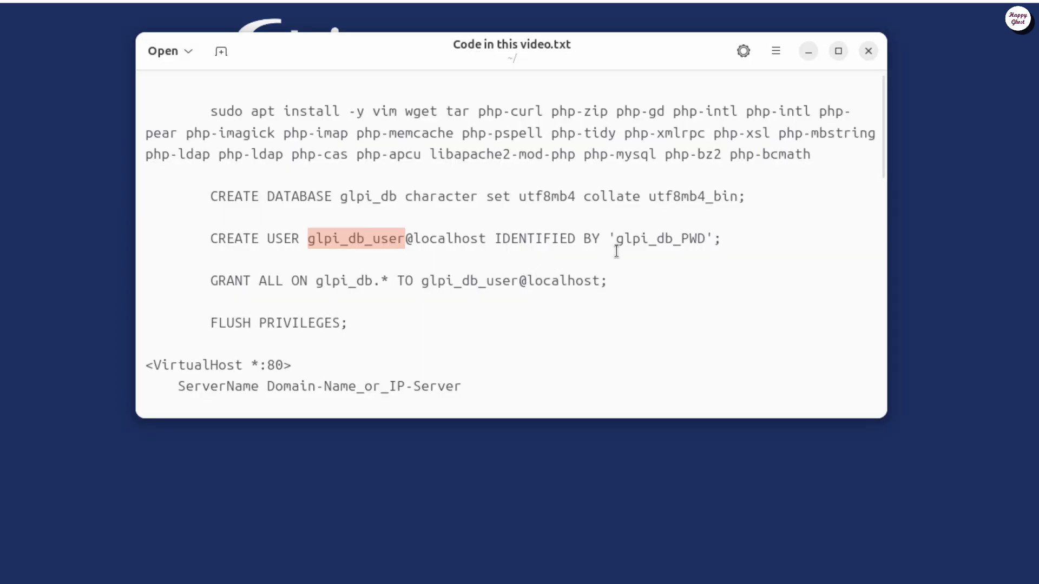
pyautogui.doubleClick(661, 238)
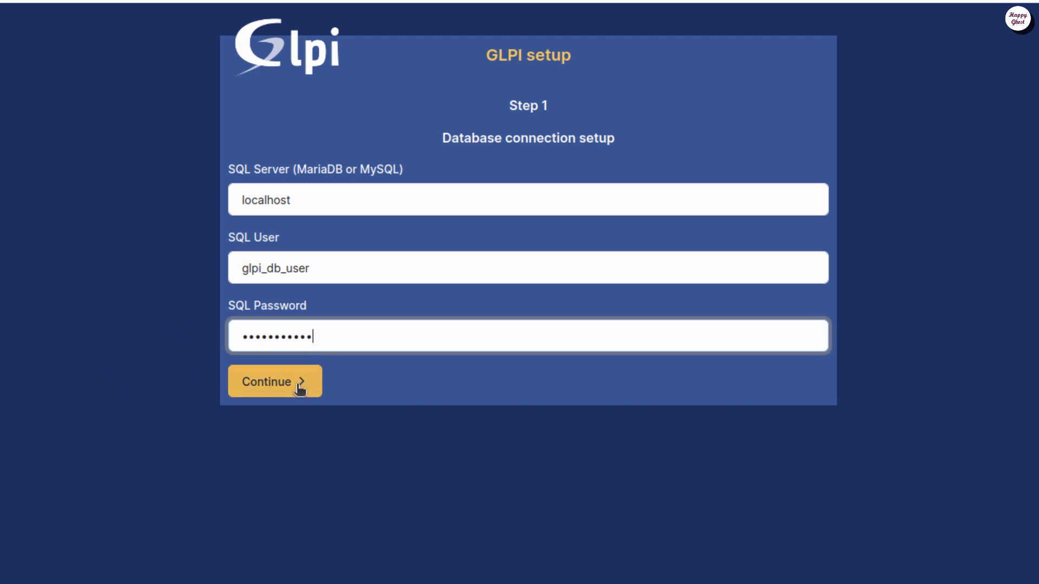
pyautogui.click(274, 381)
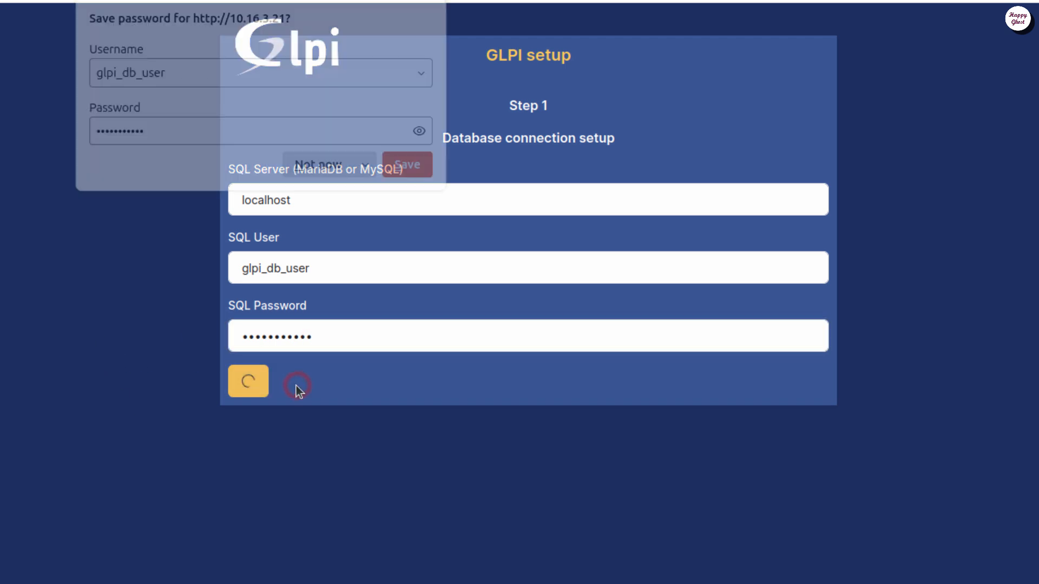
pyautogui.click(247, 381)
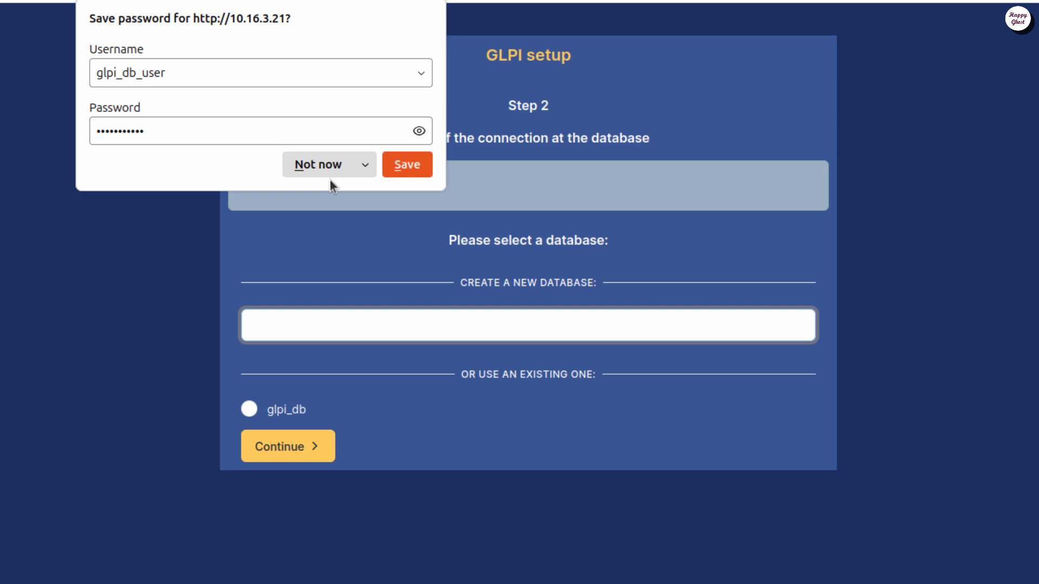
pyautogui.click(319, 165)
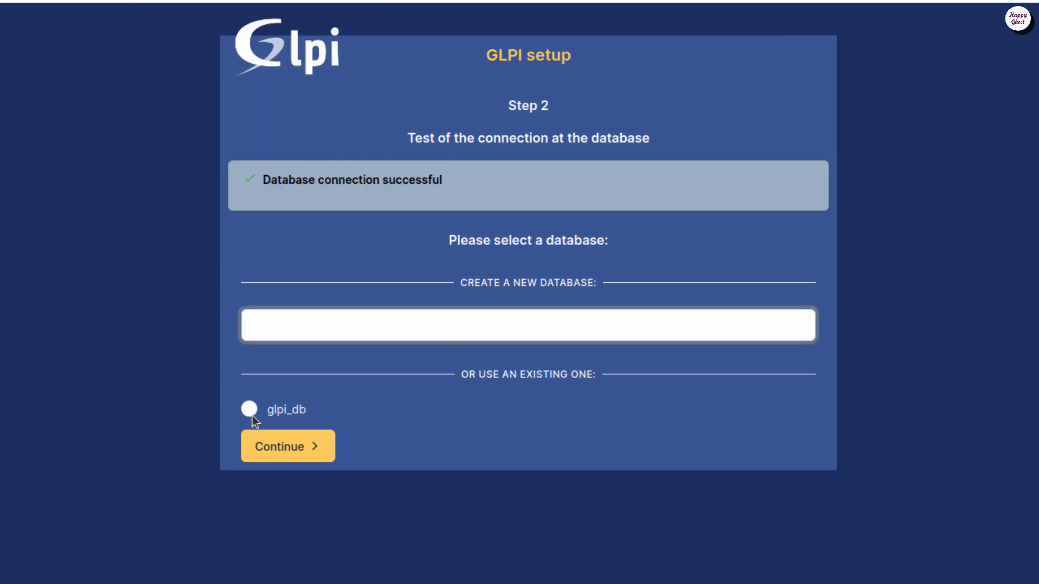
# Select glpi_db, initialize its tables, and continue through Steps 3 to 5
pyautogui.click(249, 409)
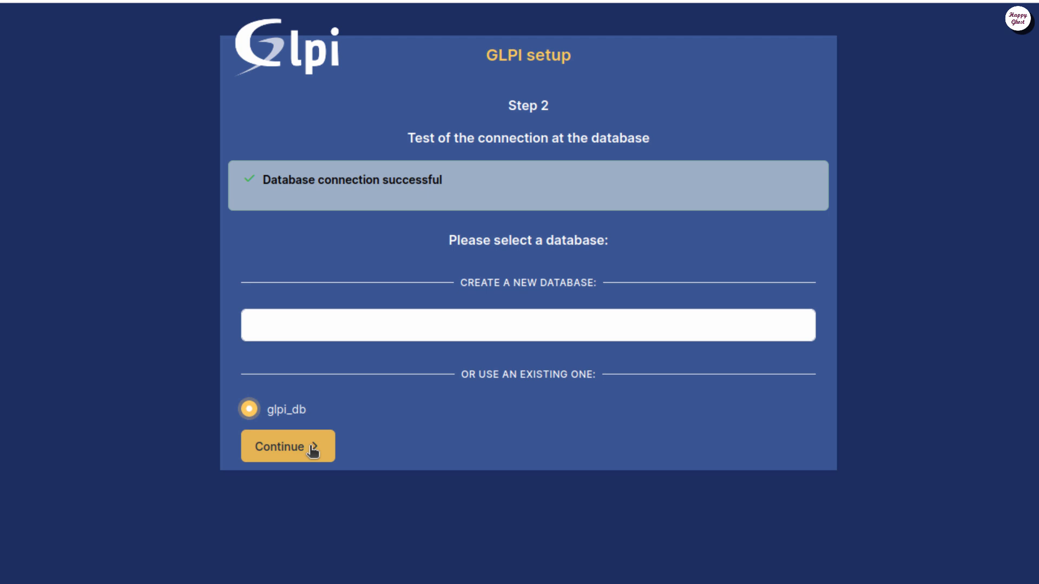
pyautogui.click(287, 446)
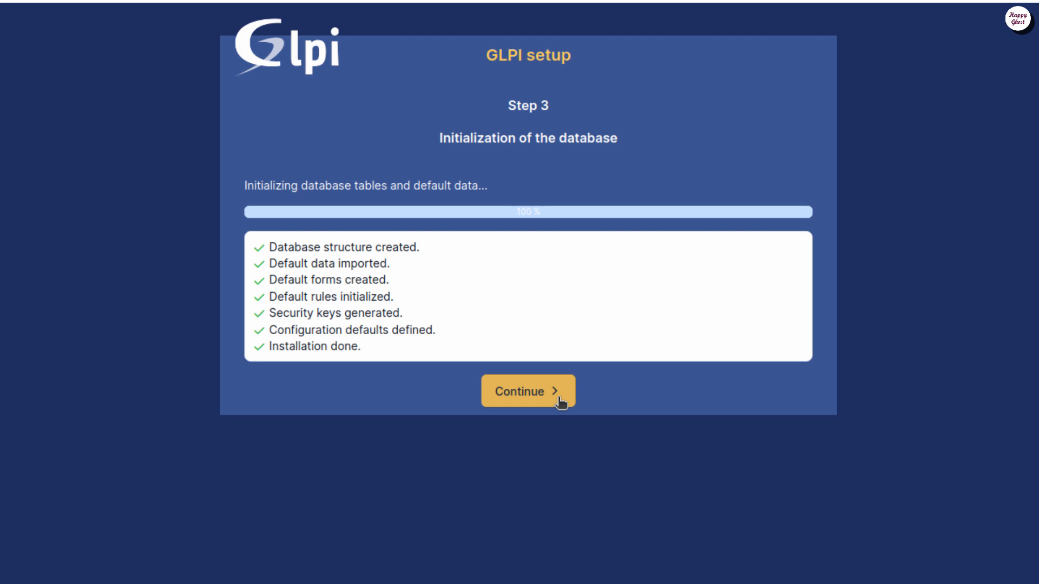
pyautogui.click(527, 391)
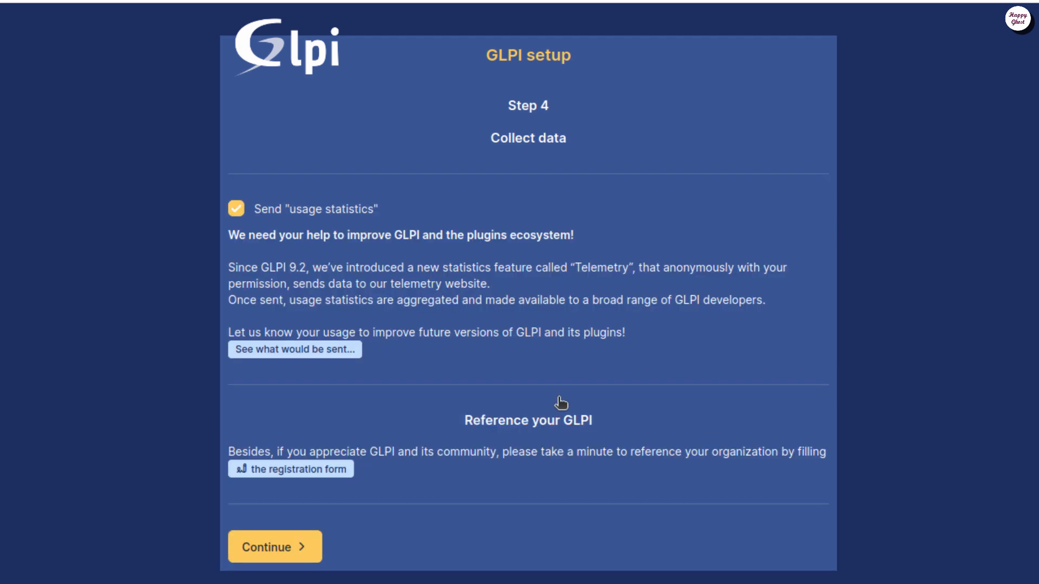
pyautogui.click(274, 546)
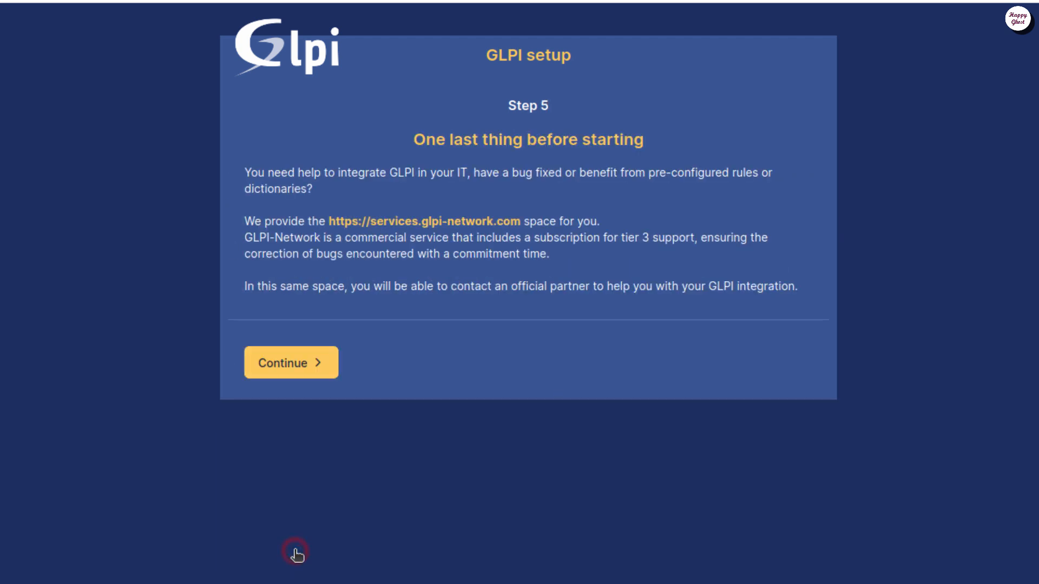
pyautogui.moveTo(347, 346)
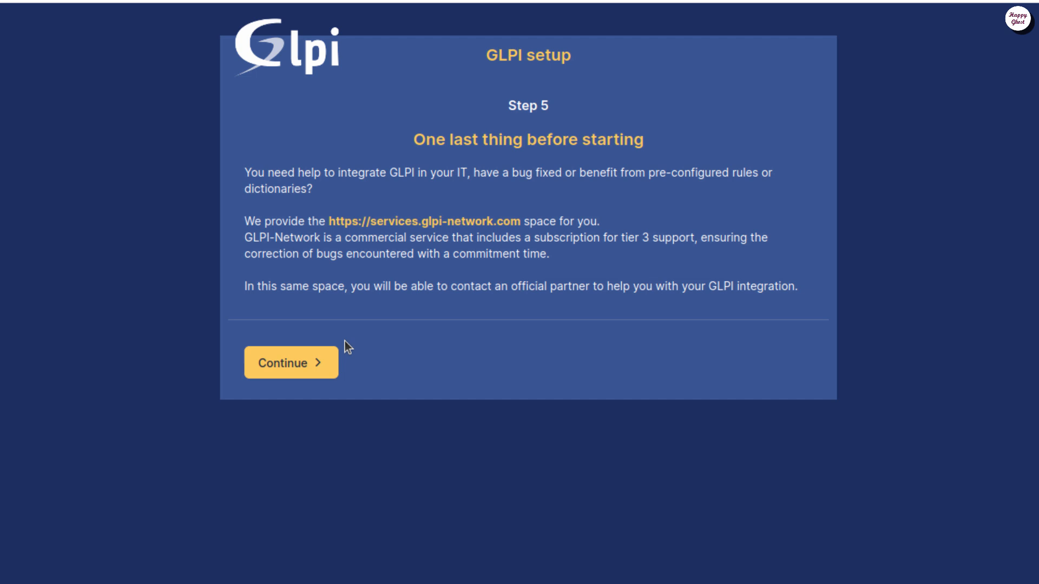
pyautogui.click(290, 363)
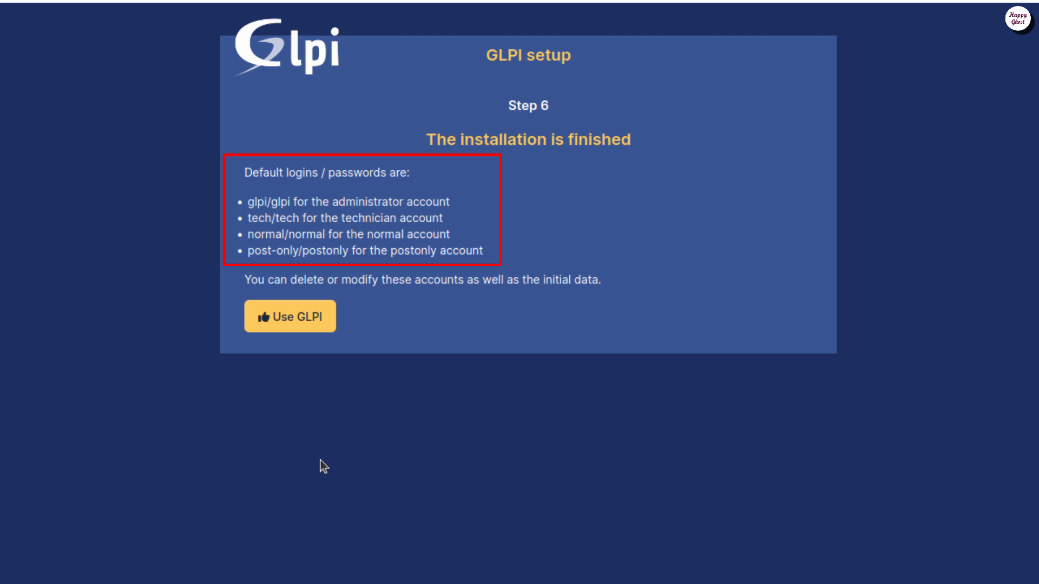
pyautogui.moveTo(338, 331)
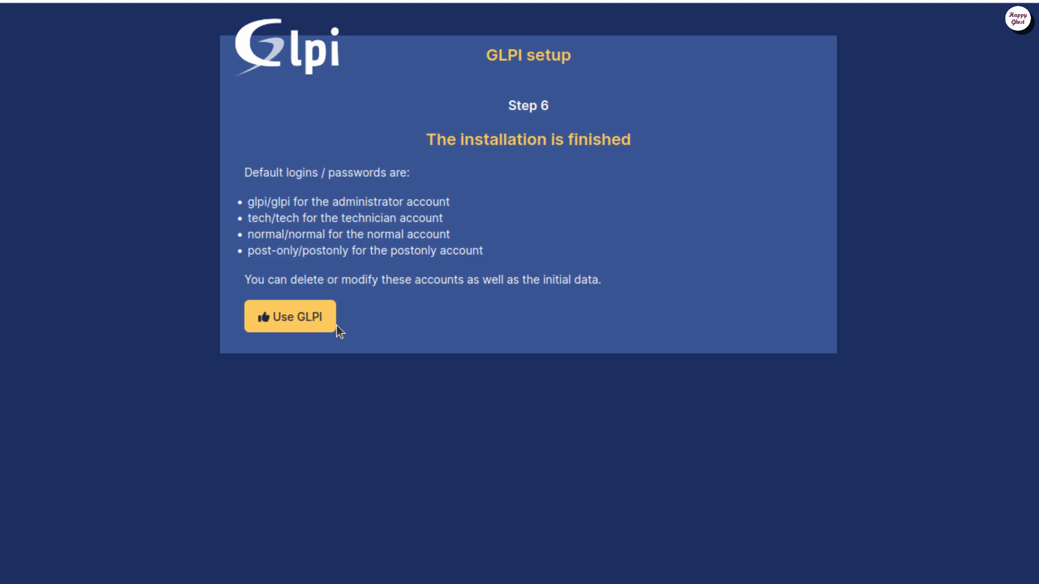
# Leave the finished Step 6 installer page with 'Use GLPI' to reach the login page
pyautogui.click(289, 316)
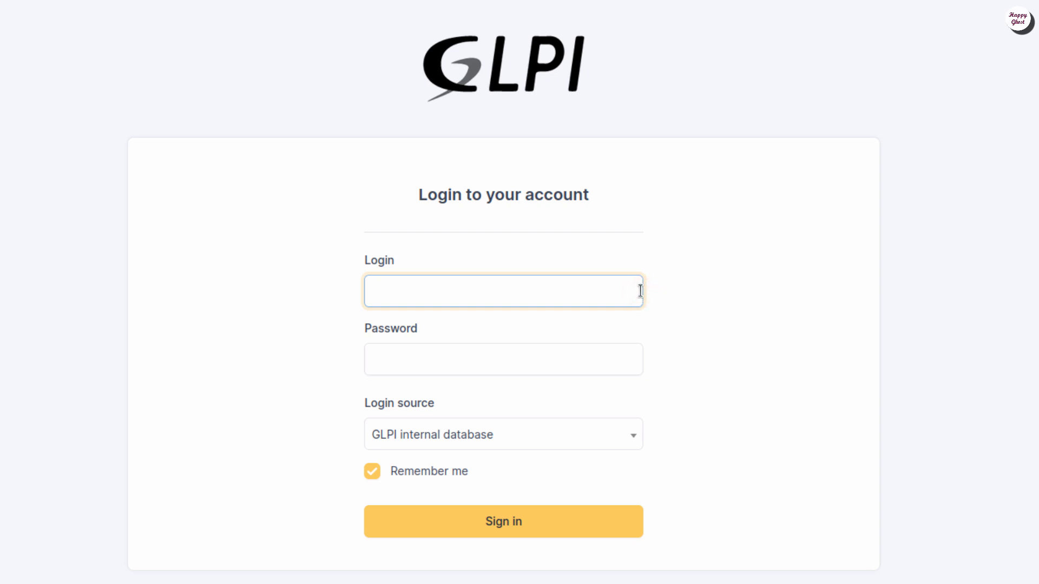
pyautogui.write('glpi')
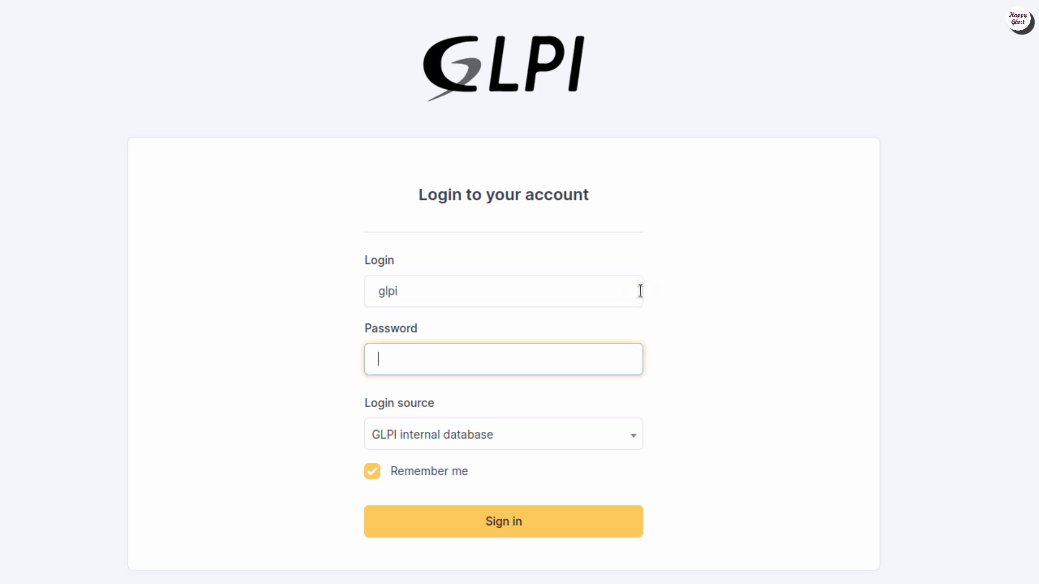
pyautogui.write('glpi')
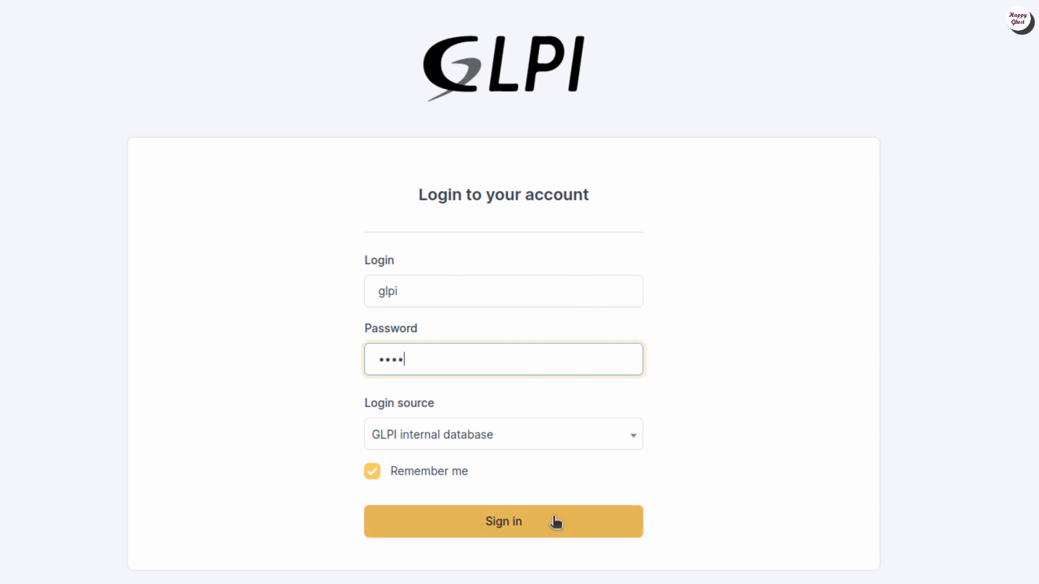
pyautogui.click(503, 521)
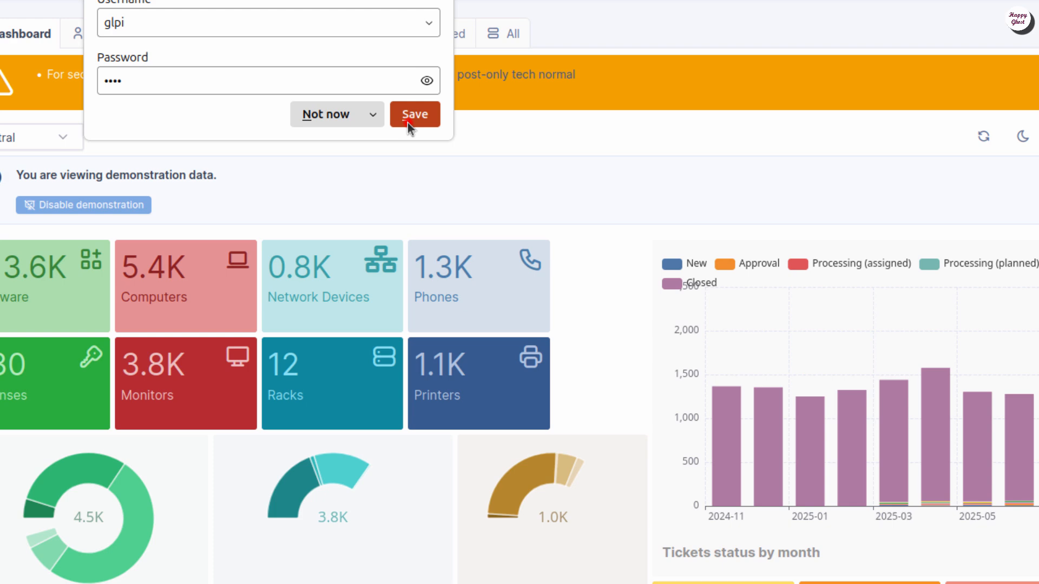
pyautogui.click(414, 114)
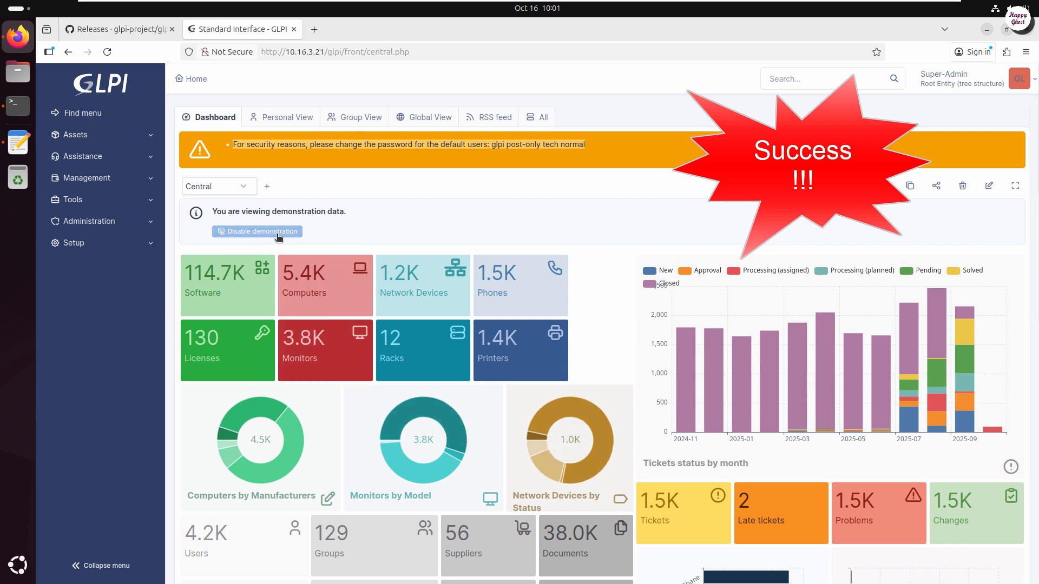
pyautogui.click(258, 231)
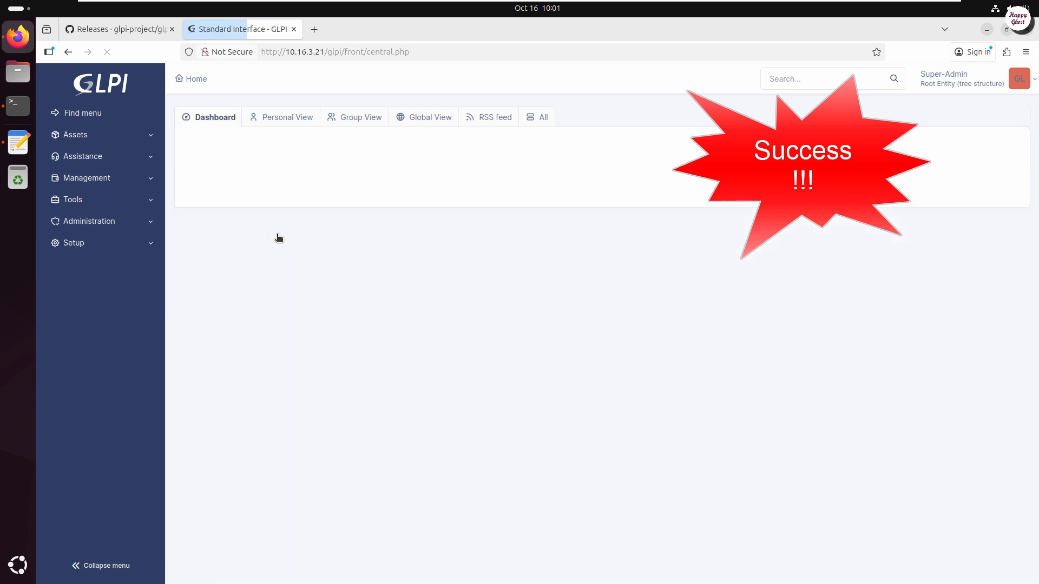